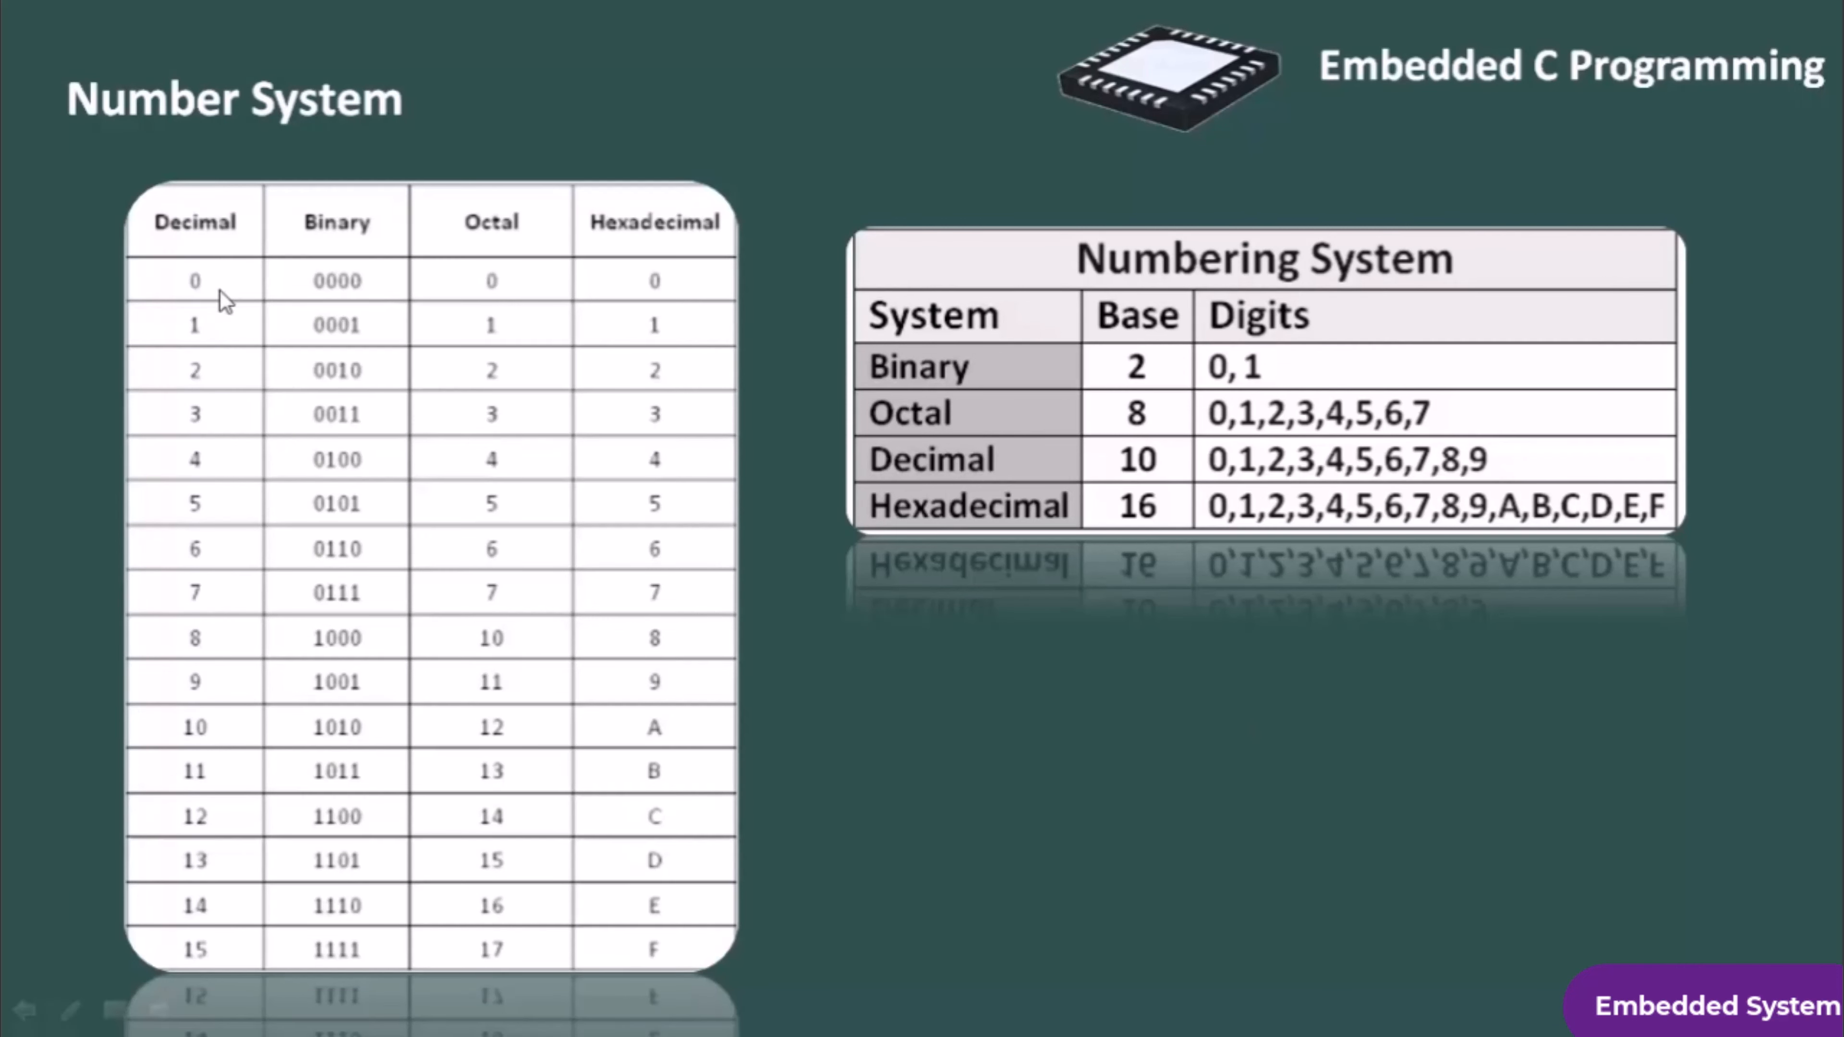
mouse_move(205, 235)
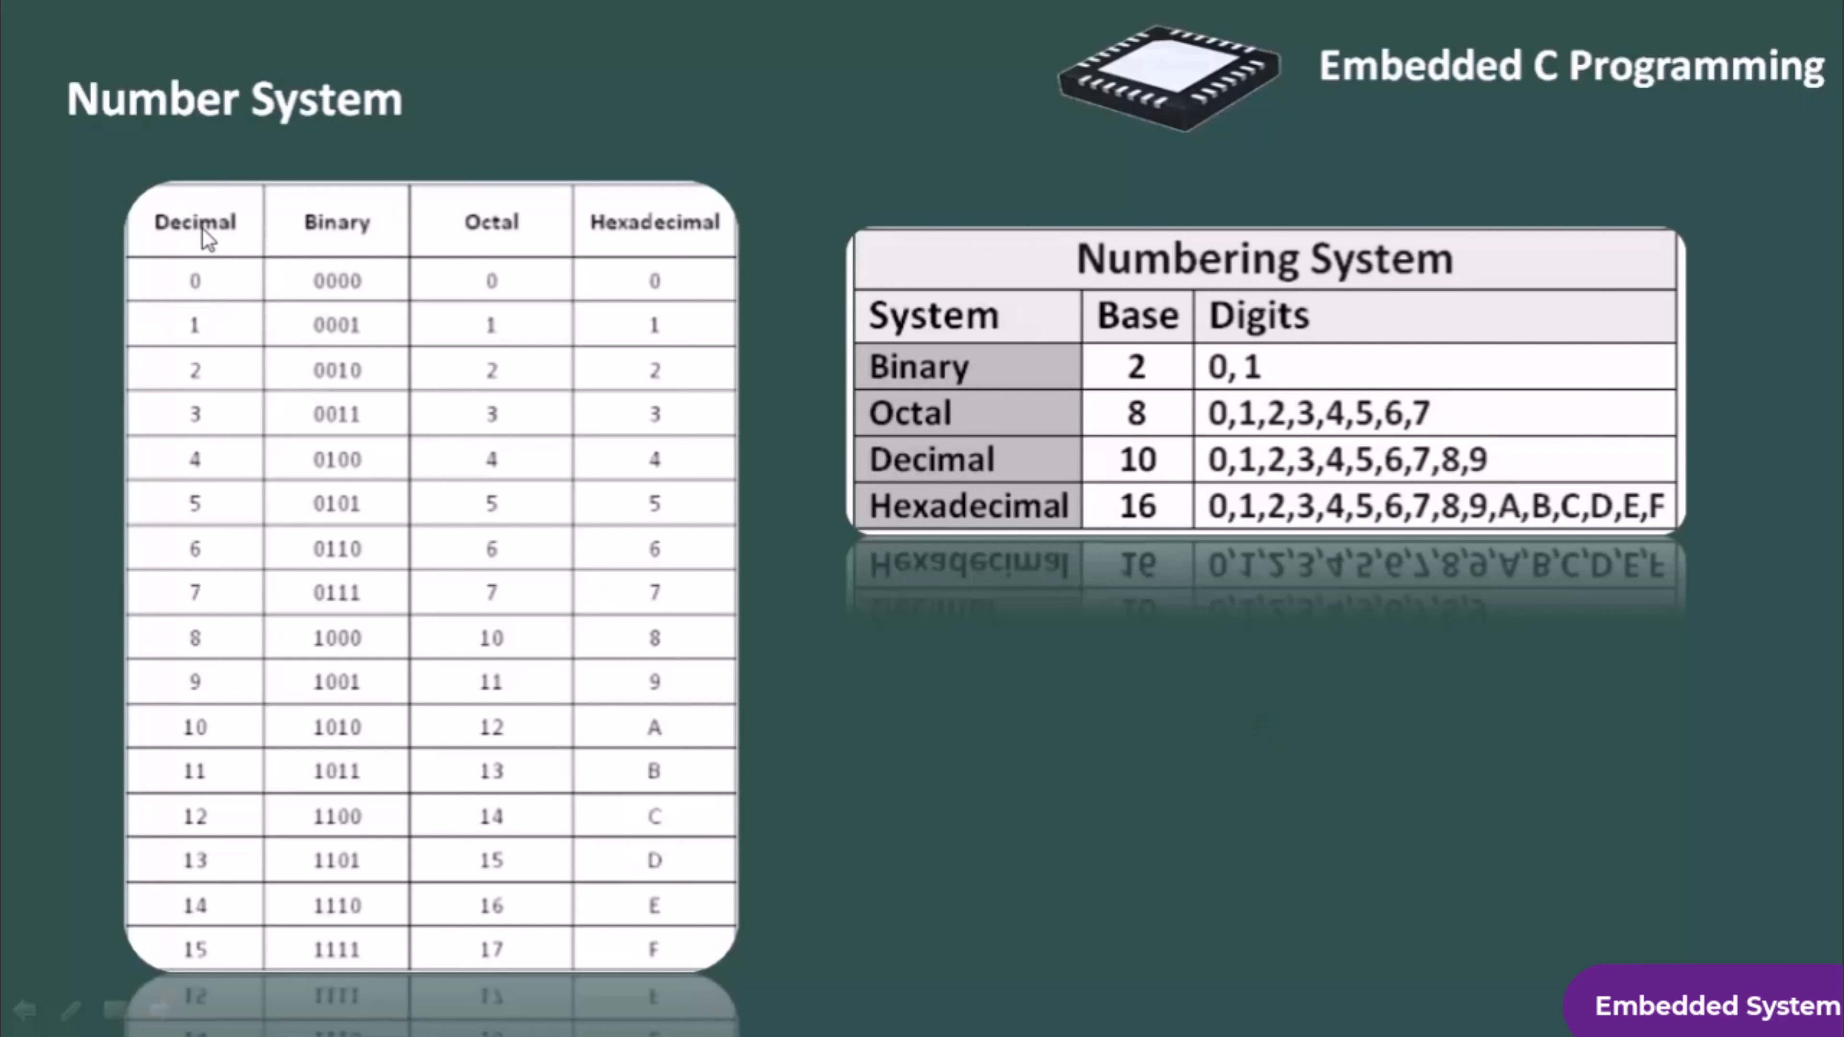
mouse_move(188, 735)
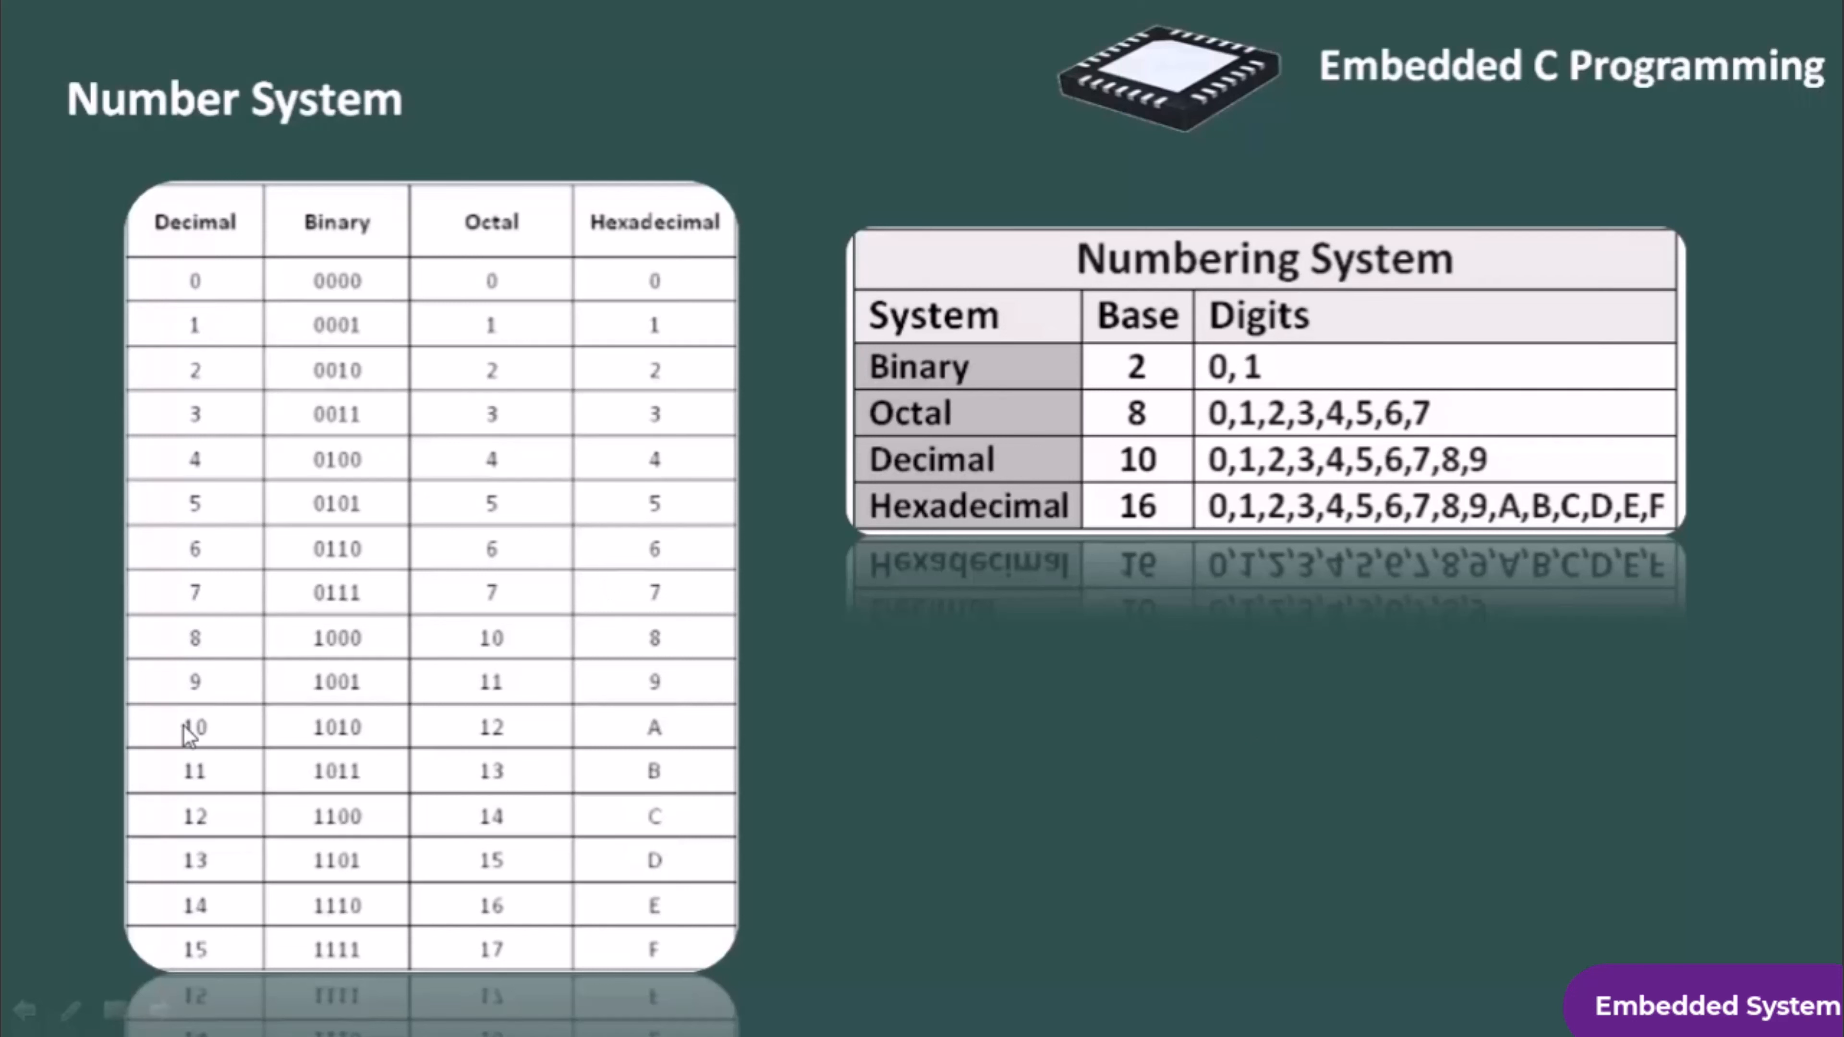
mouse_move(200, 955)
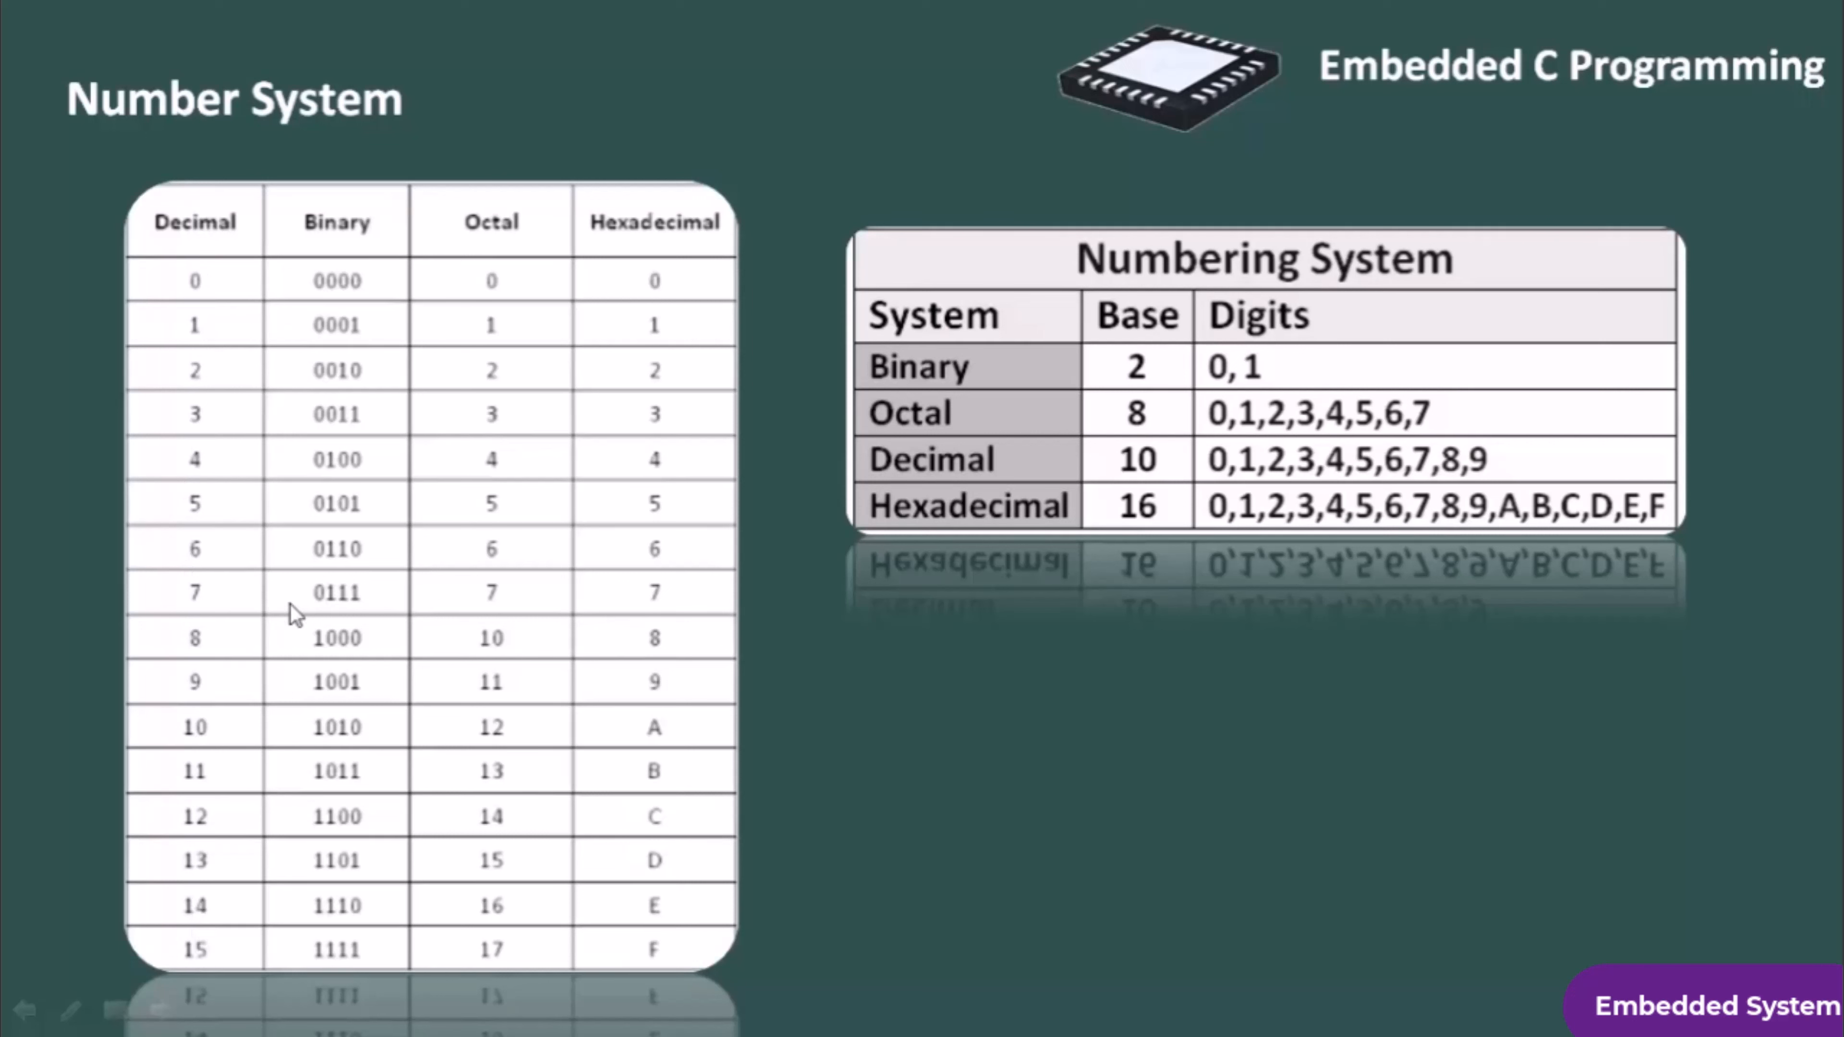
mouse_move(488, 576)
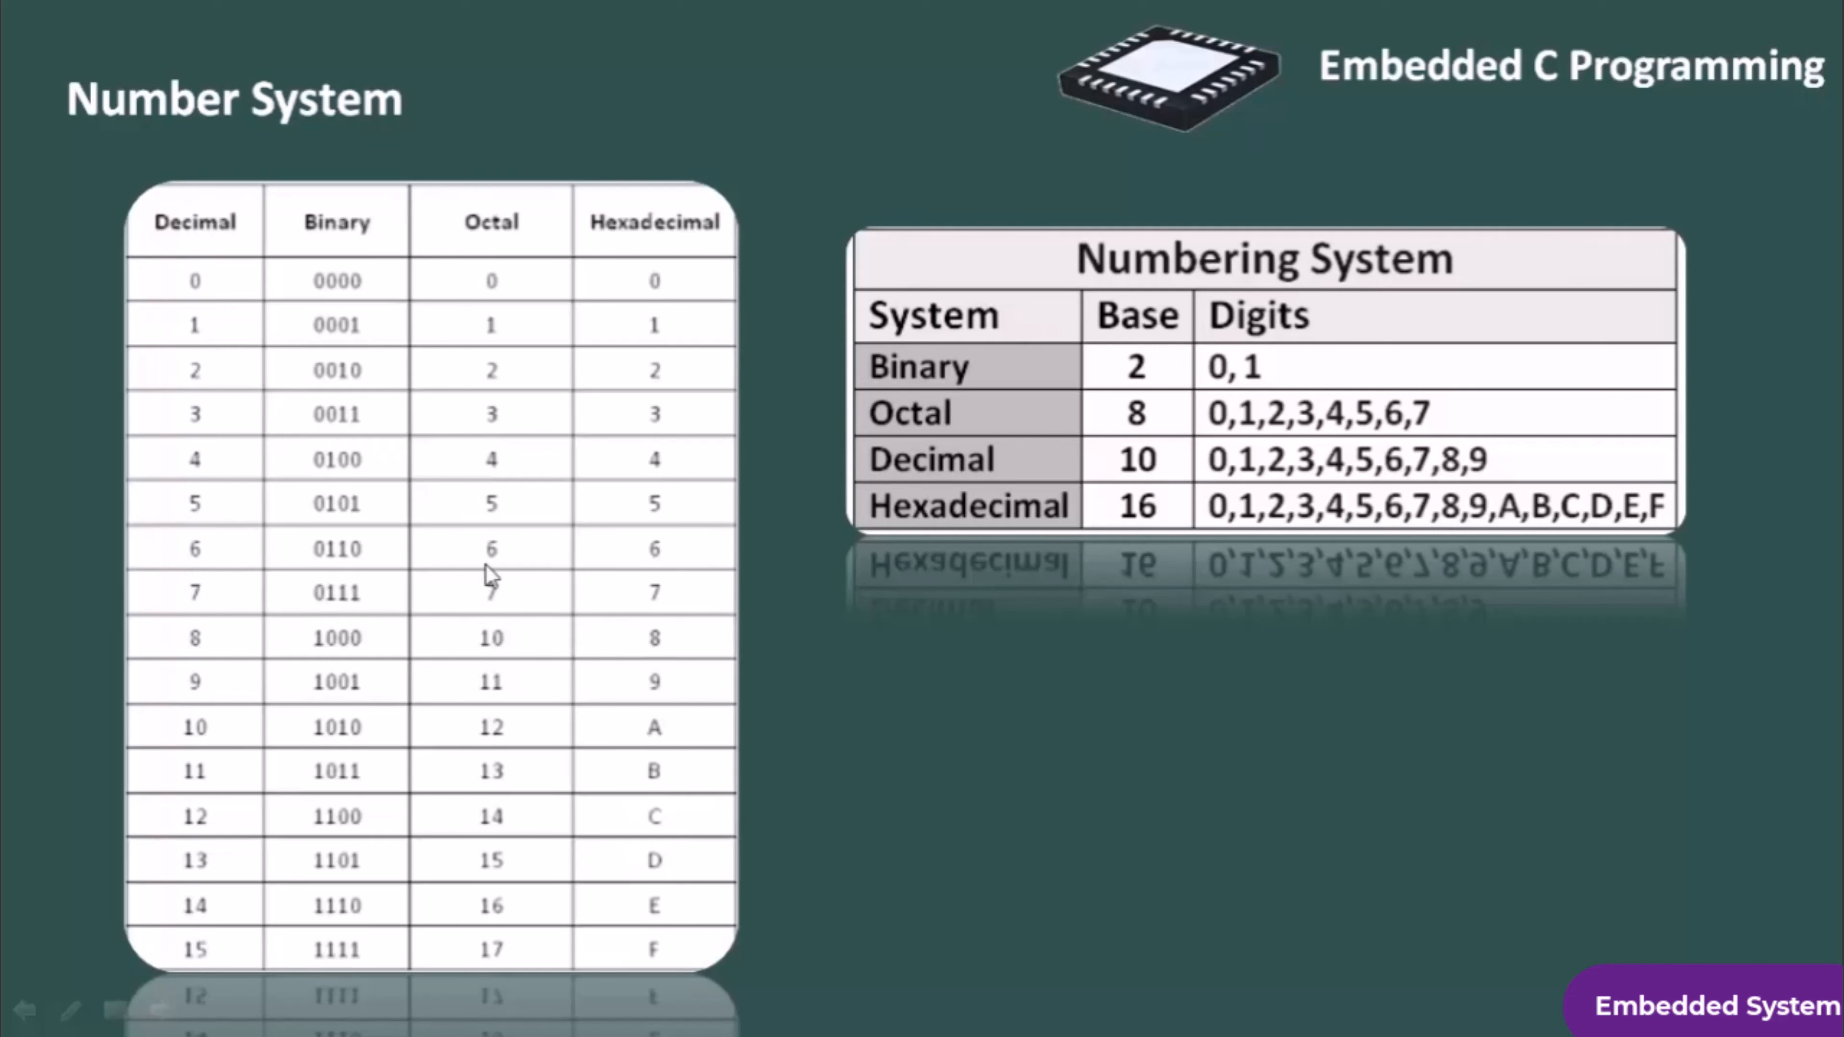
mouse_move(672, 567)
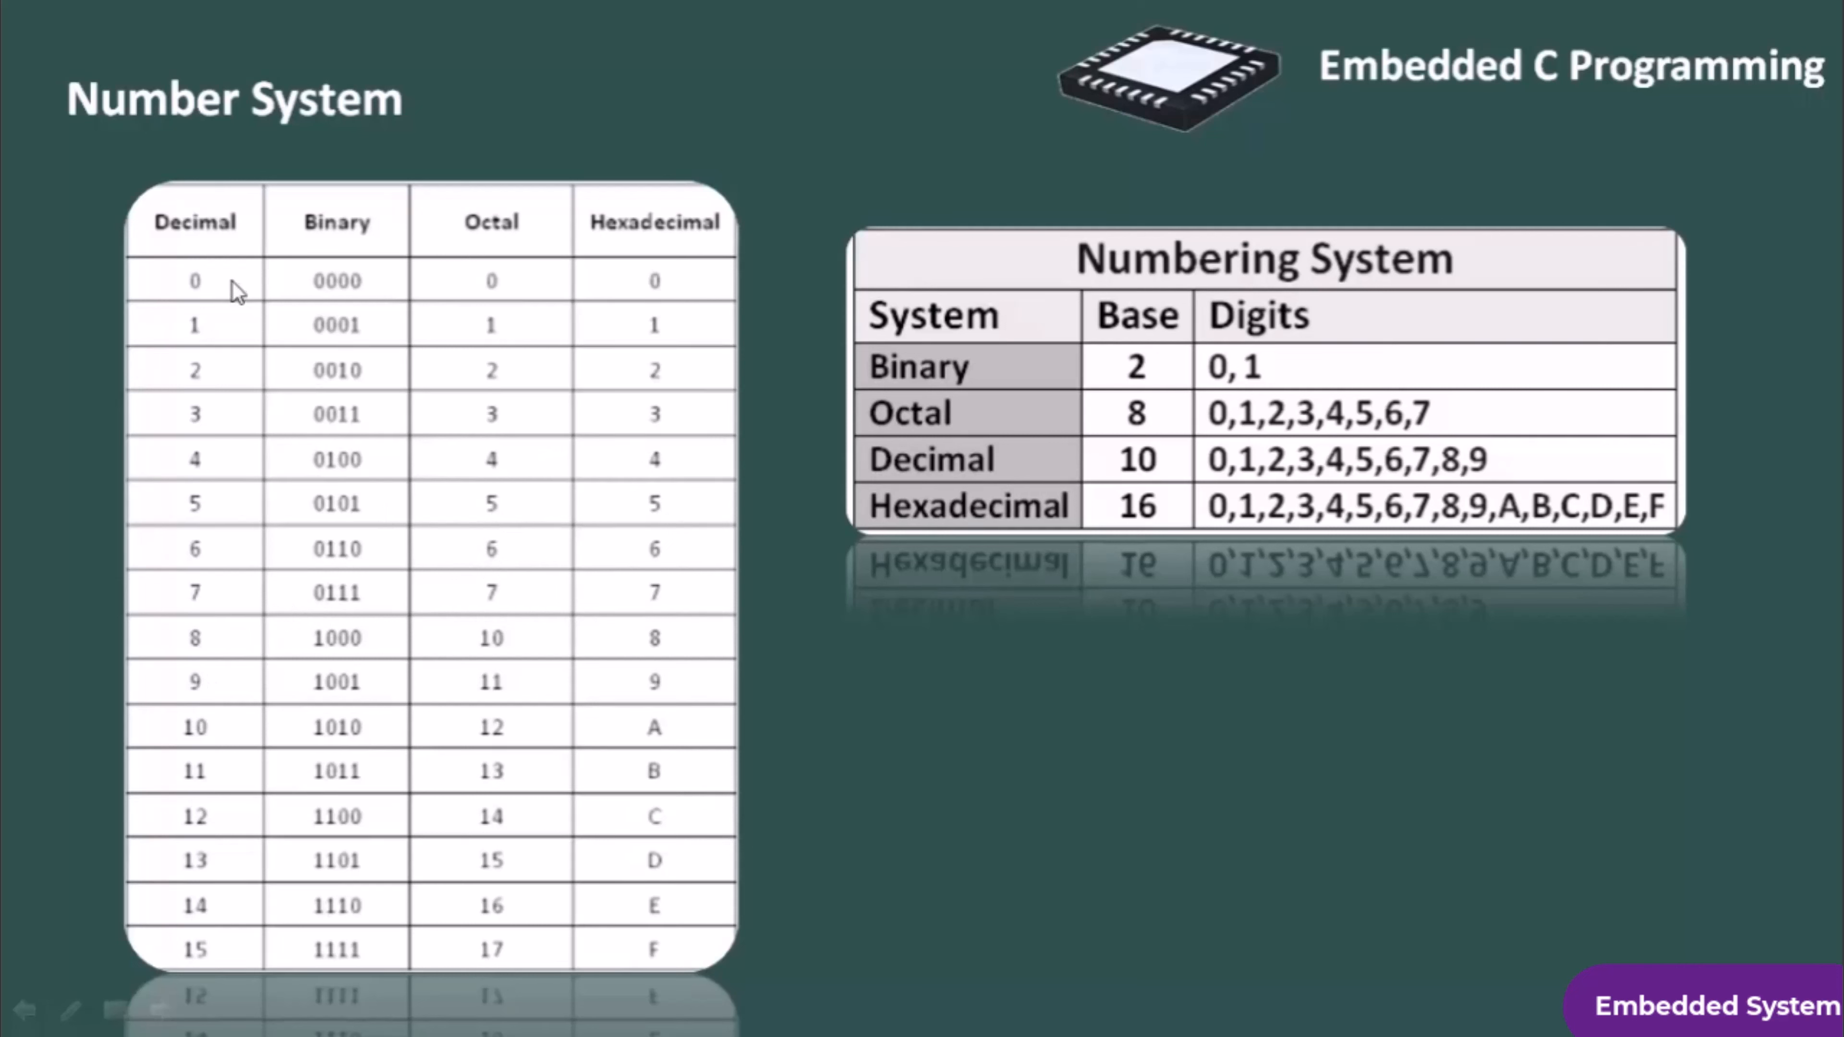
mouse_move(1402, 195)
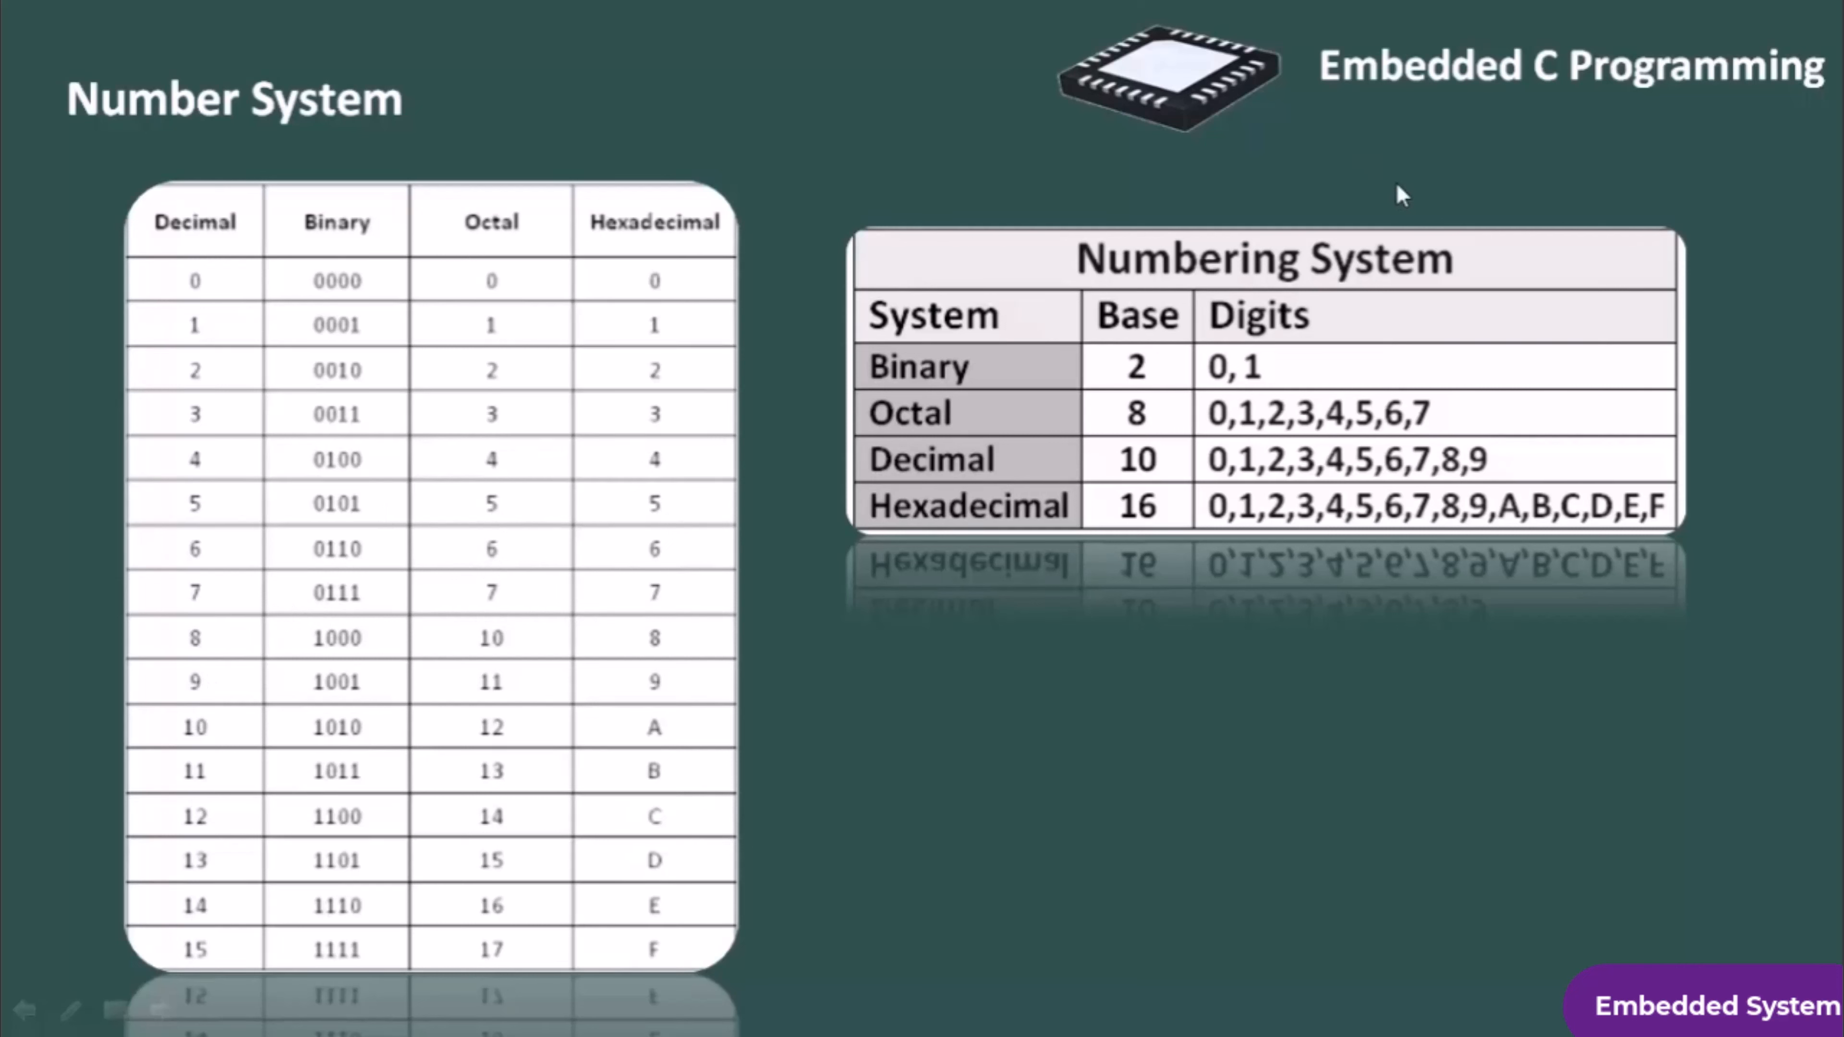
mouse_move(1353, 470)
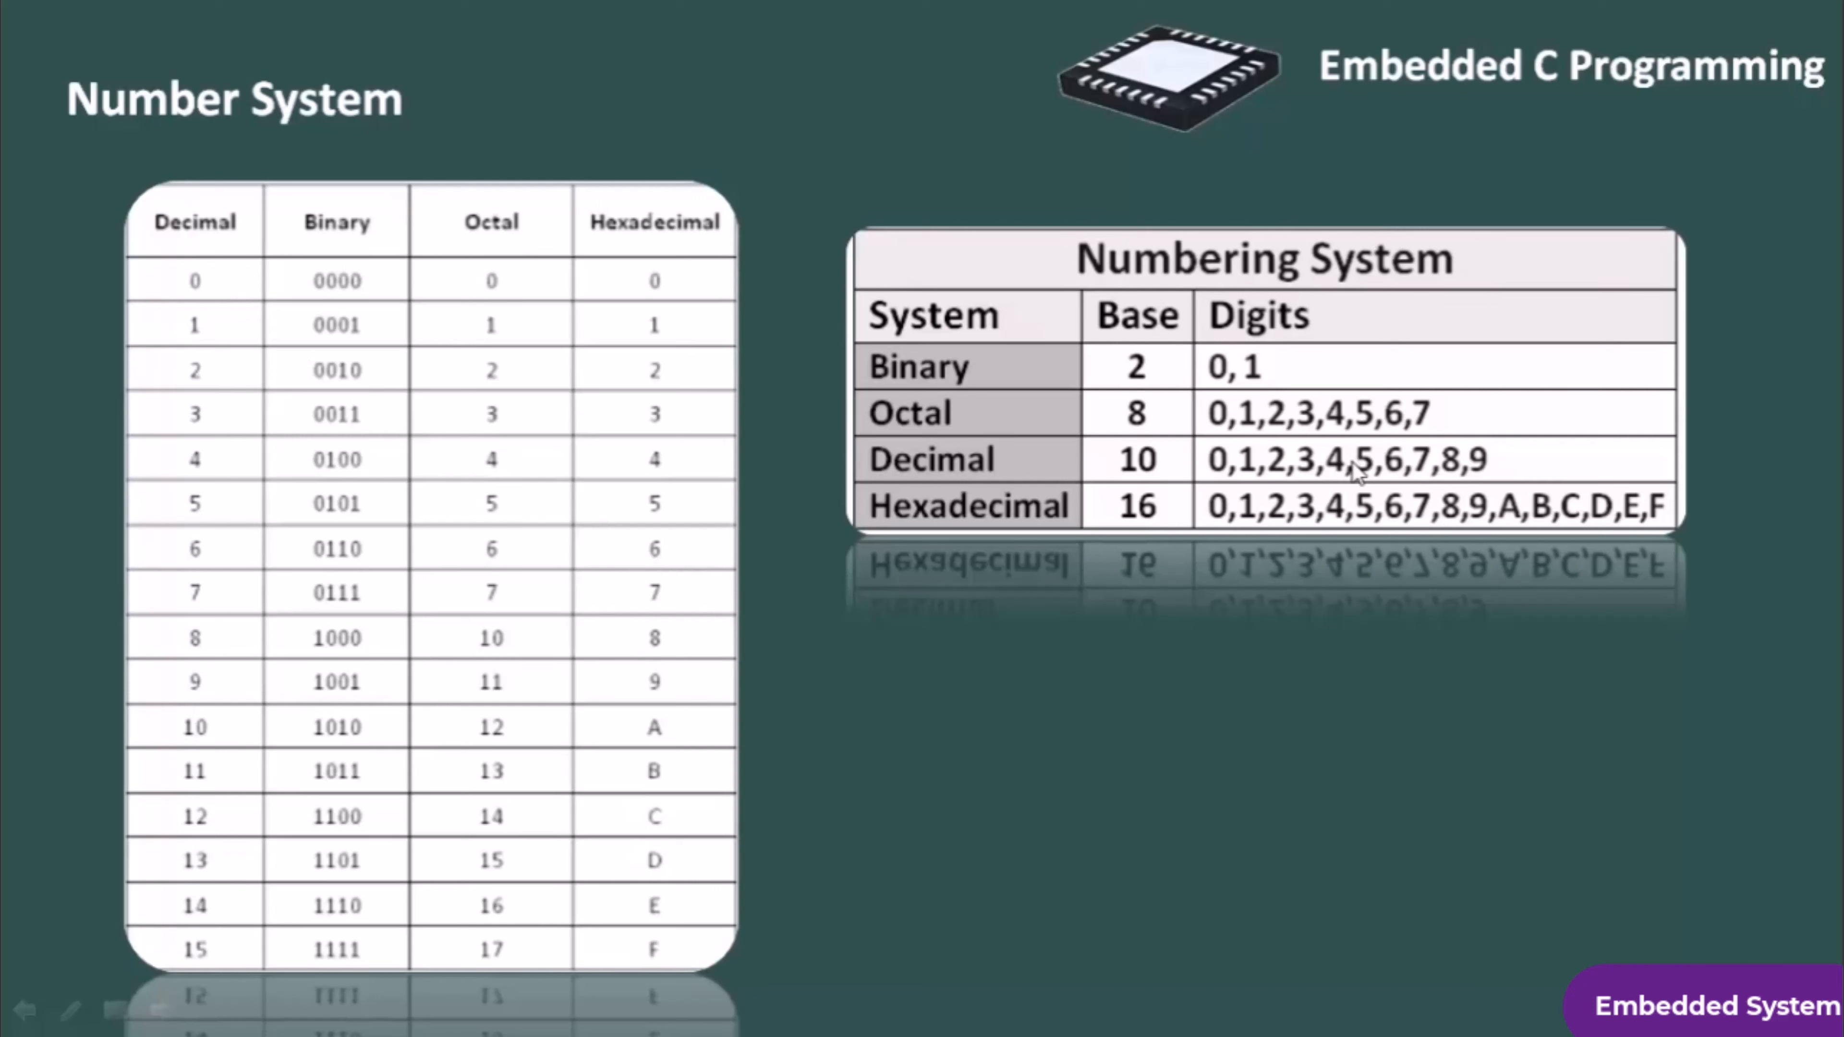
mouse_move(1009, 473)
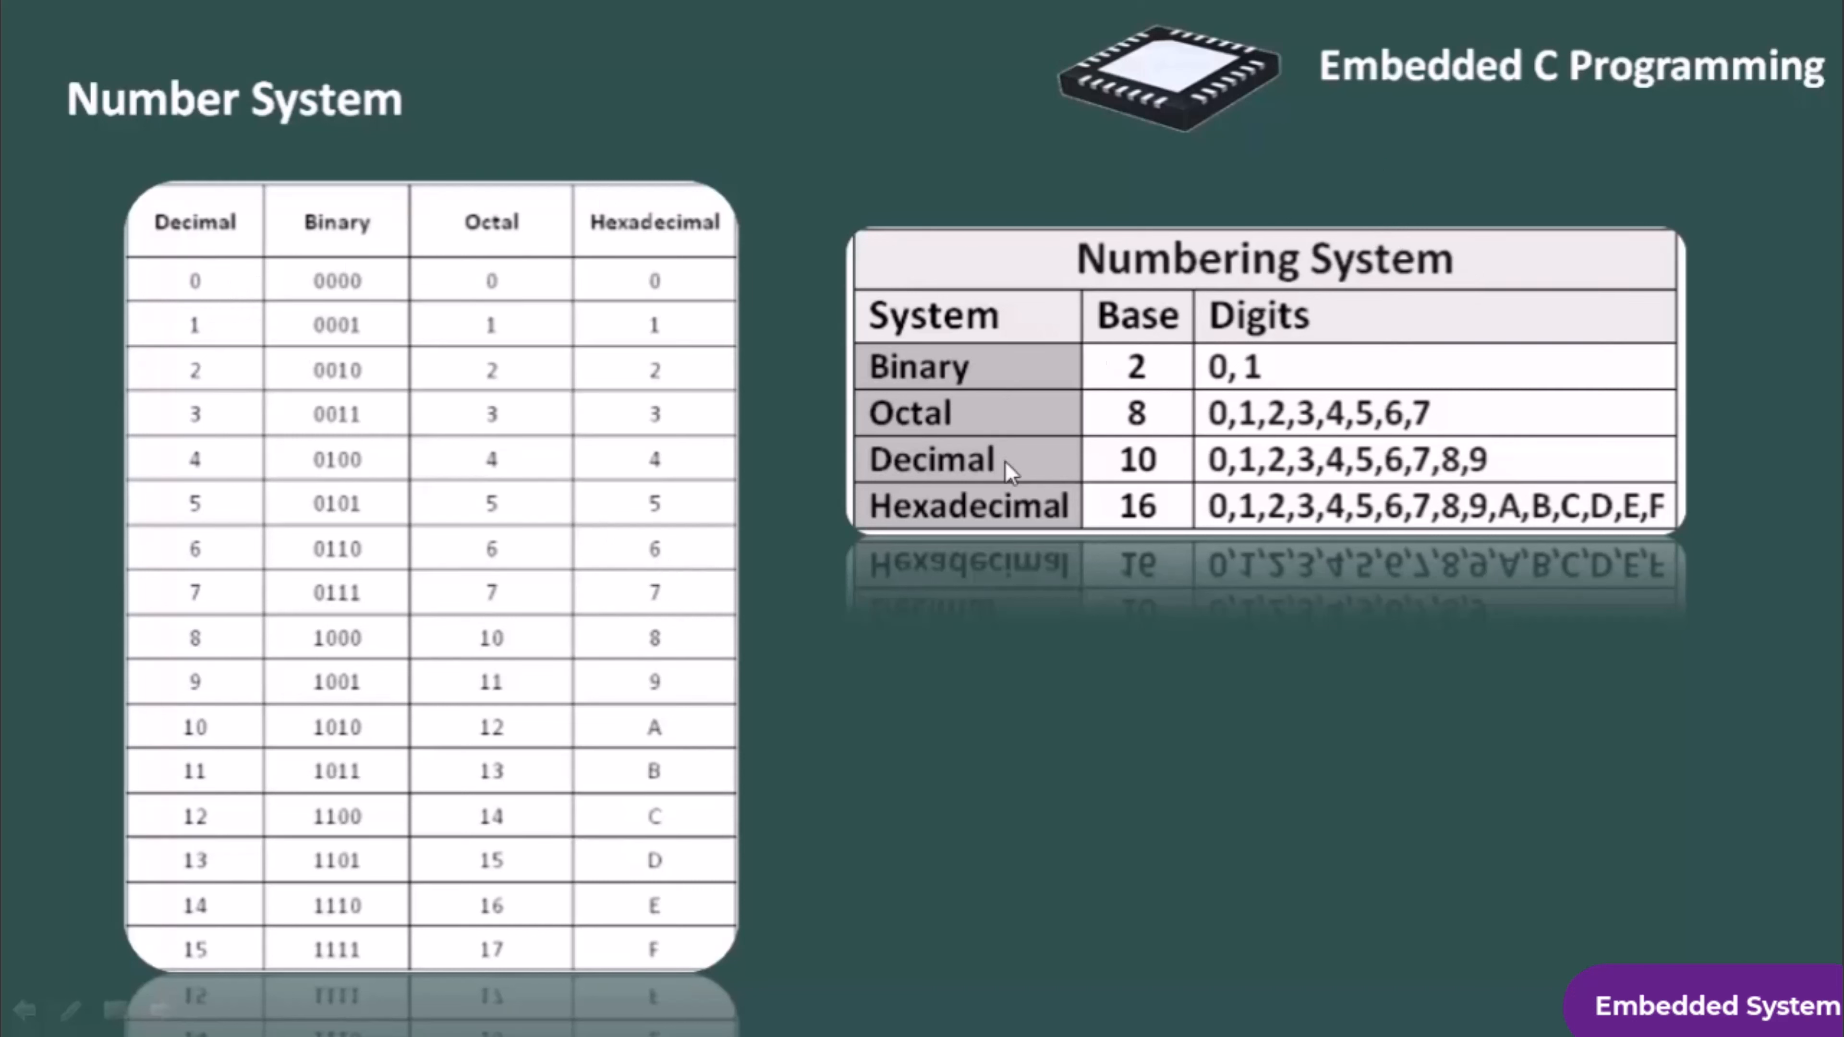
mouse_move(1132, 373)
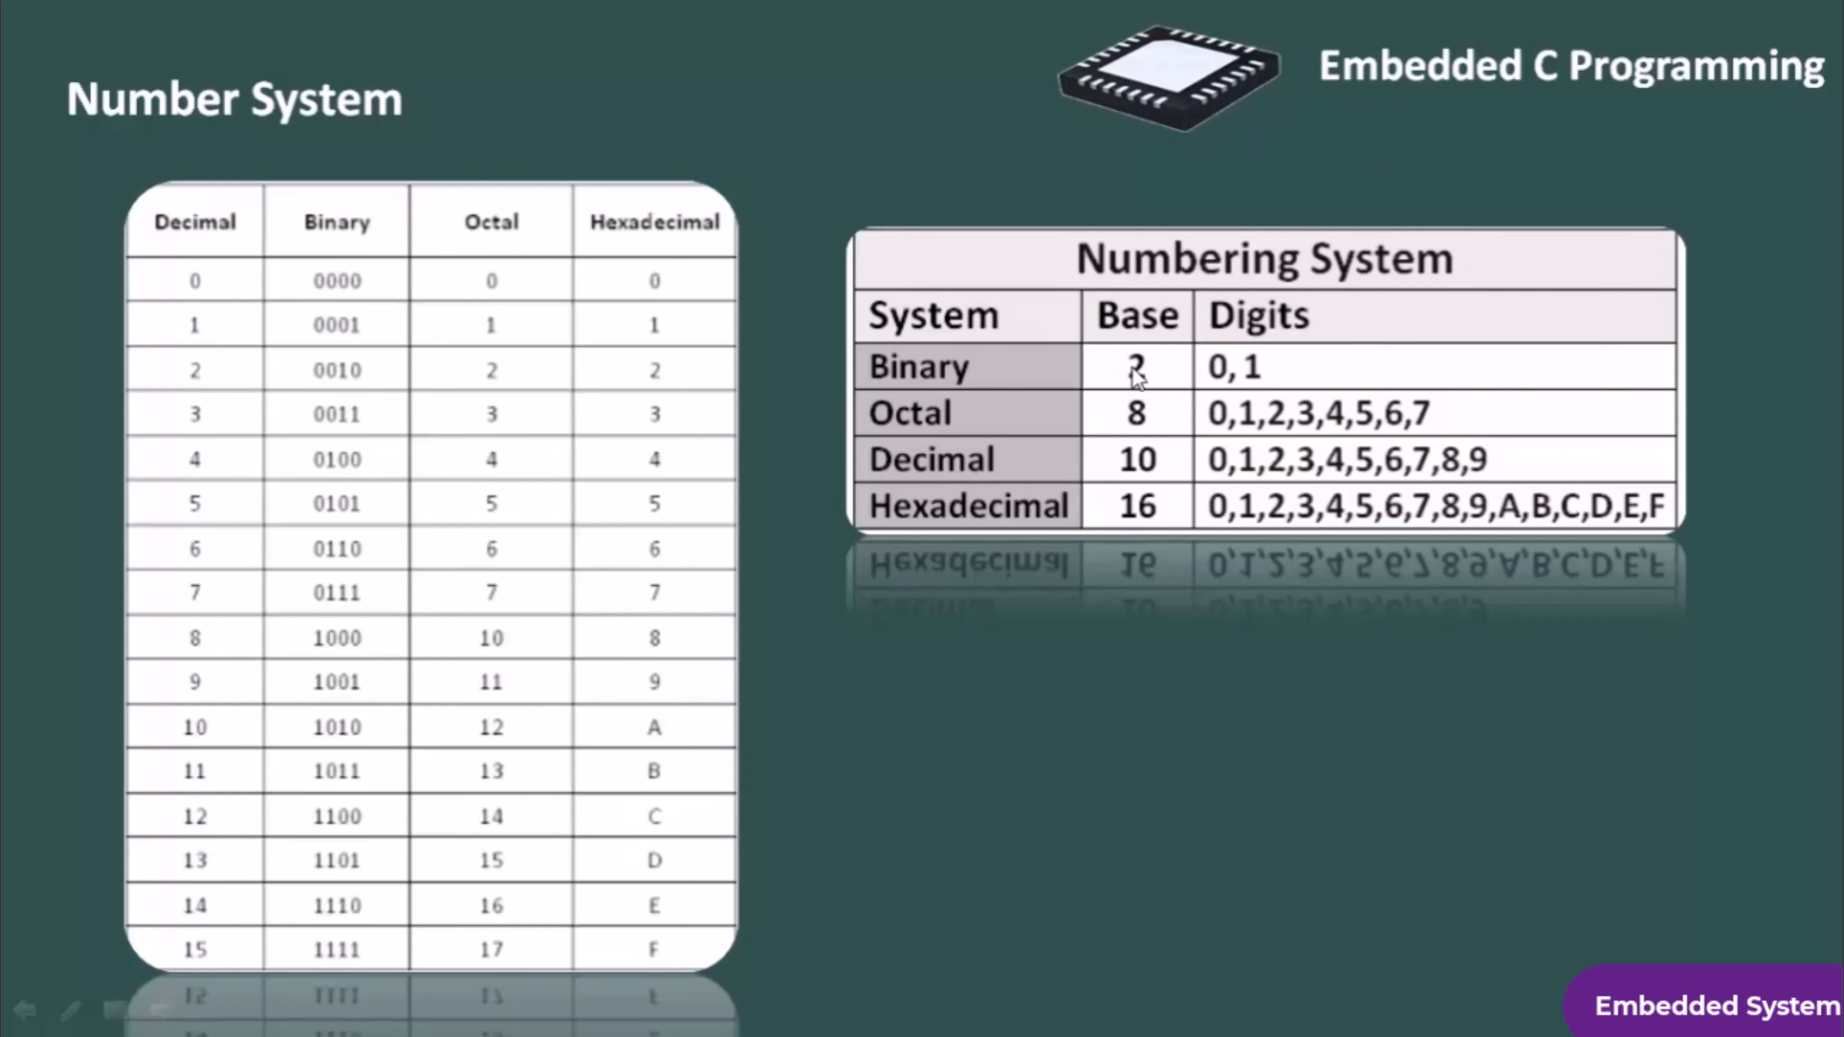
mouse_move(1576, 531)
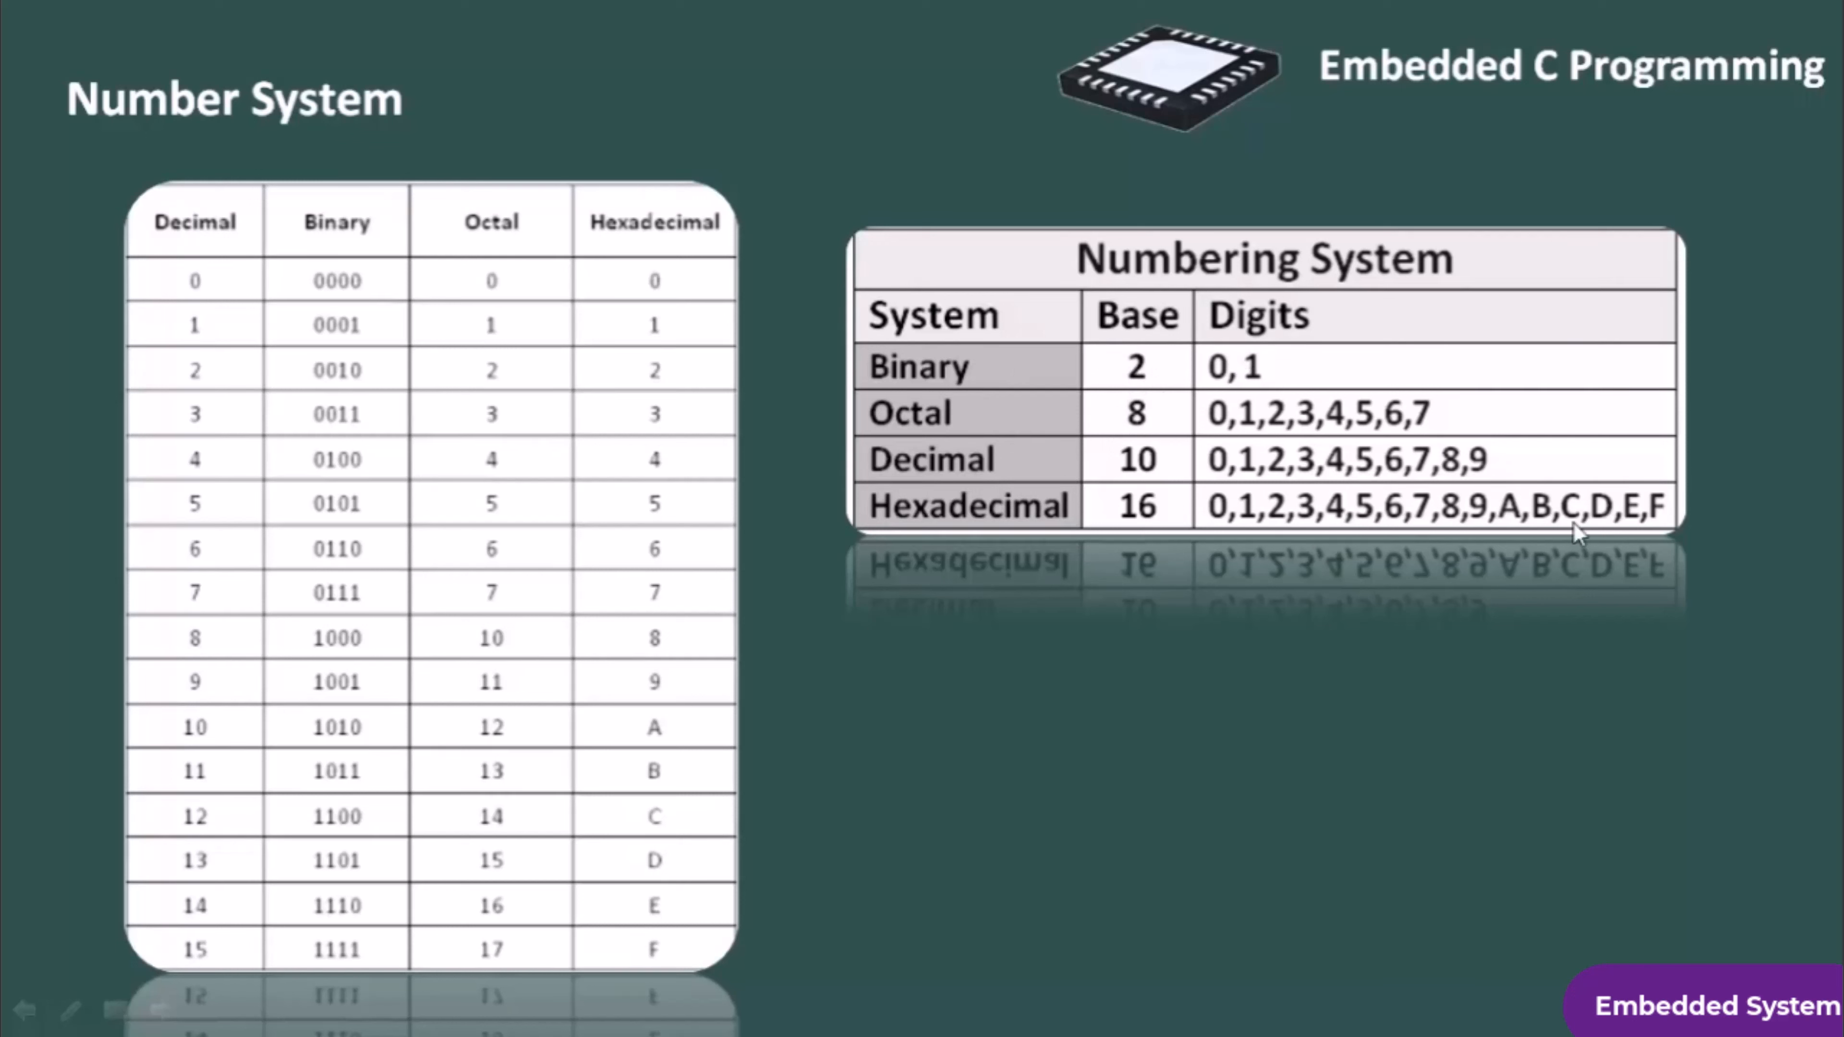
mouse_move(1315, 362)
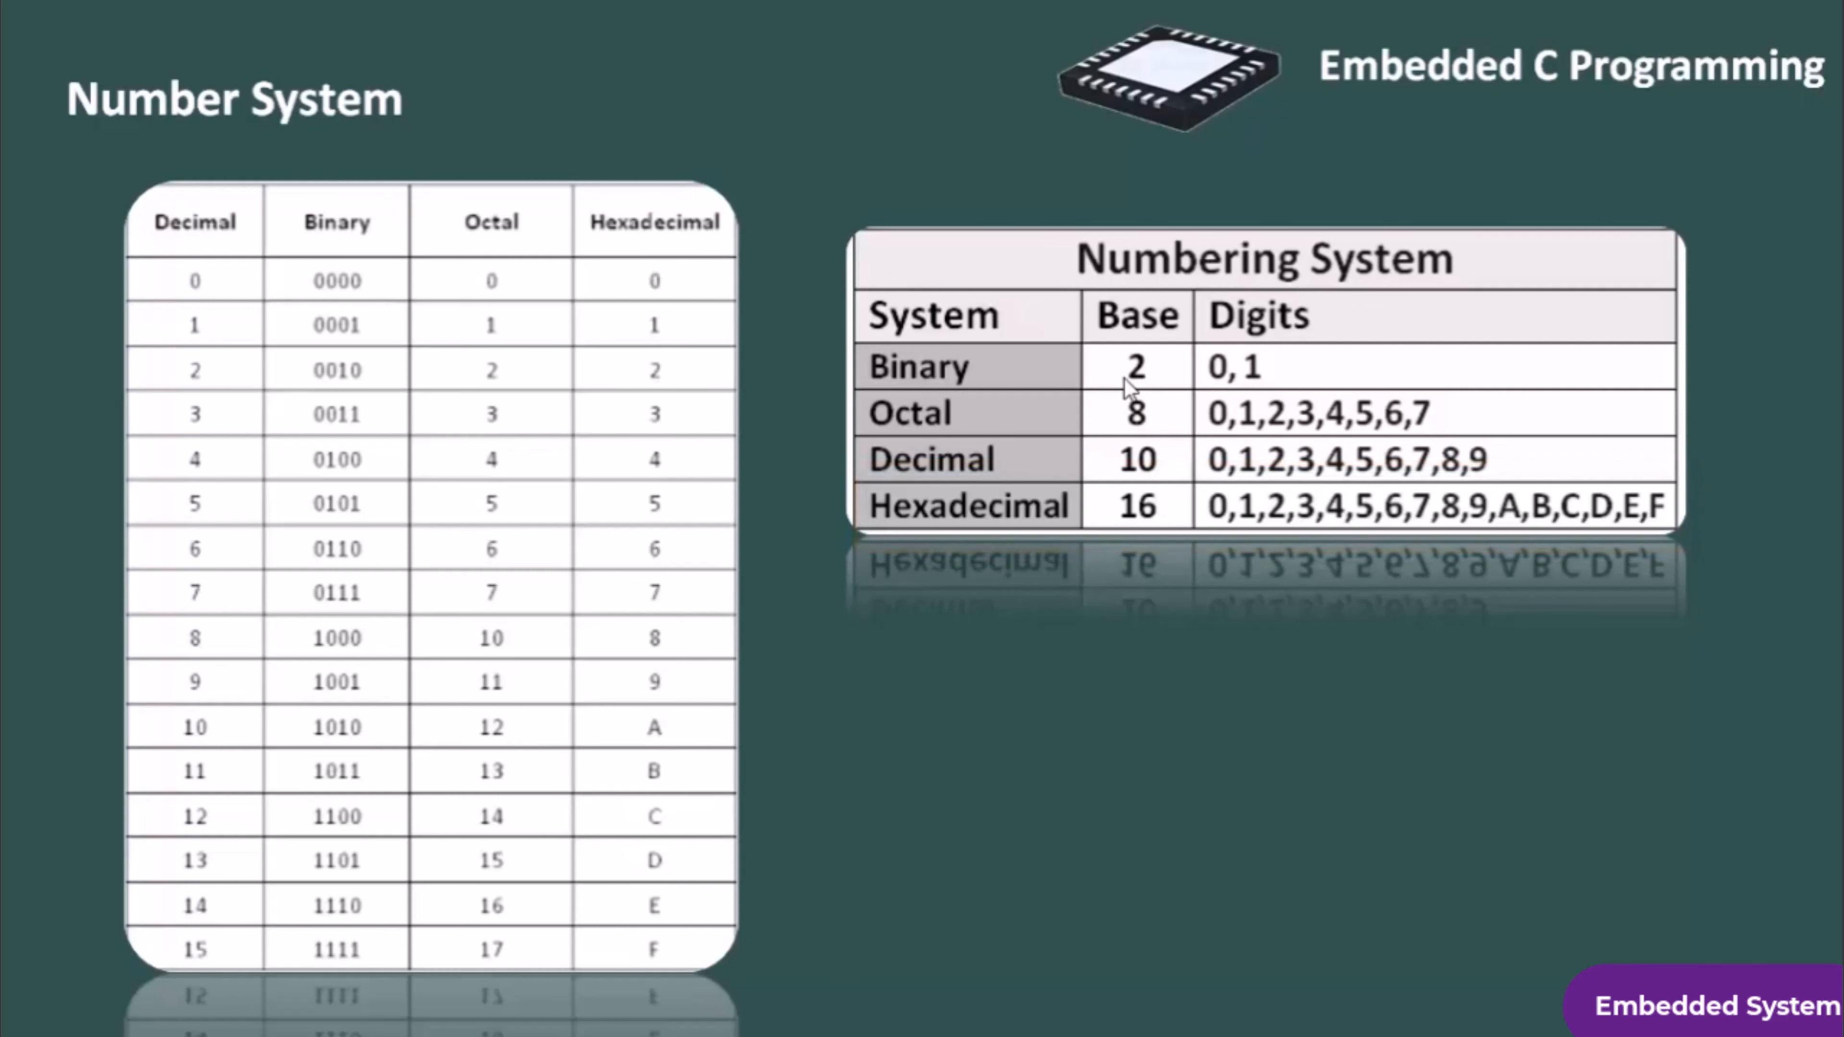
mouse_move(215, 326)
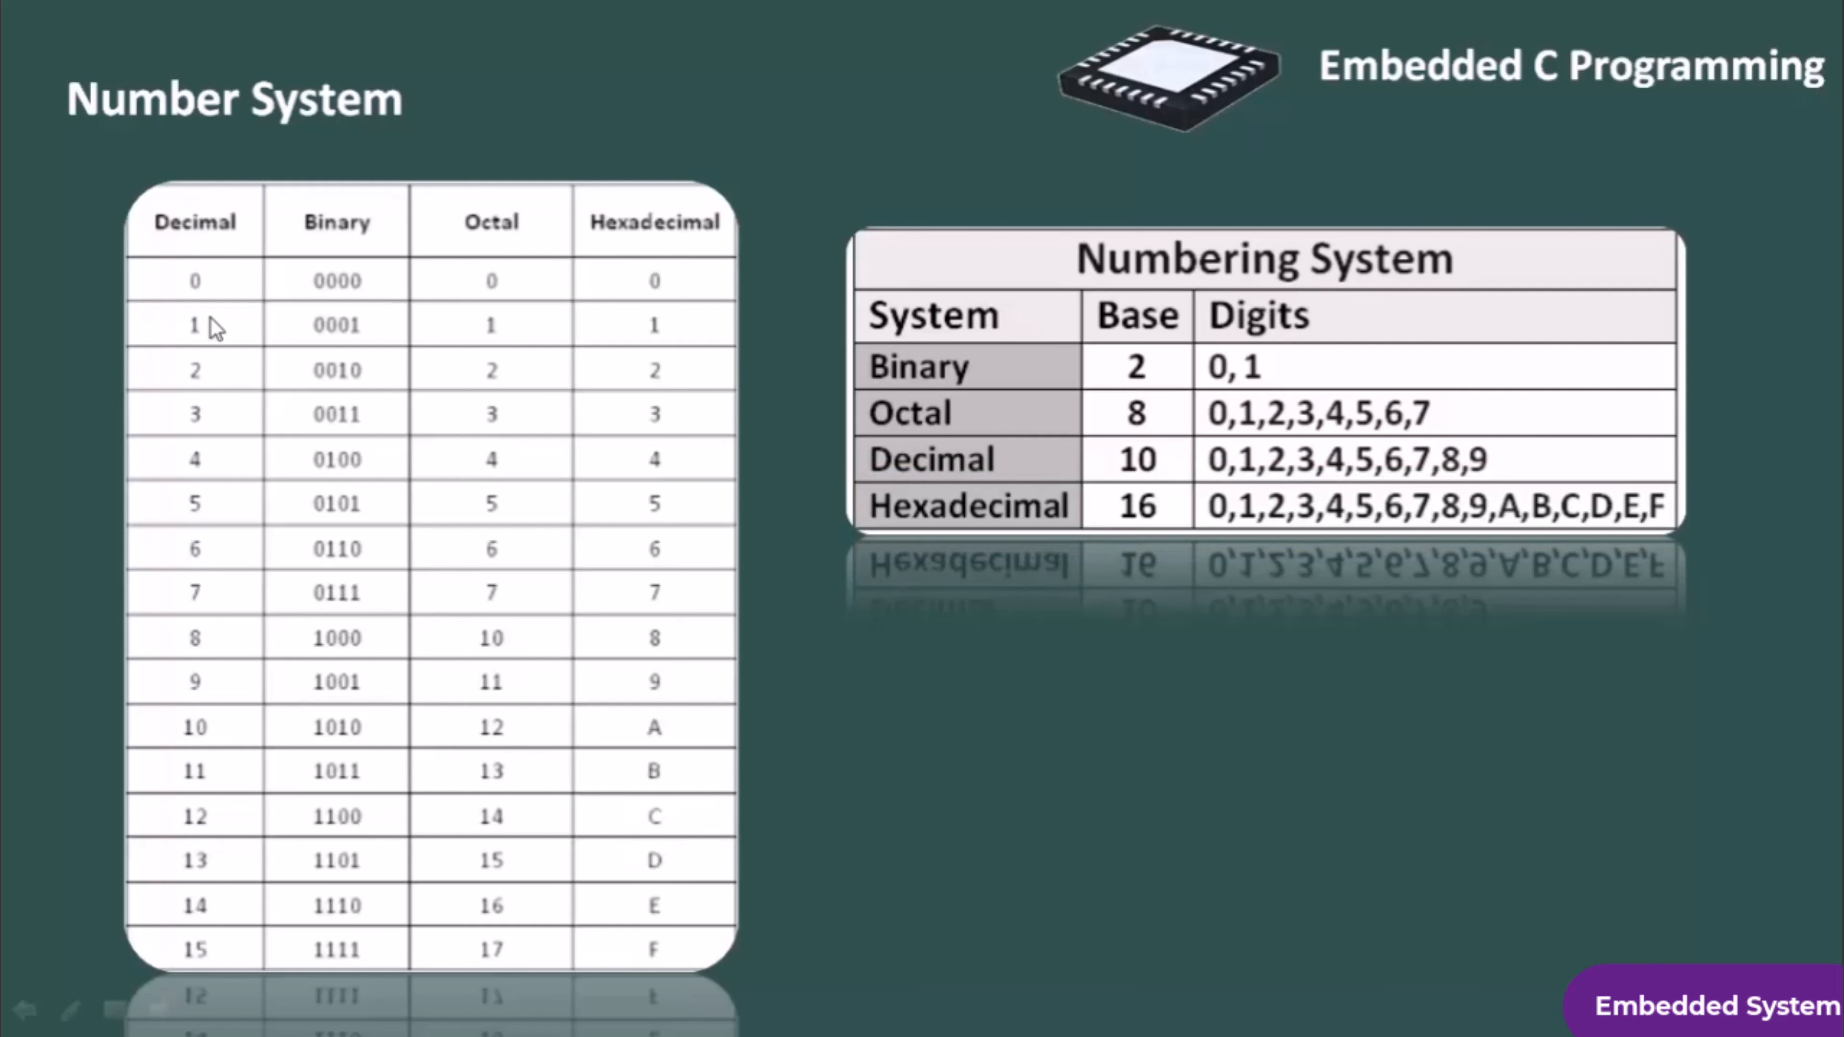
mouse_move(381, 351)
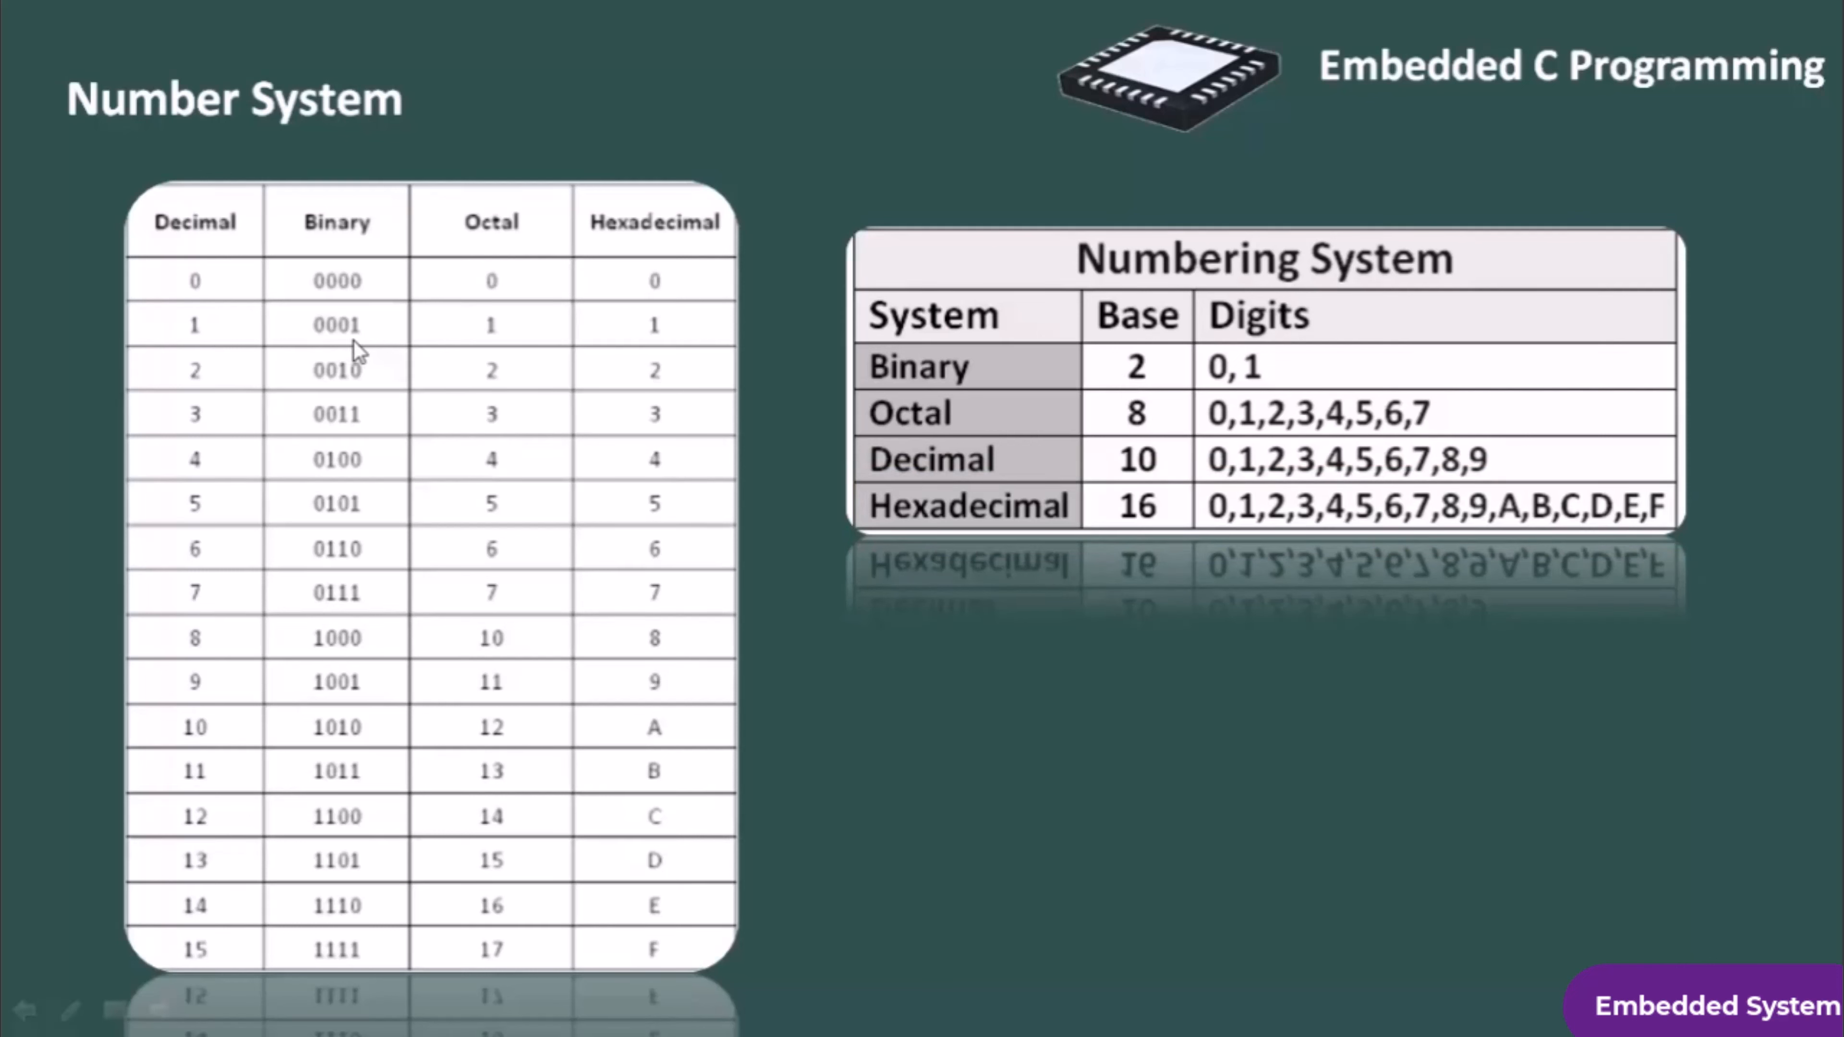
mouse_move(493, 341)
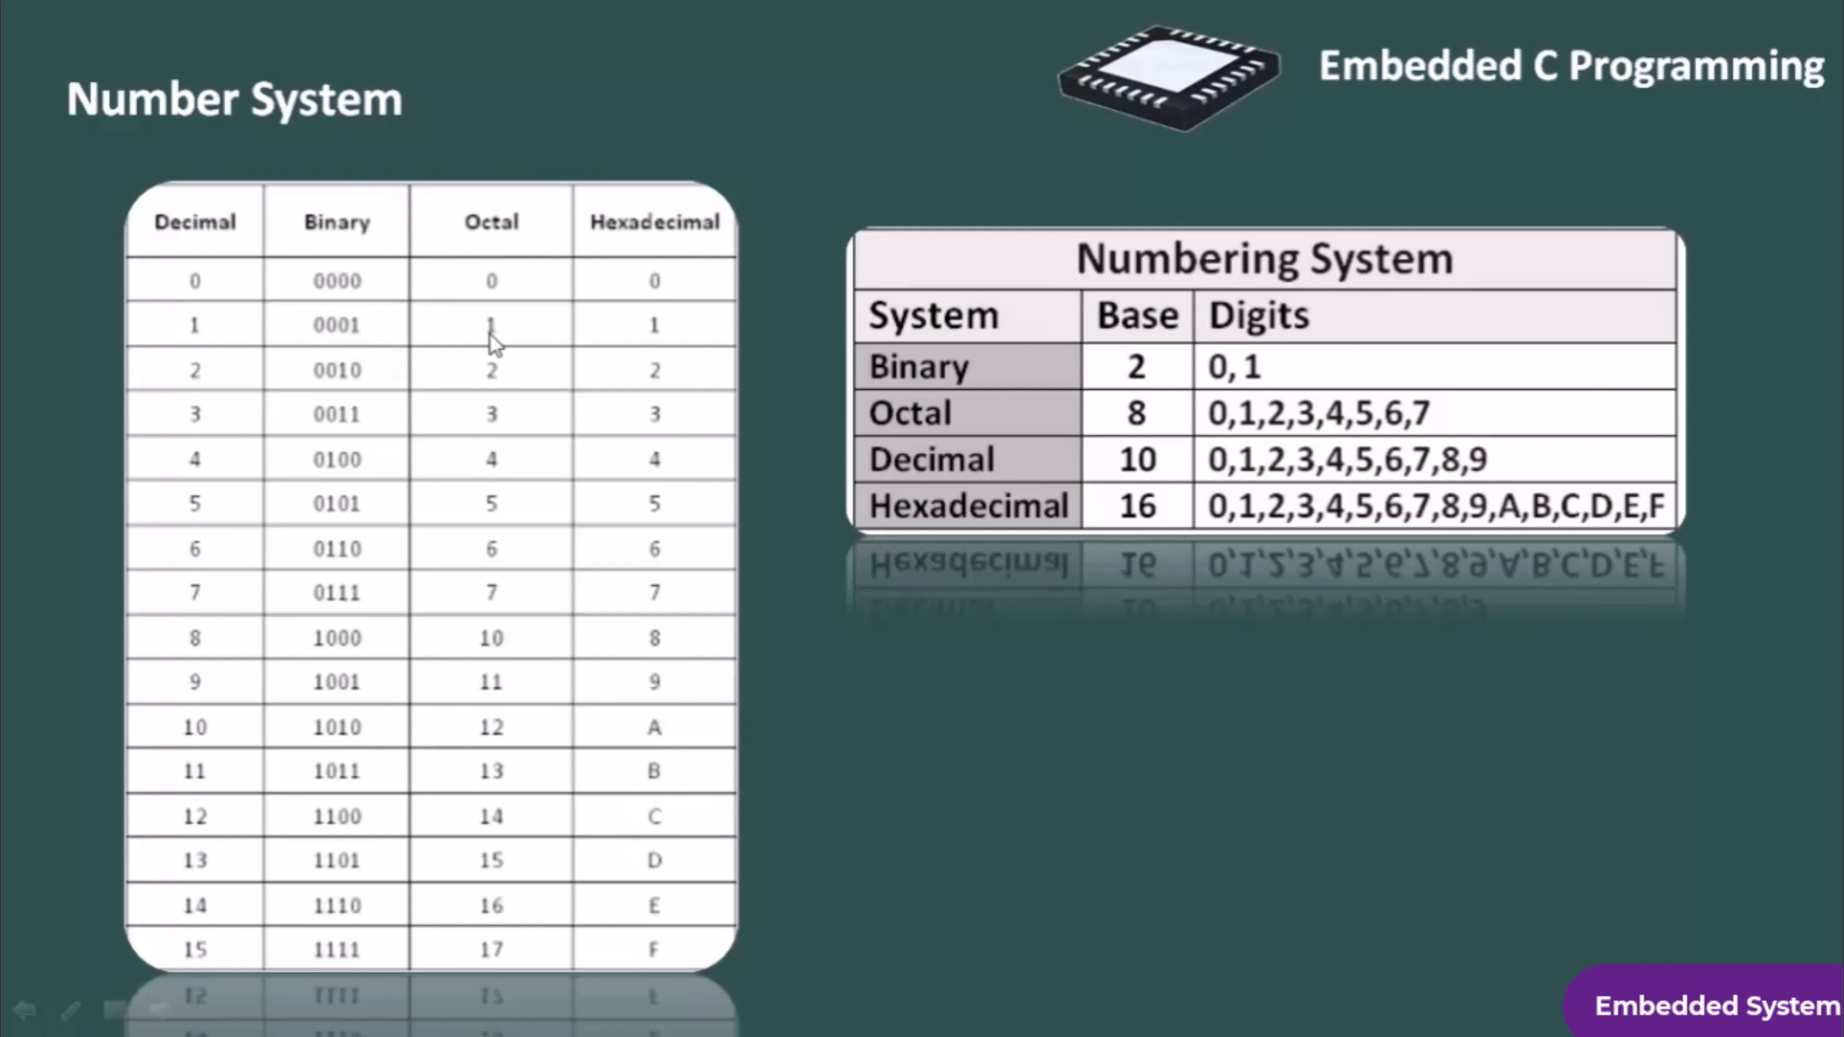
mouse_move(674, 340)
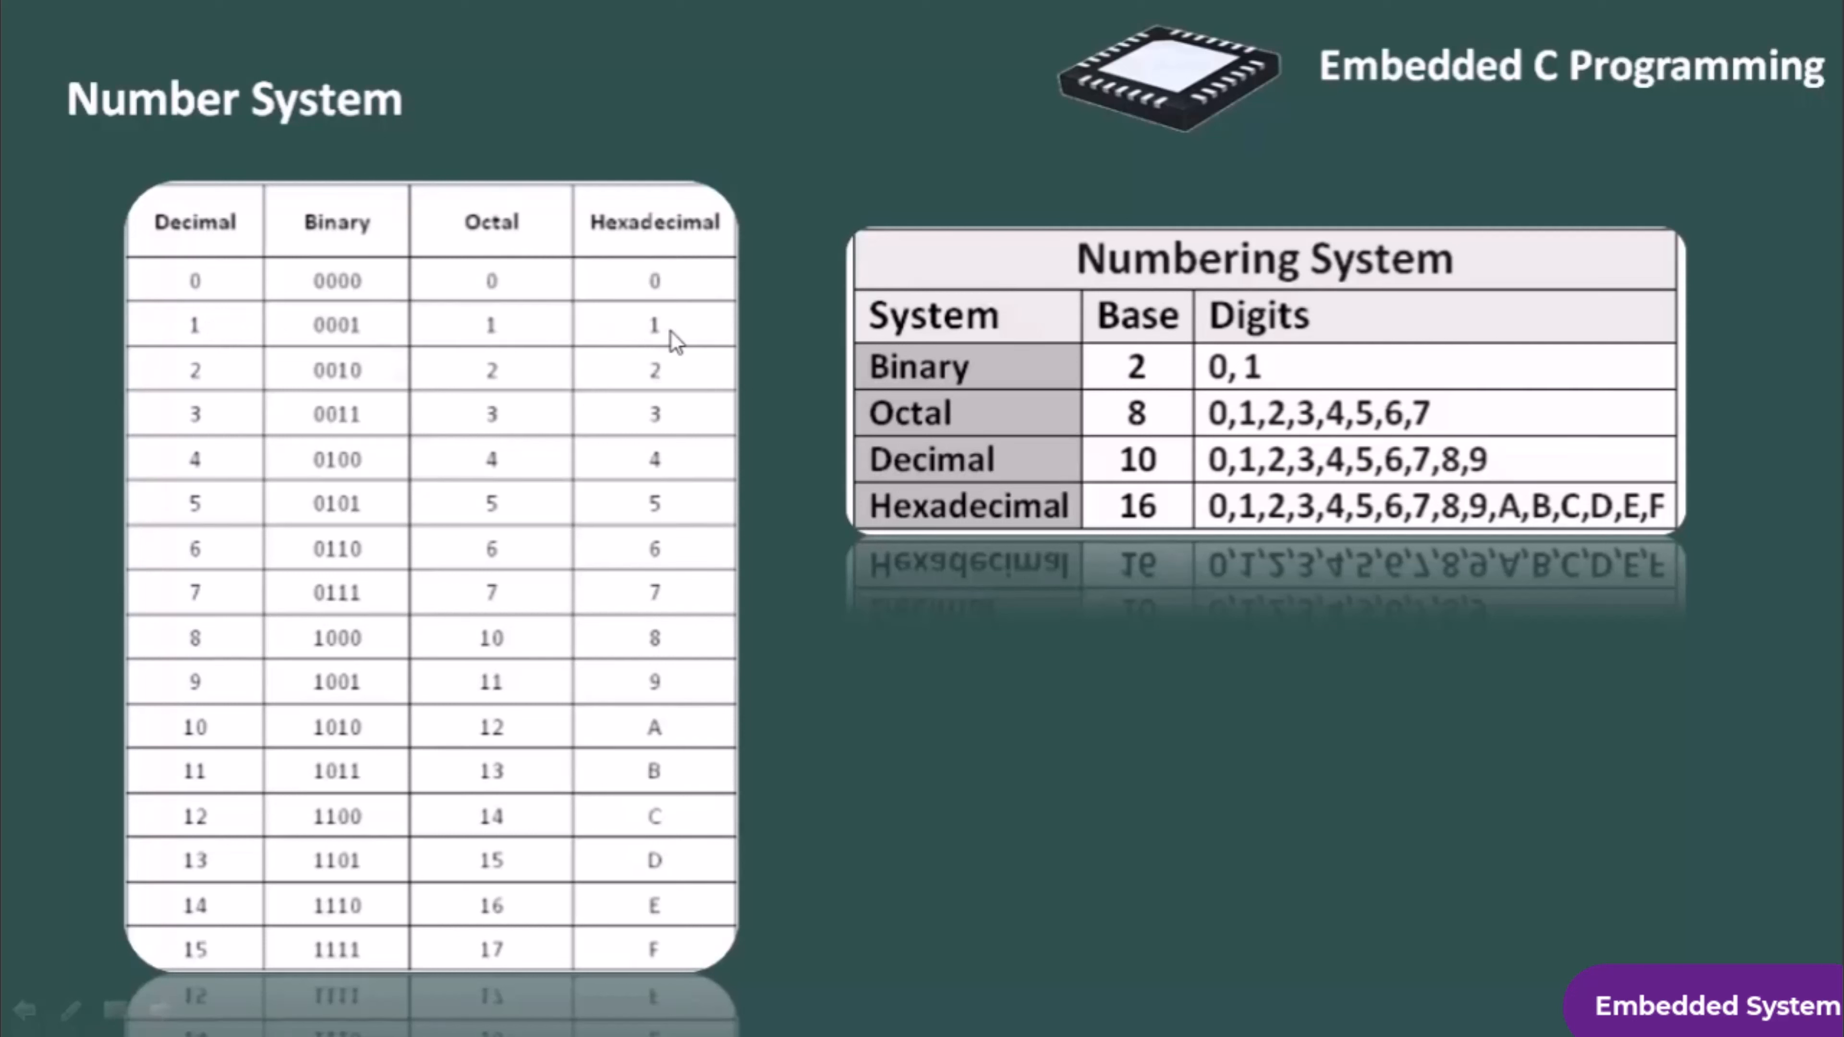
mouse_move(664, 253)
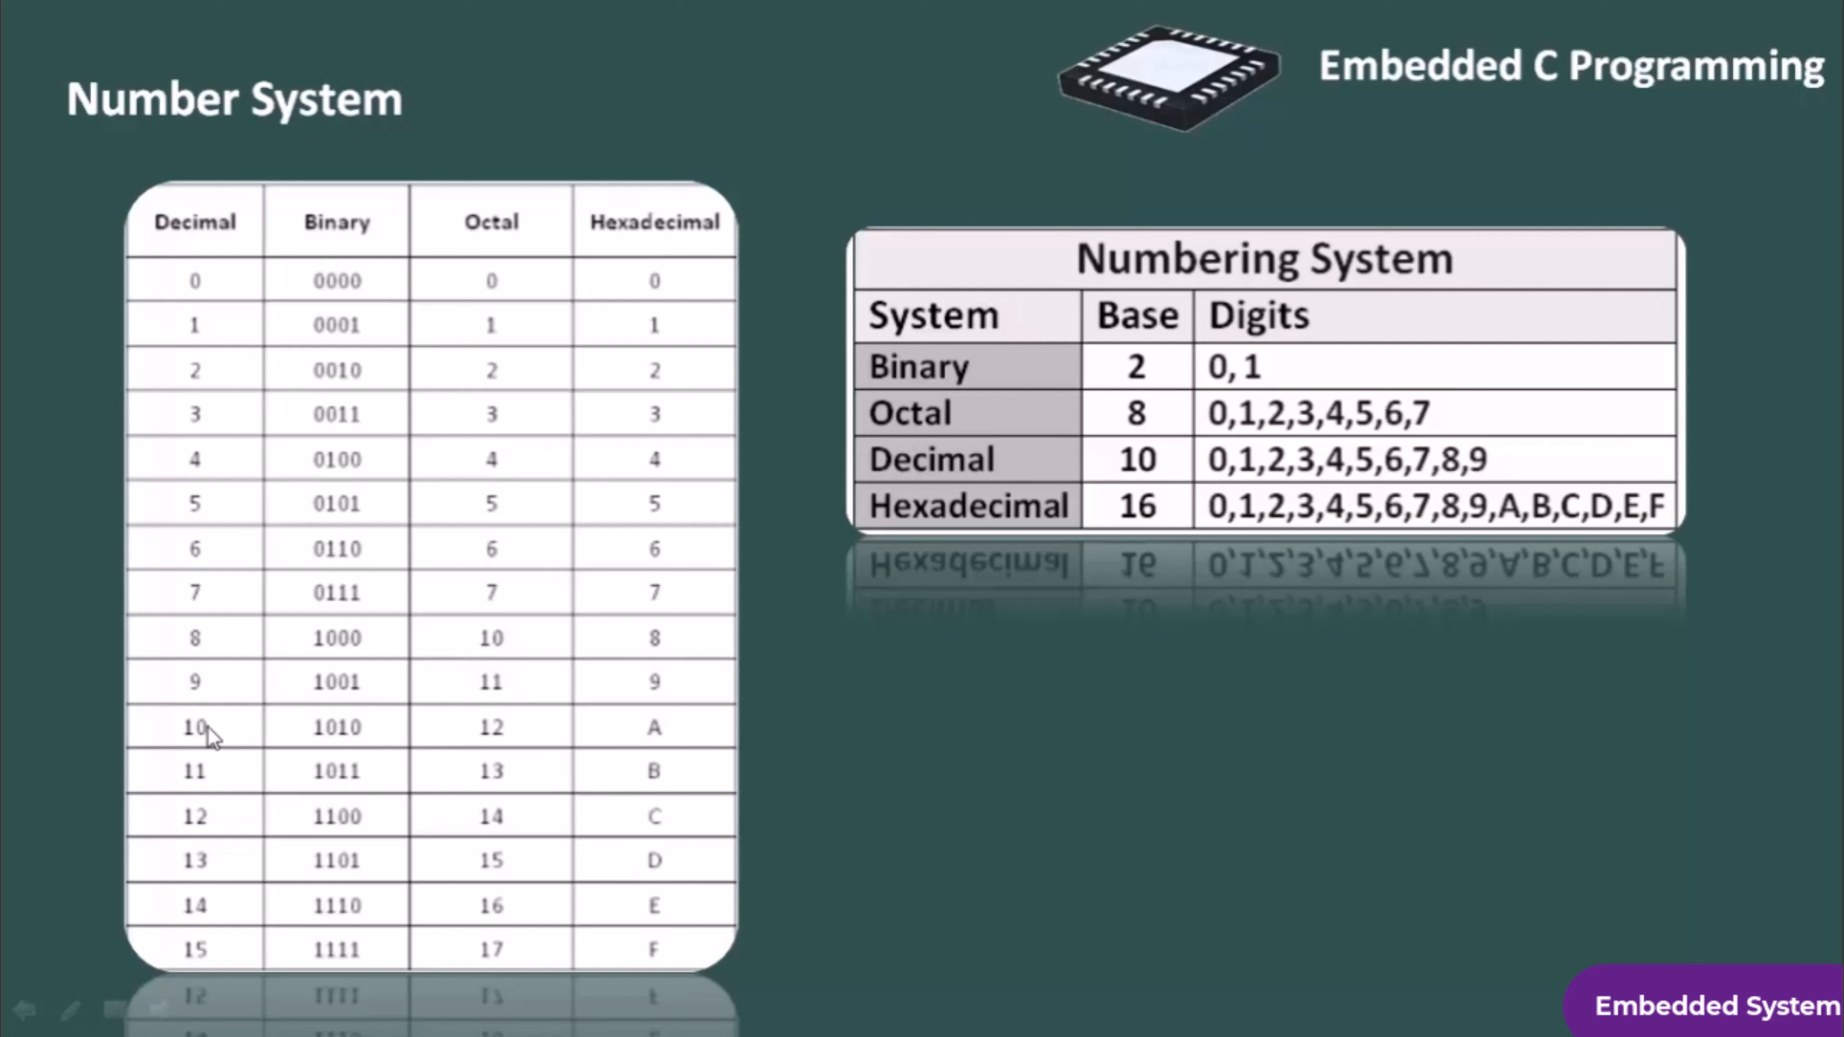
mouse_move(320, 743)
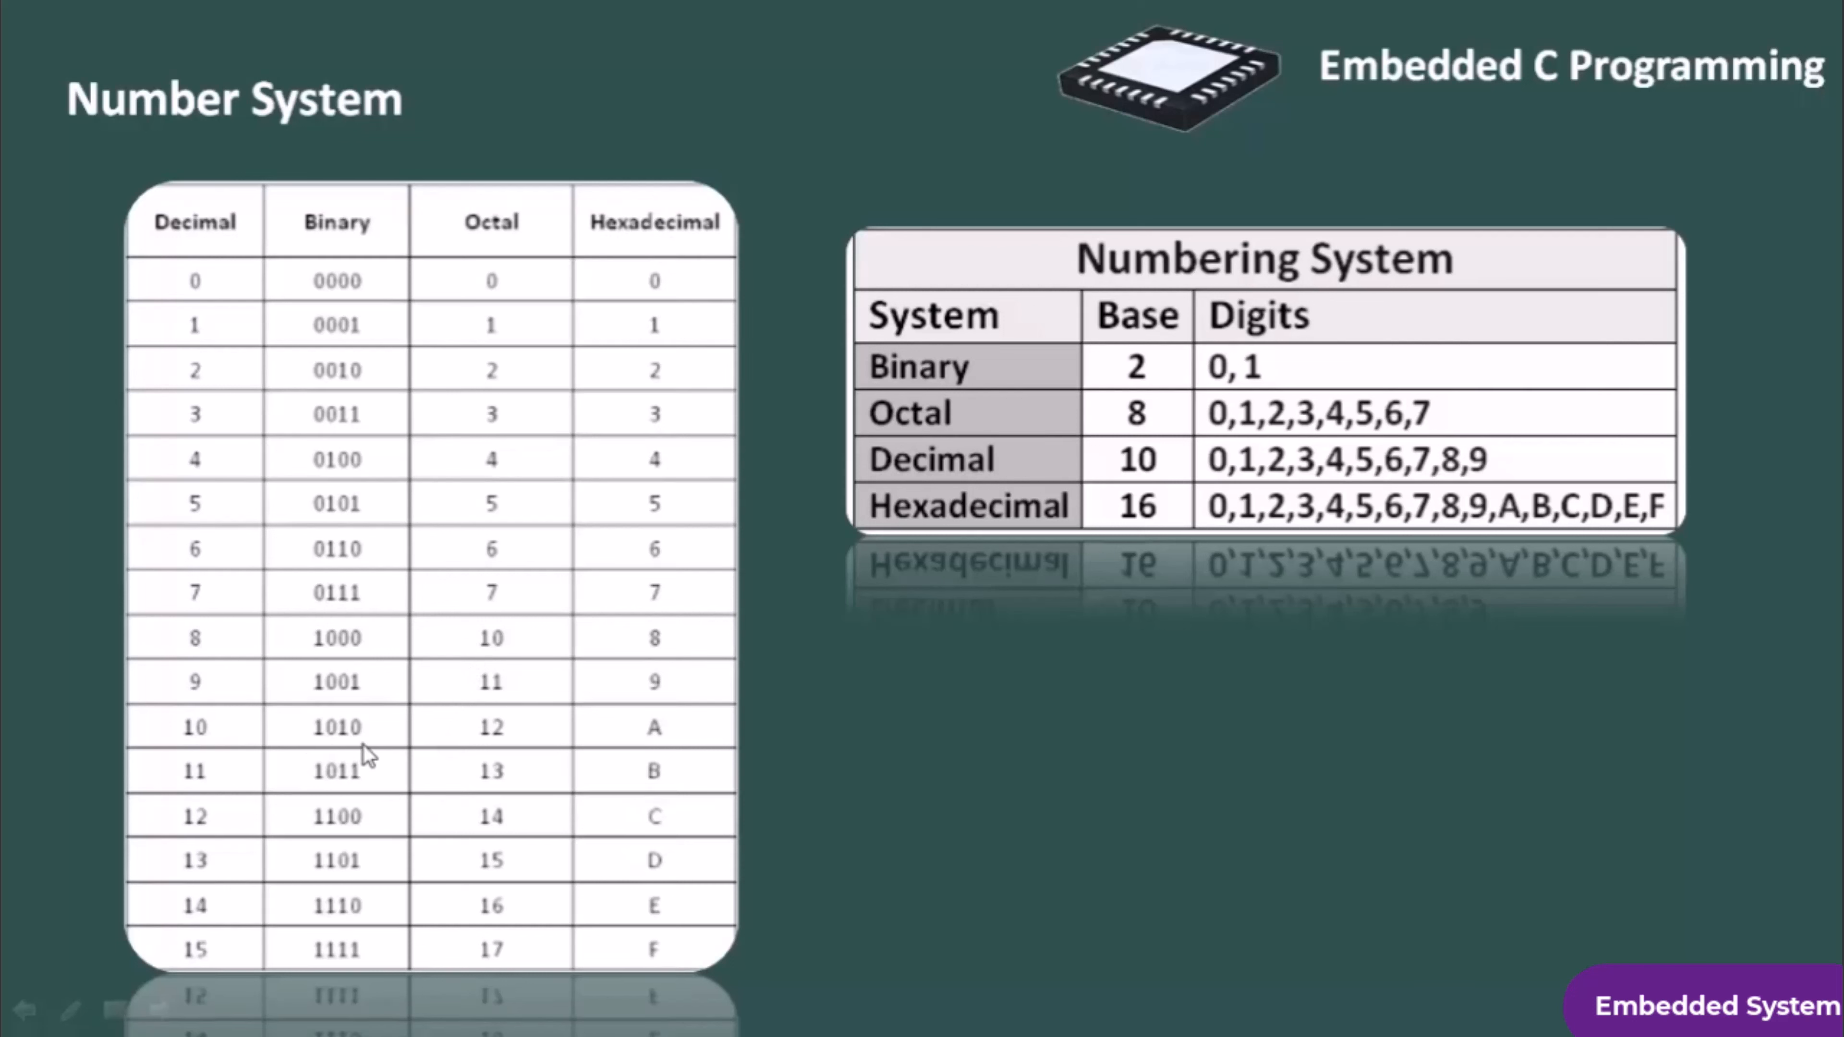
mouse_move(446, 741)
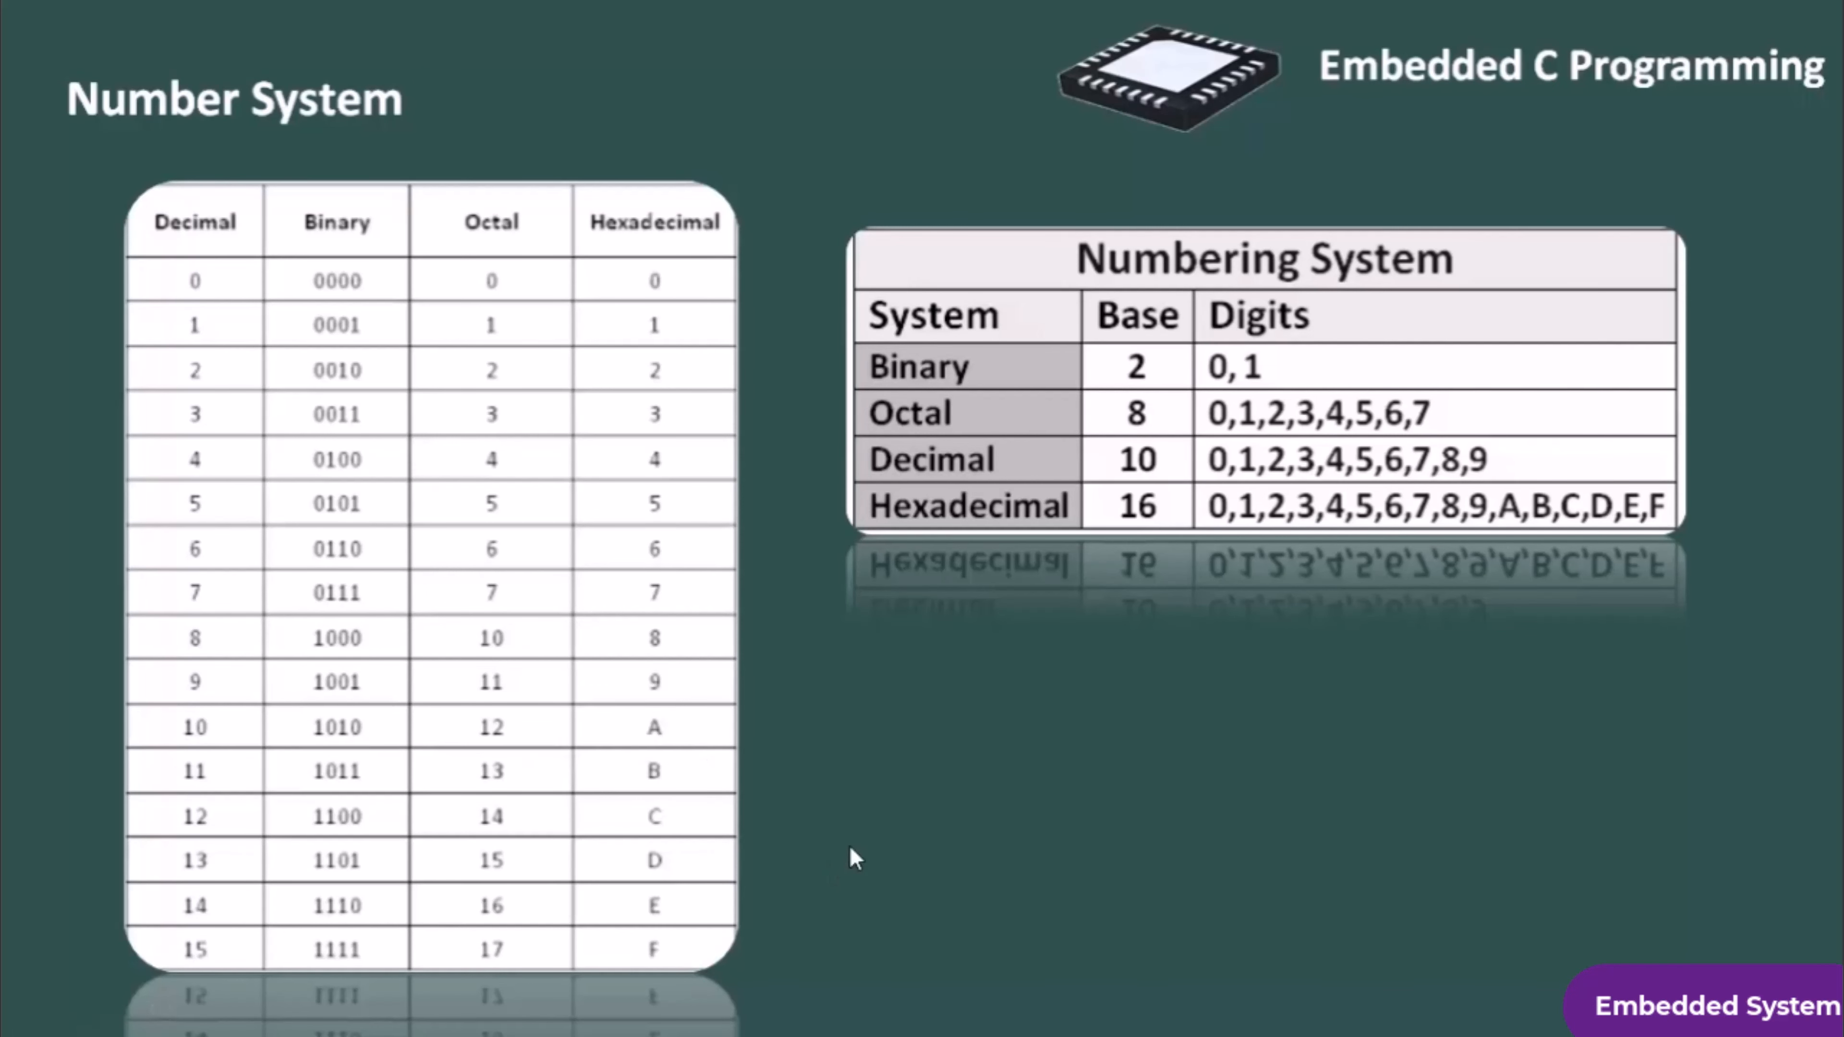
Launch Calculator in Programmer mode, convert decimal 100 to hex 64, octal 144, binary 0110 0100, then close it
key(Right)
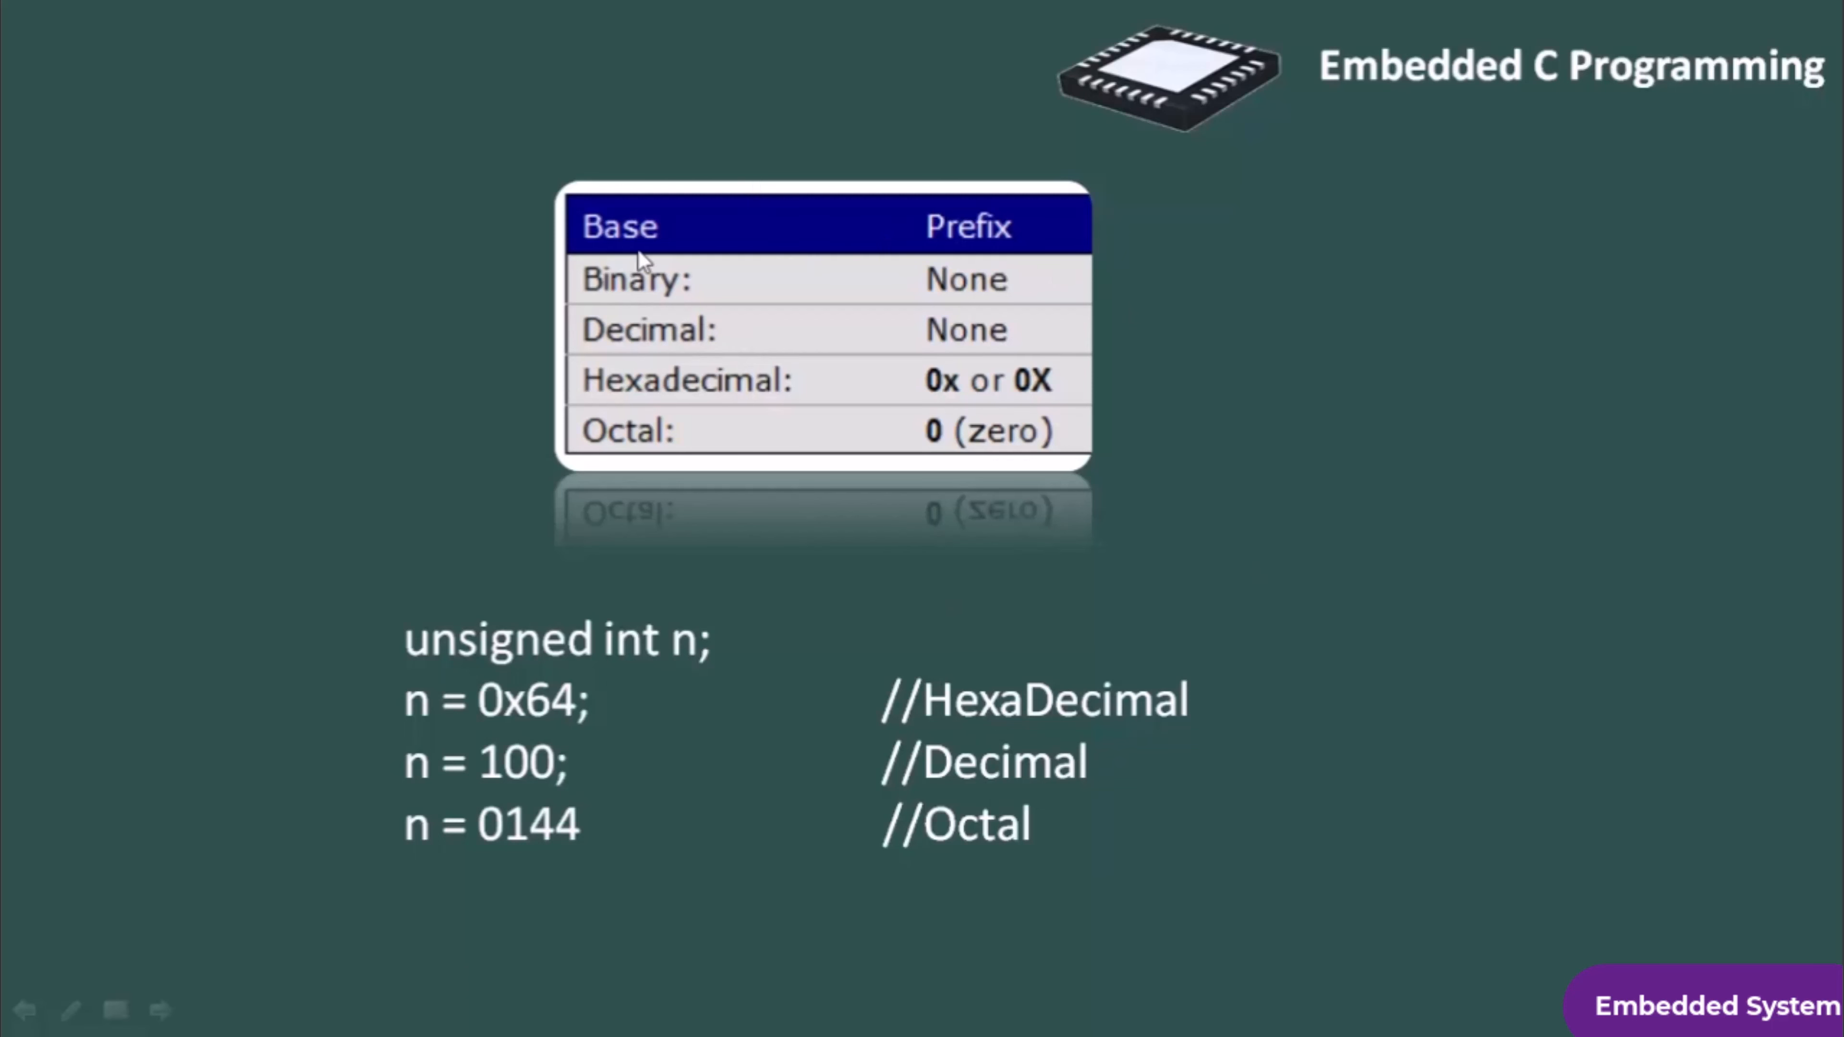
mouse_move(954, 268)
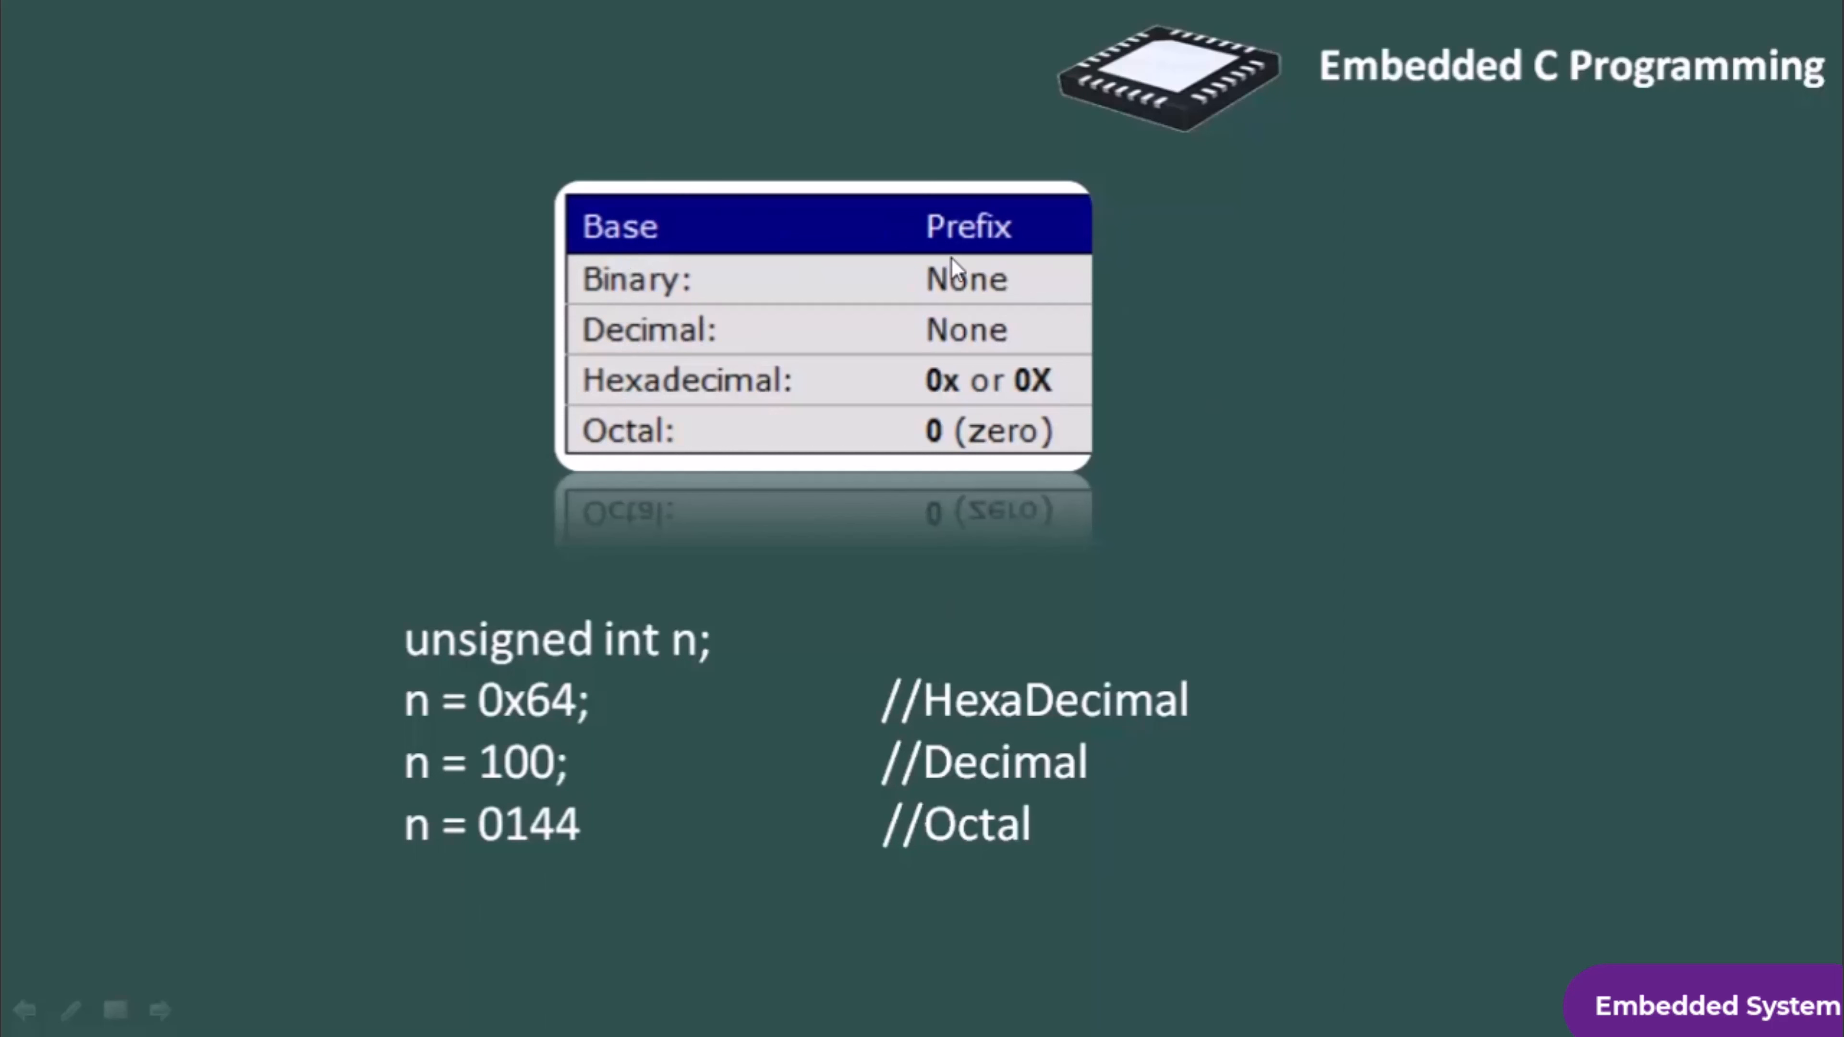
mouse_move(1000, 311)
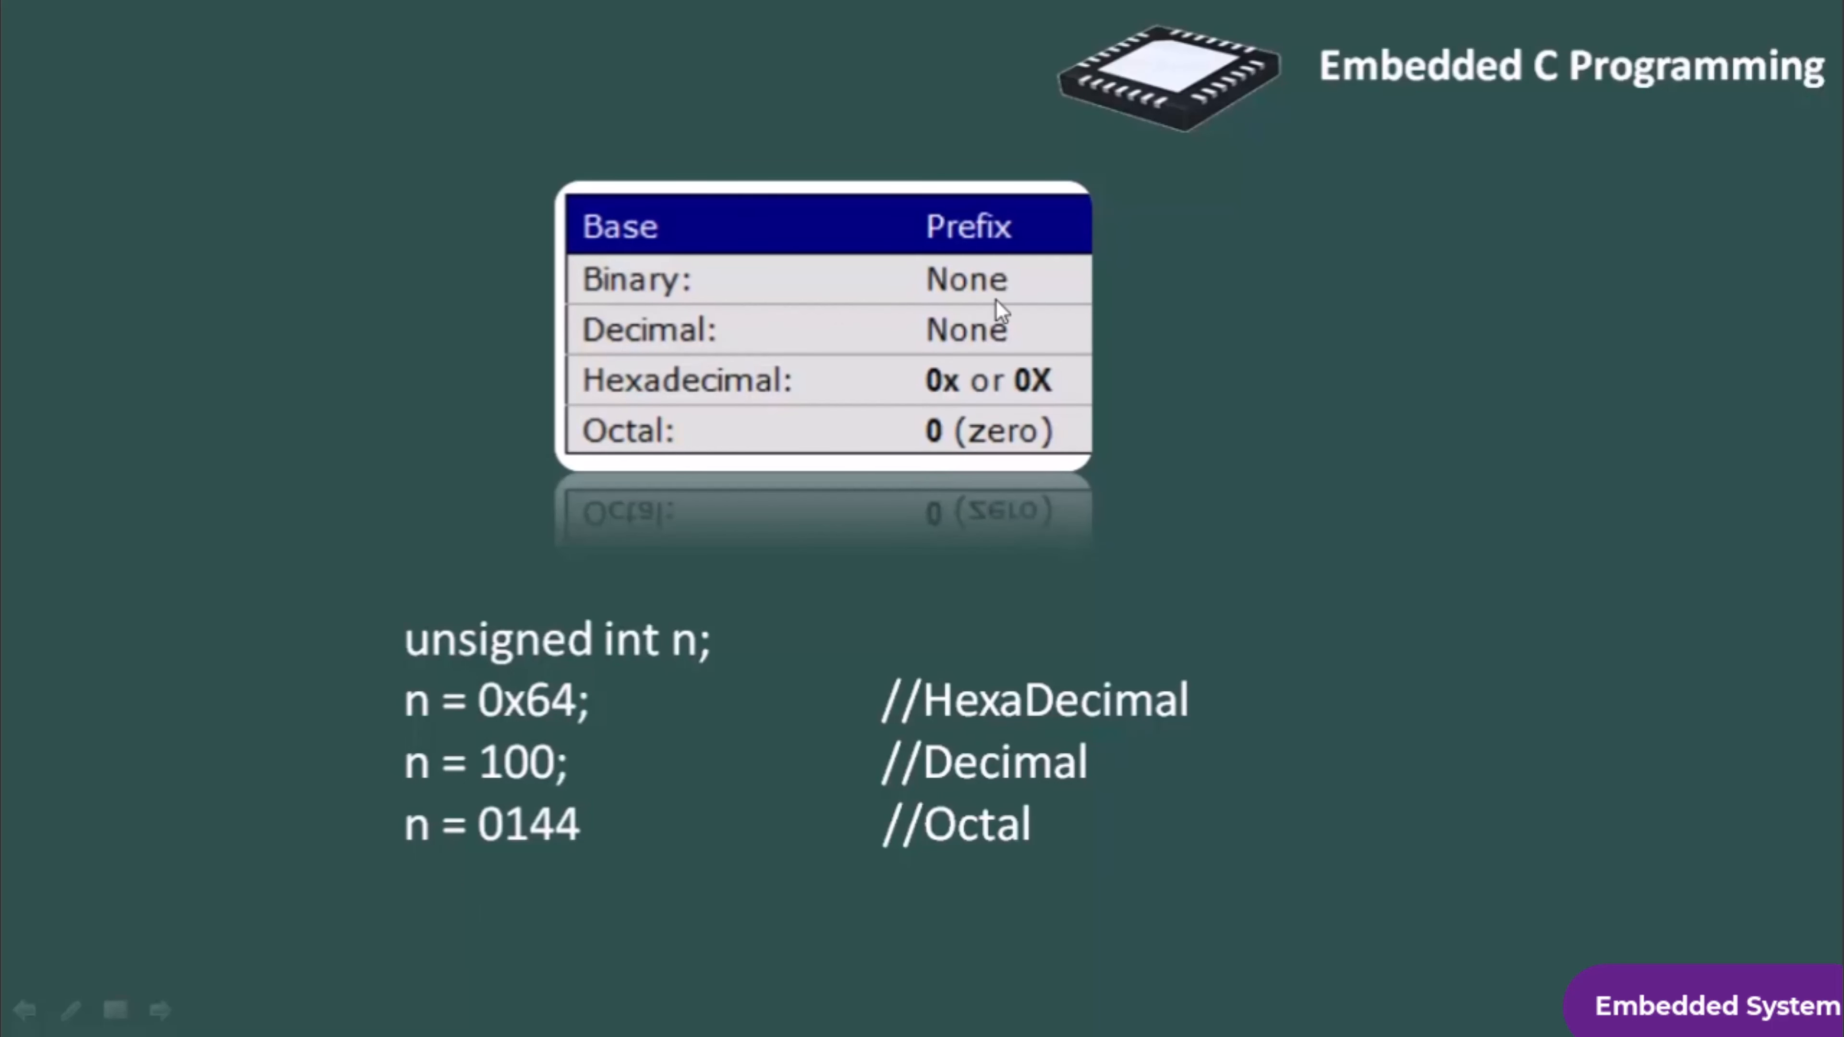
mouse_move(978, 268)
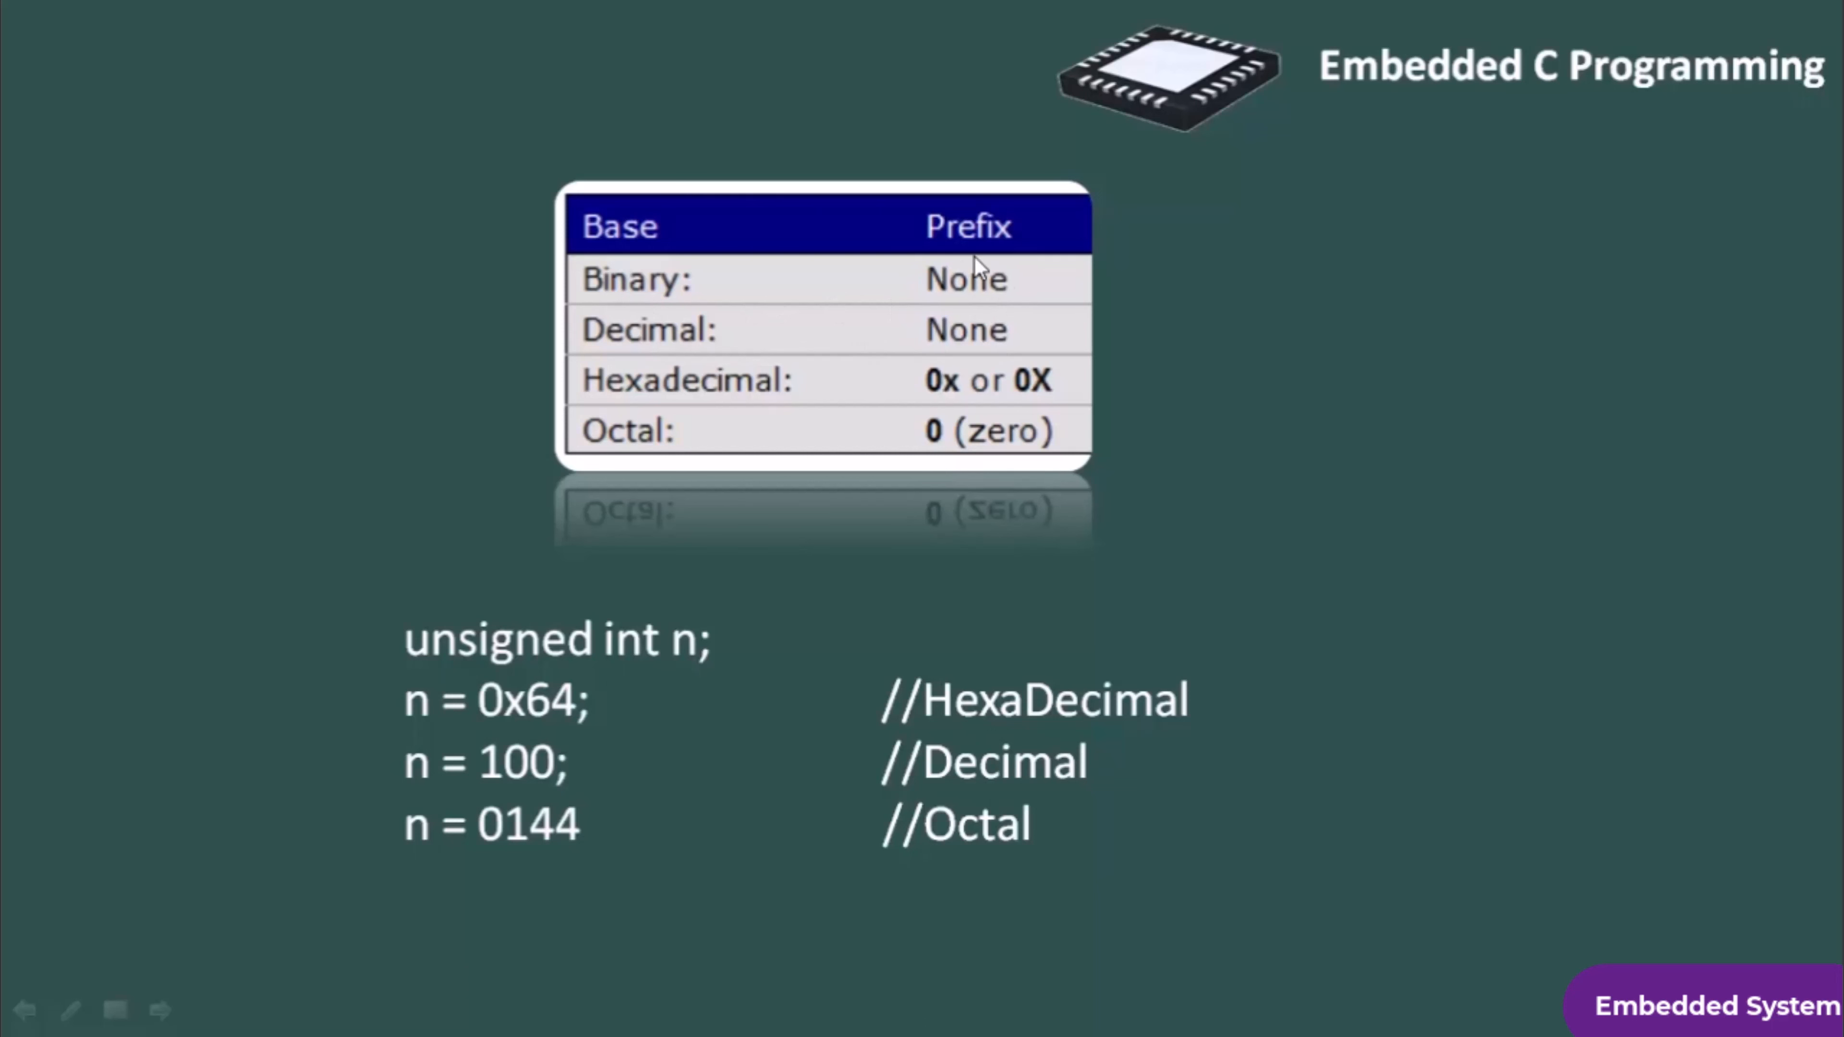
mouse_move(686, 425)
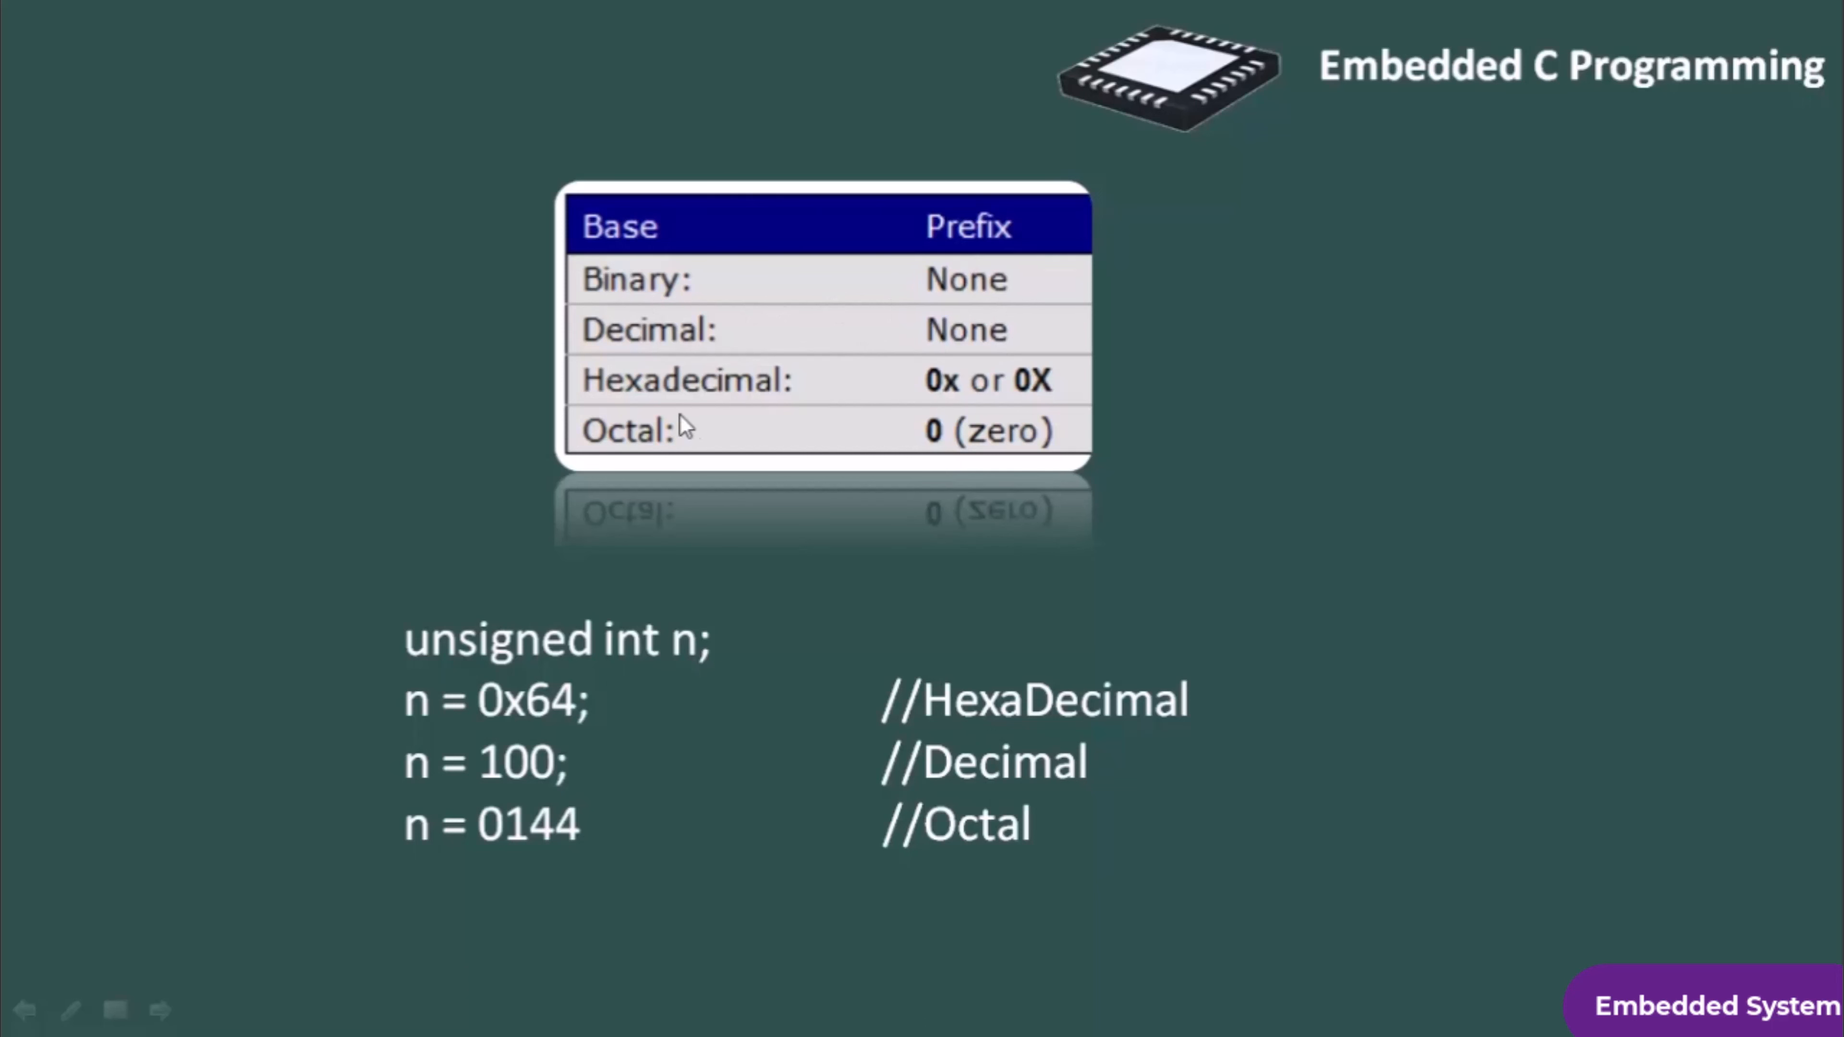
mouse_move(947, 394)
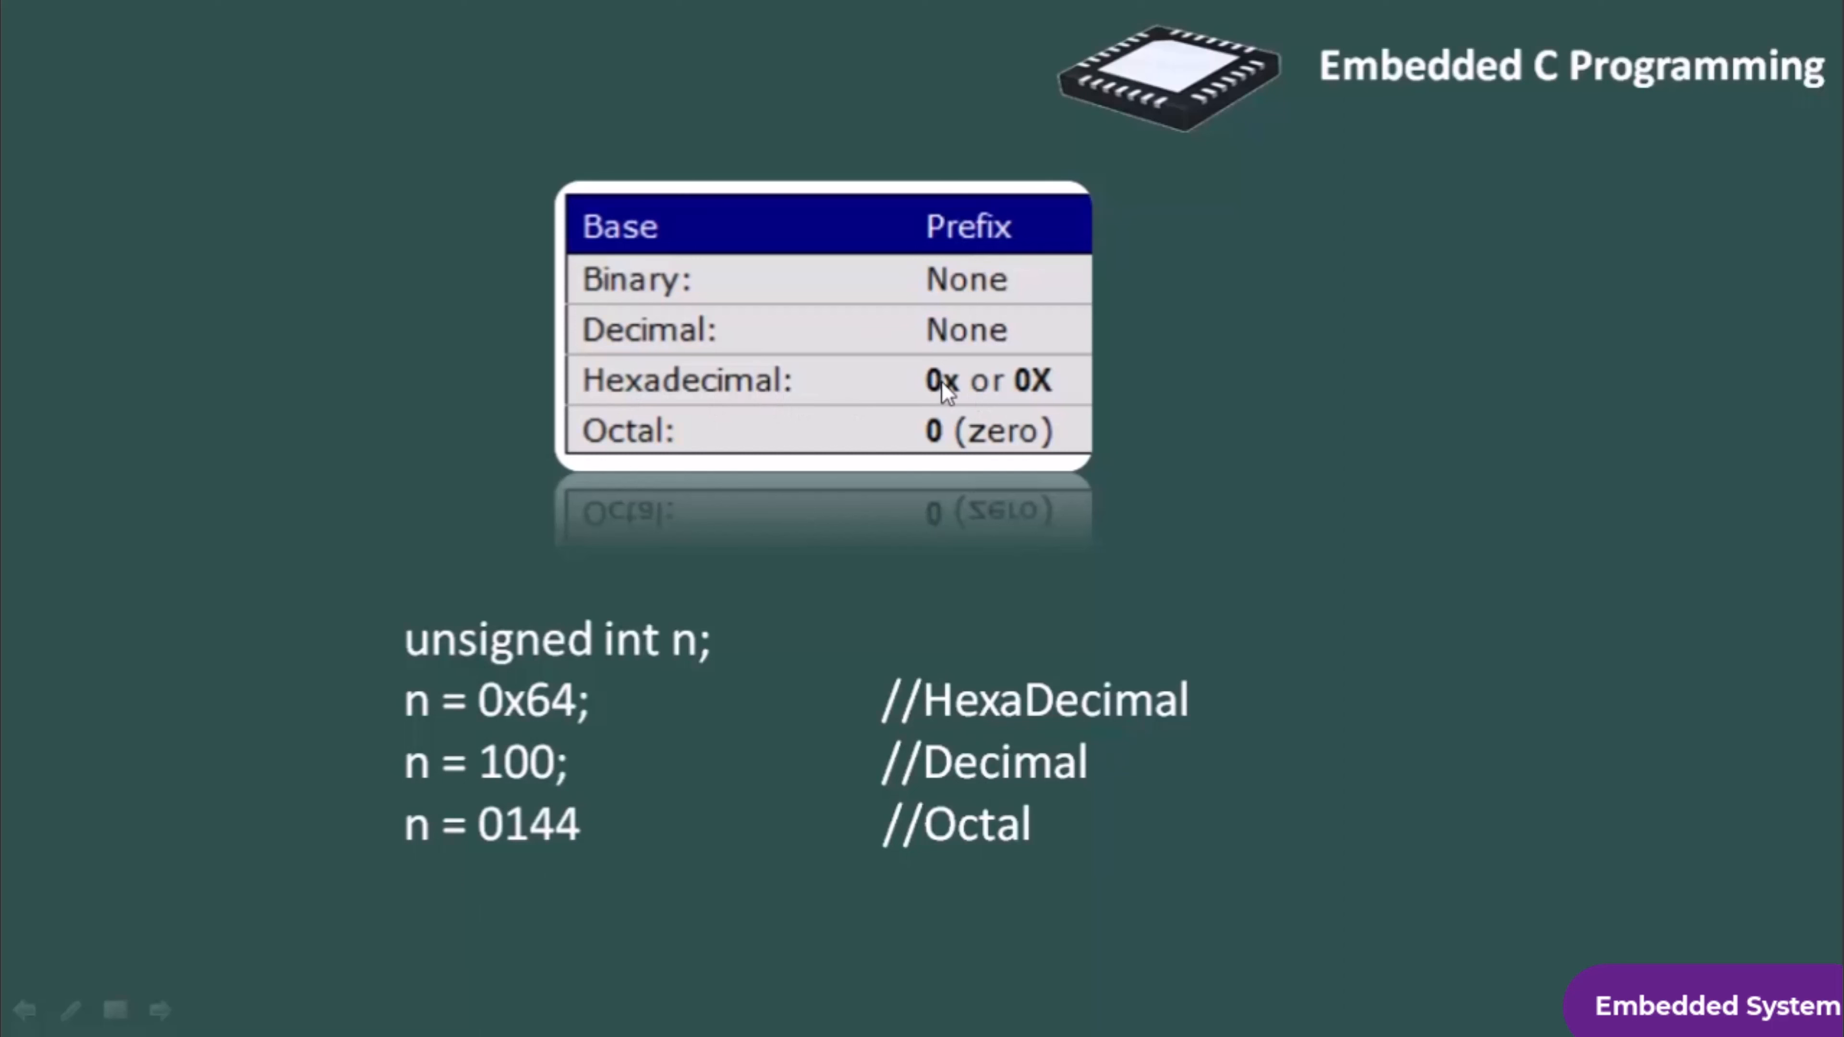
mouse_move(635, 441)
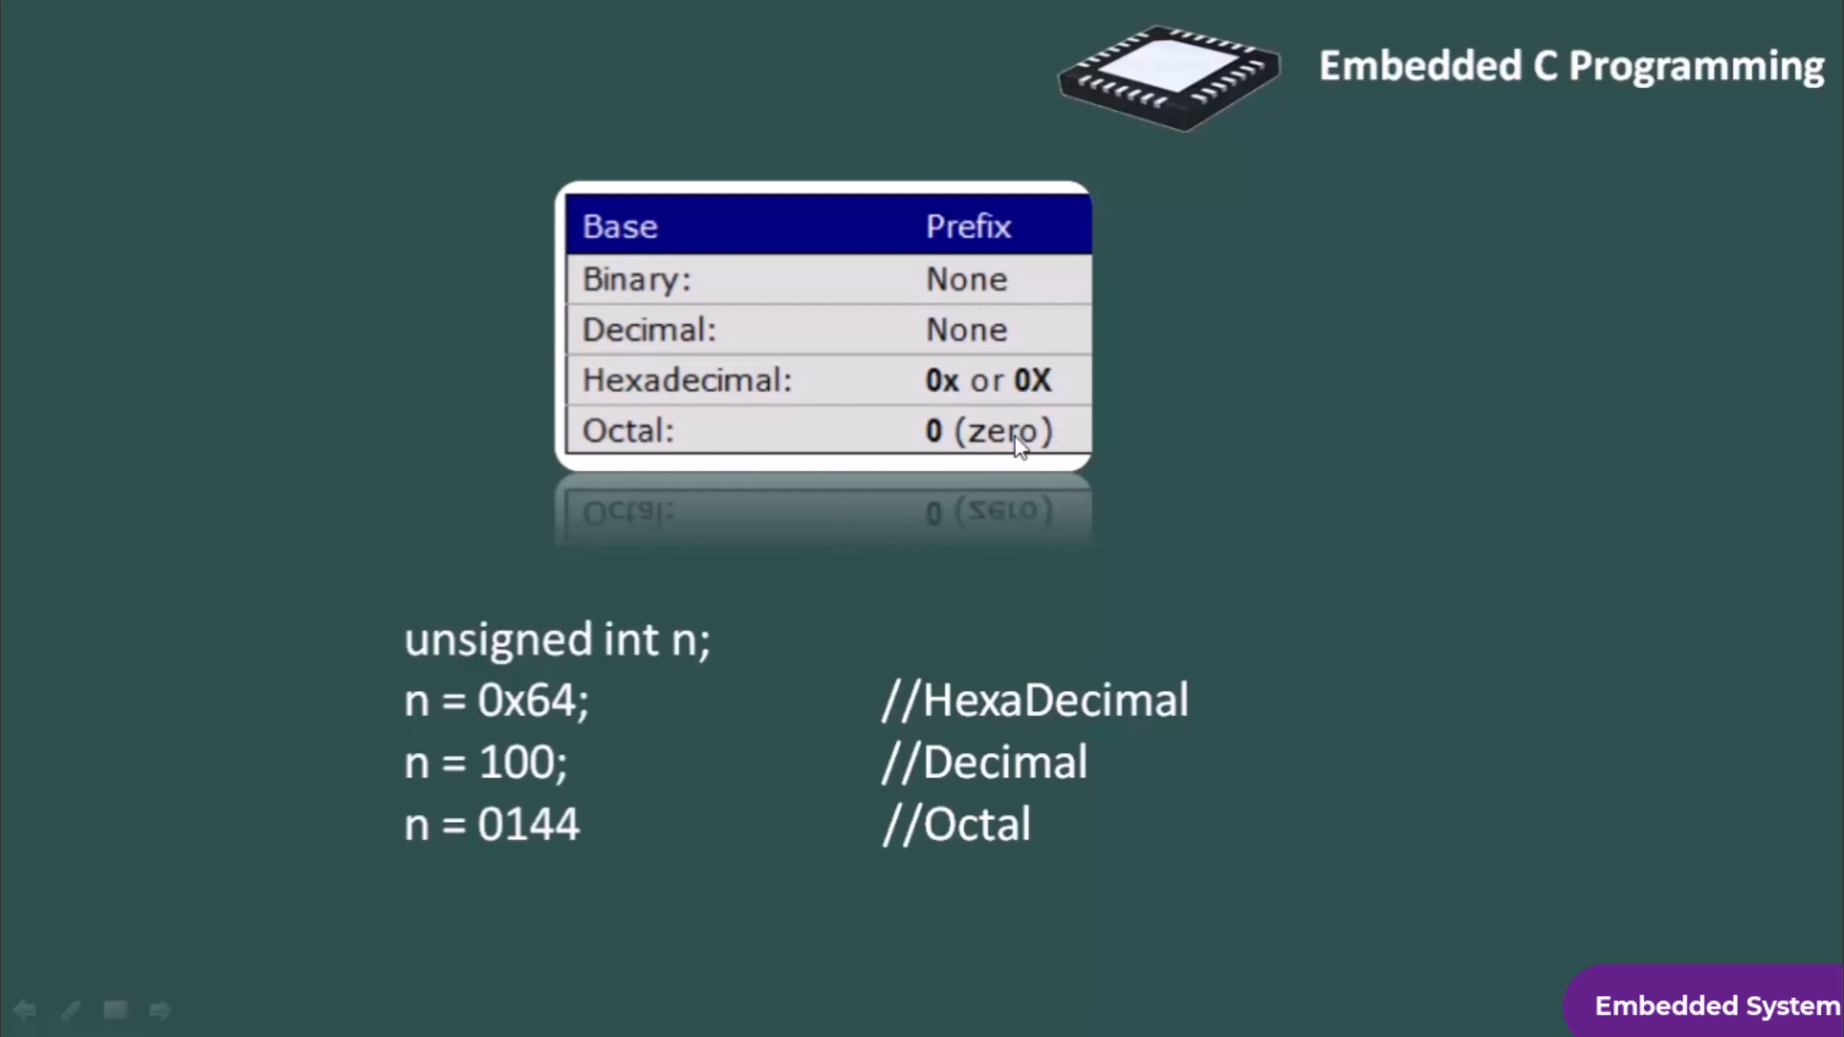
mouse_move(533, 528)
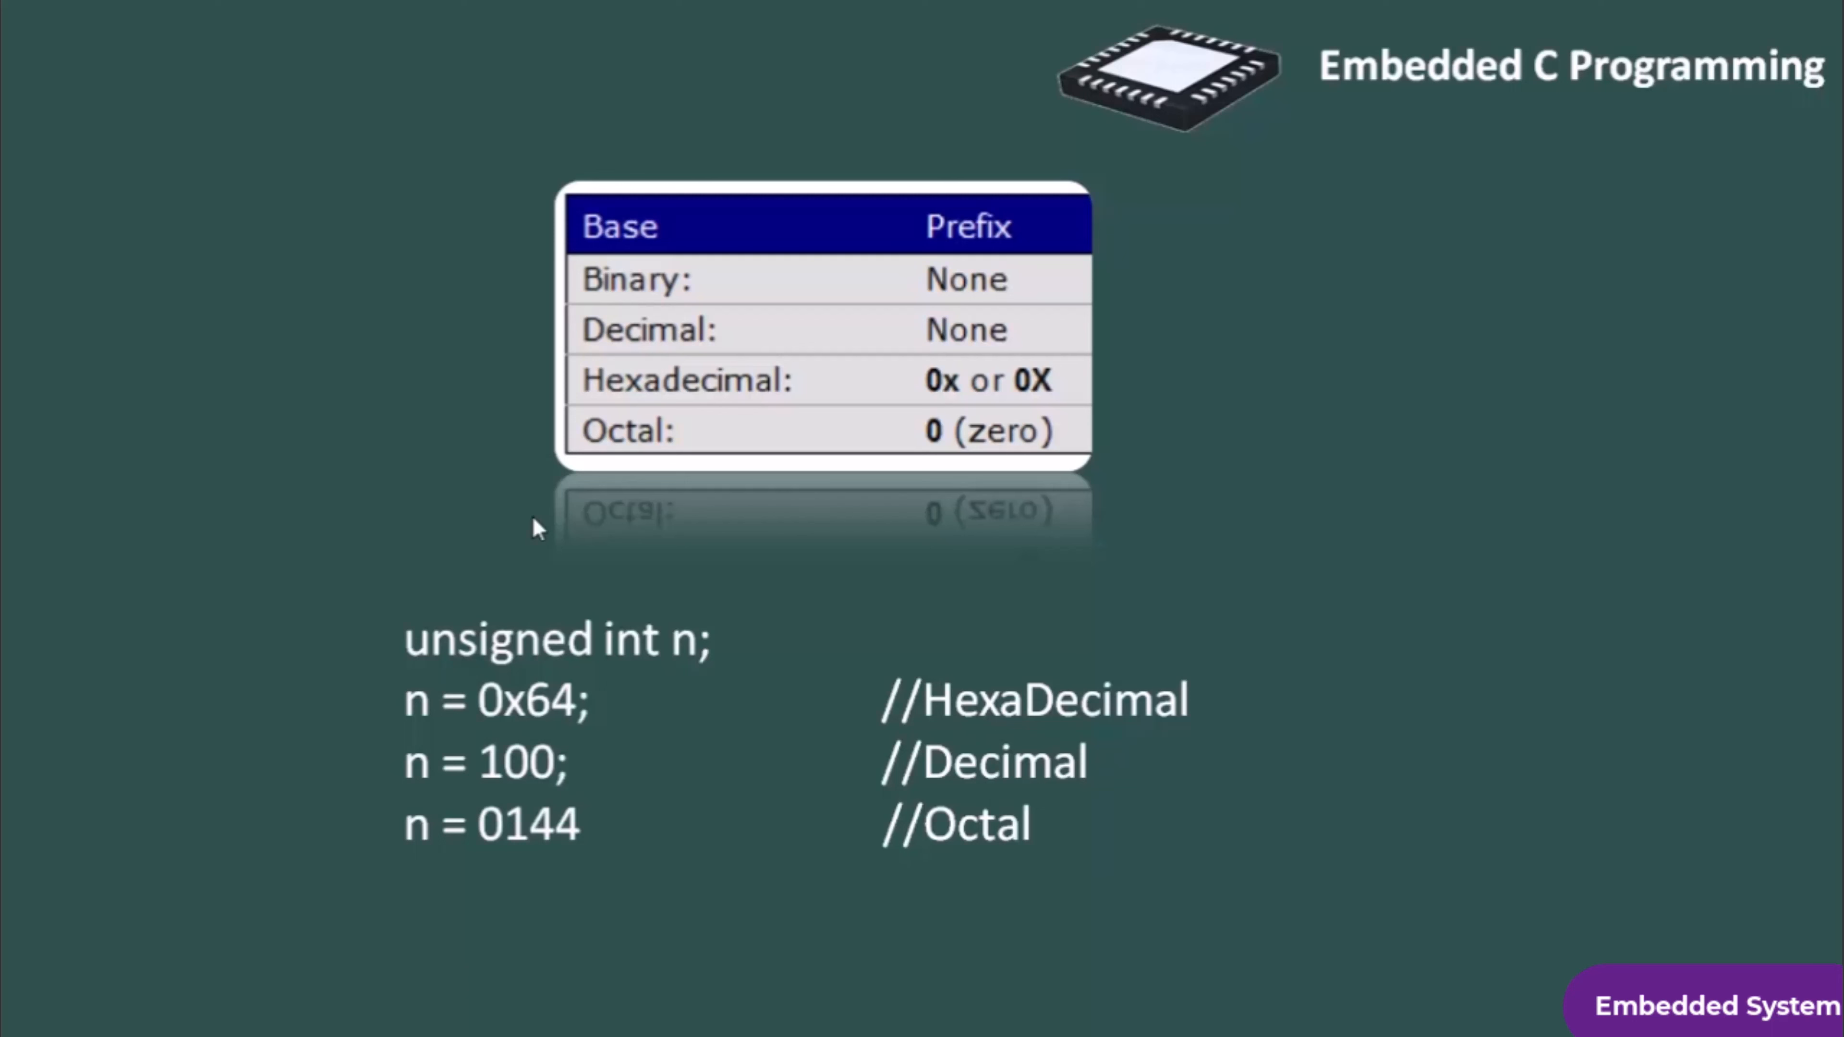
mouse_move(400, 664)
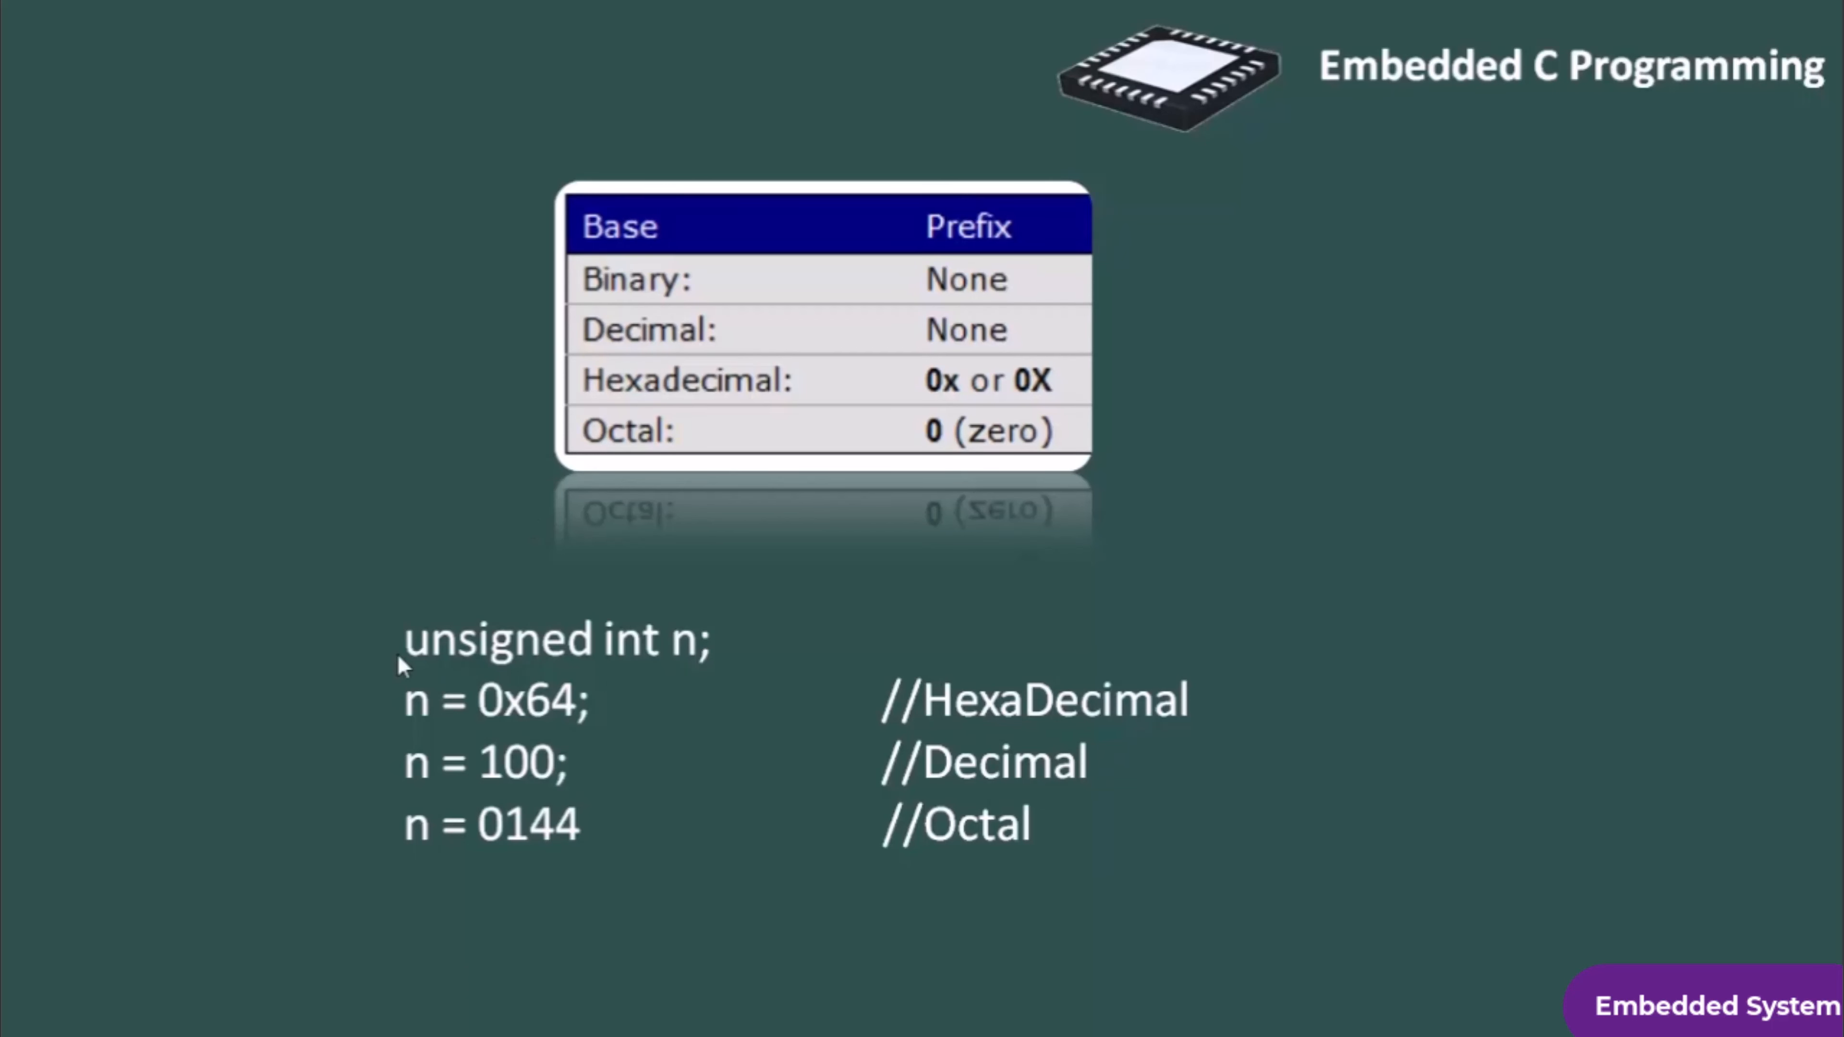
mouse_move(109, 686)
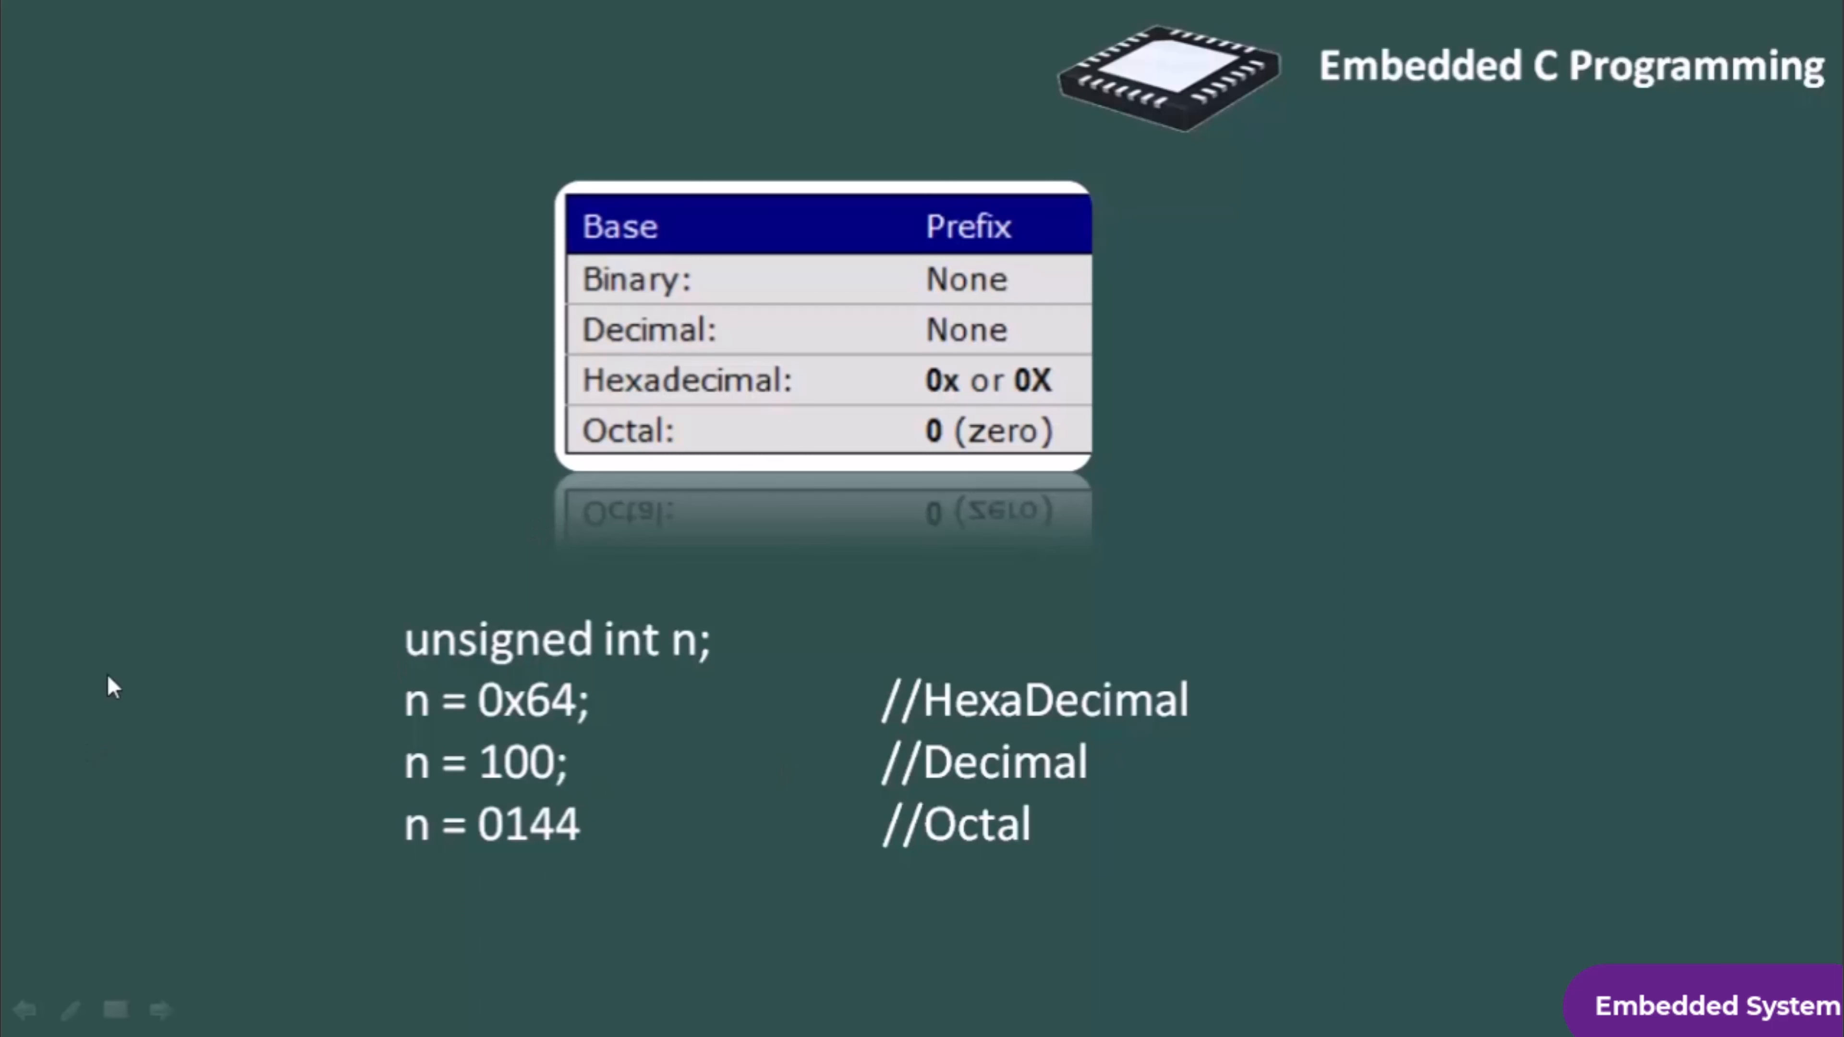
mouse_move(288, 676)
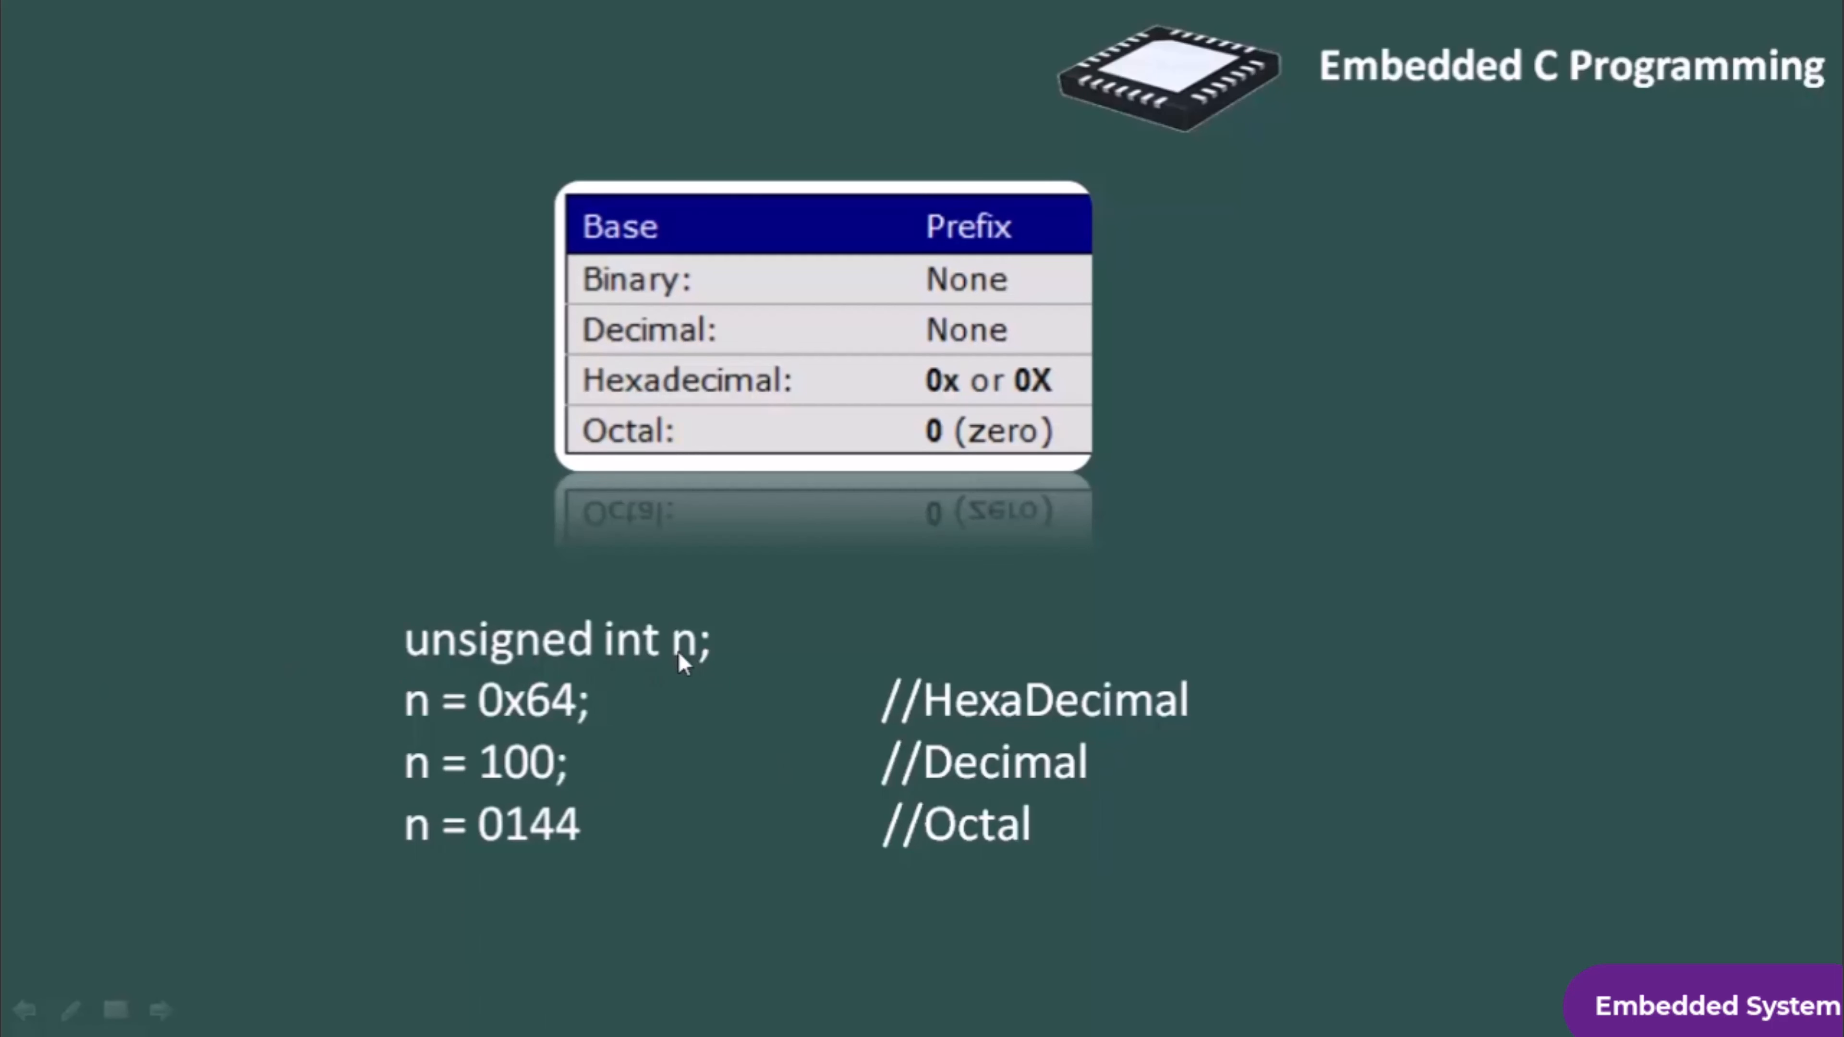
mouse_move(655, 668)
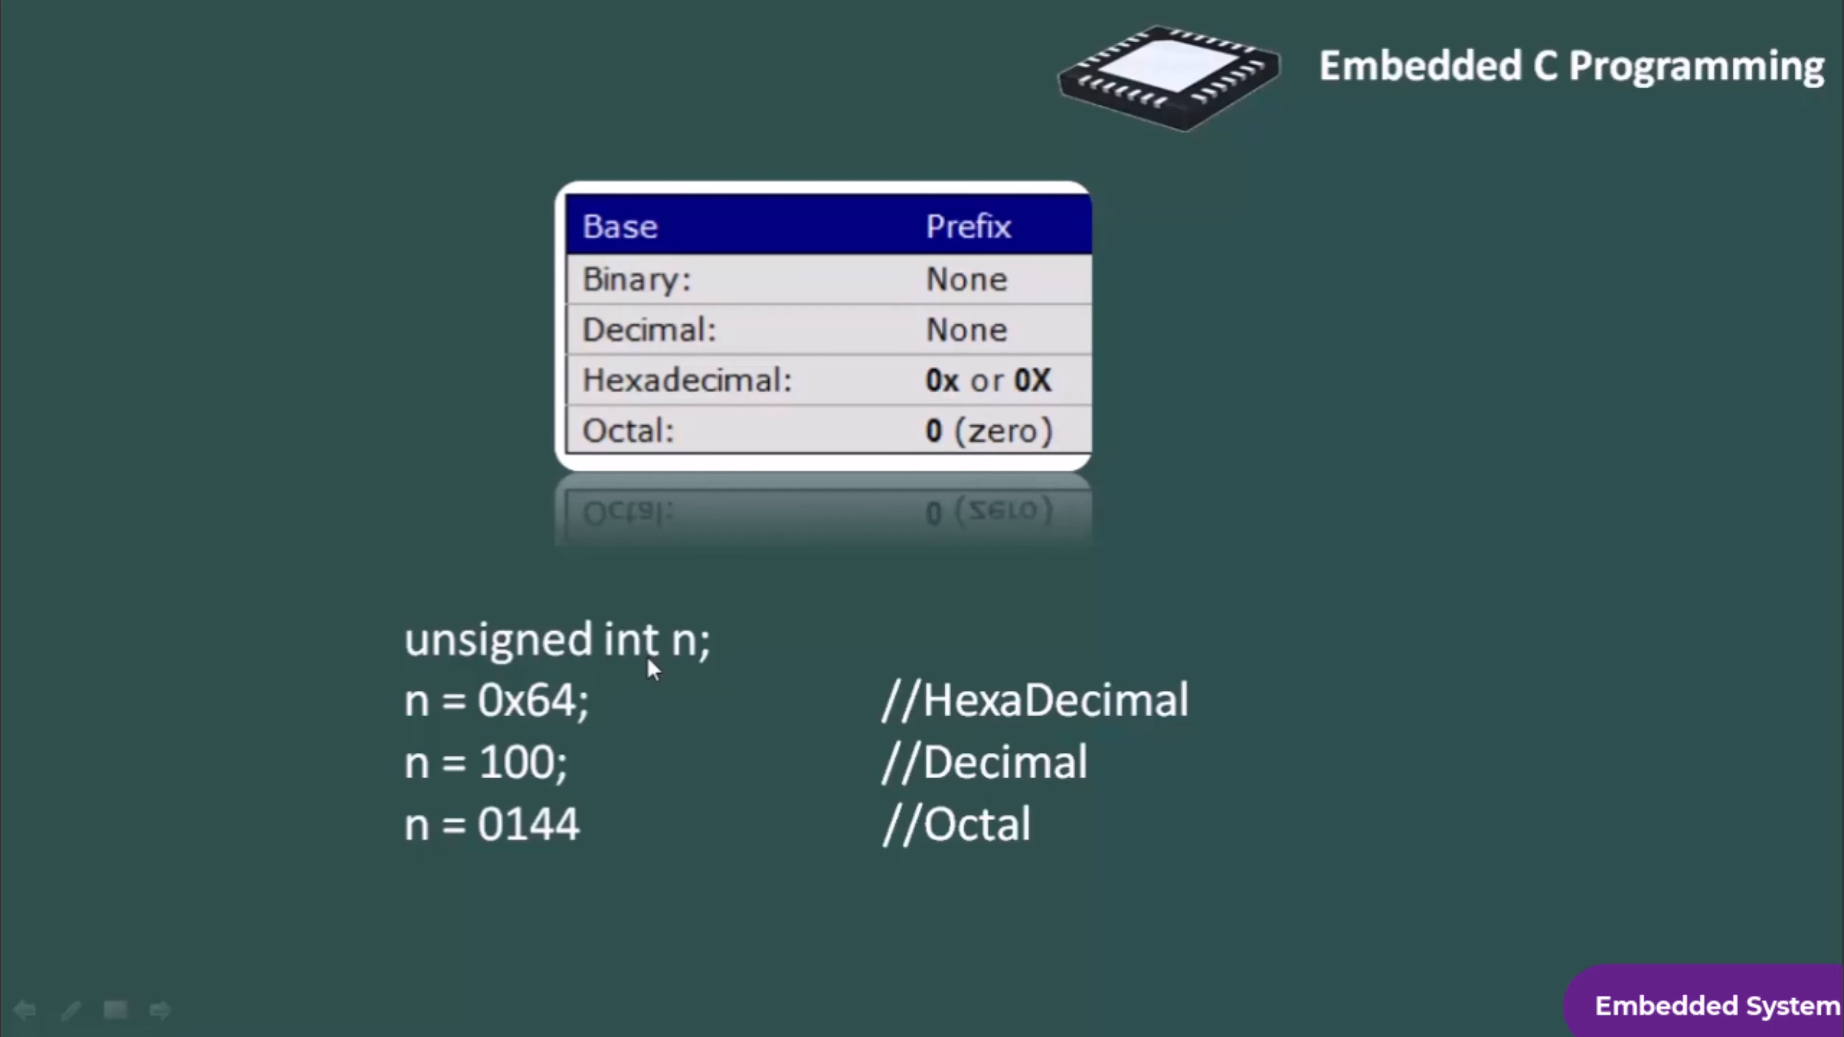
mouse_move(562, 669)
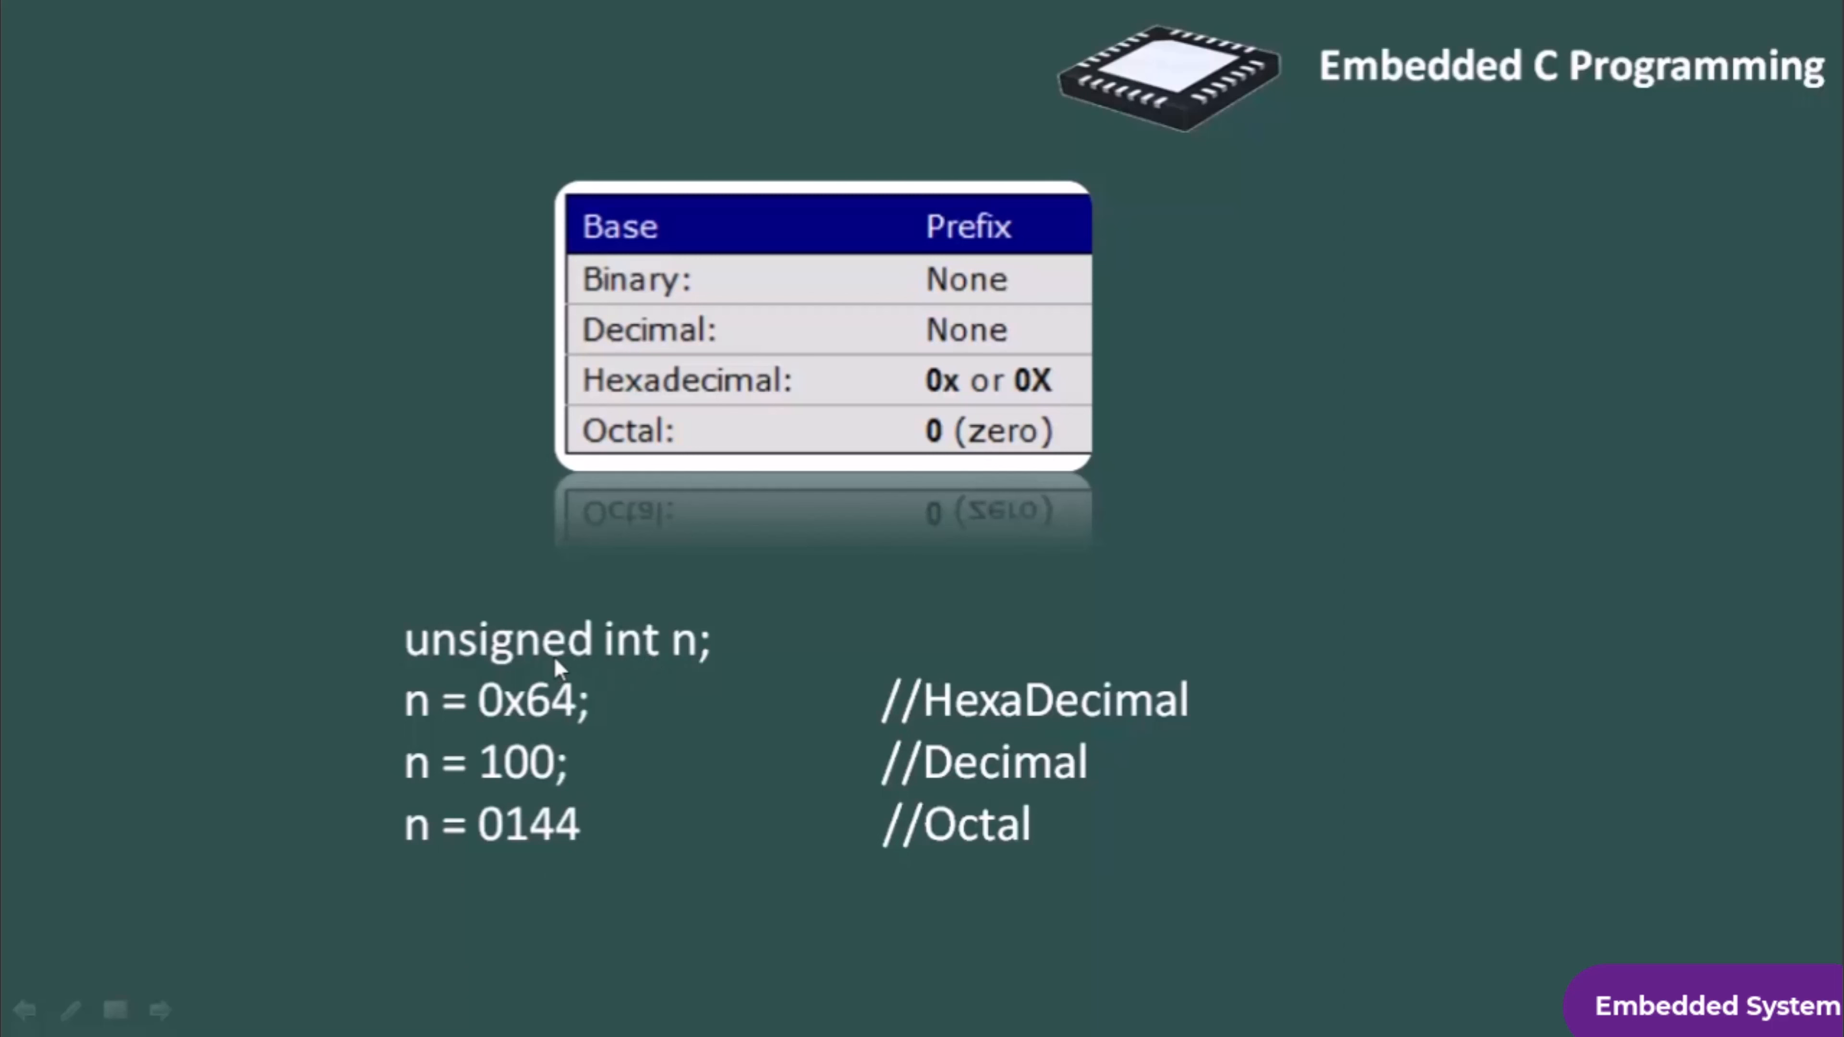
mouse_move(42, 950)
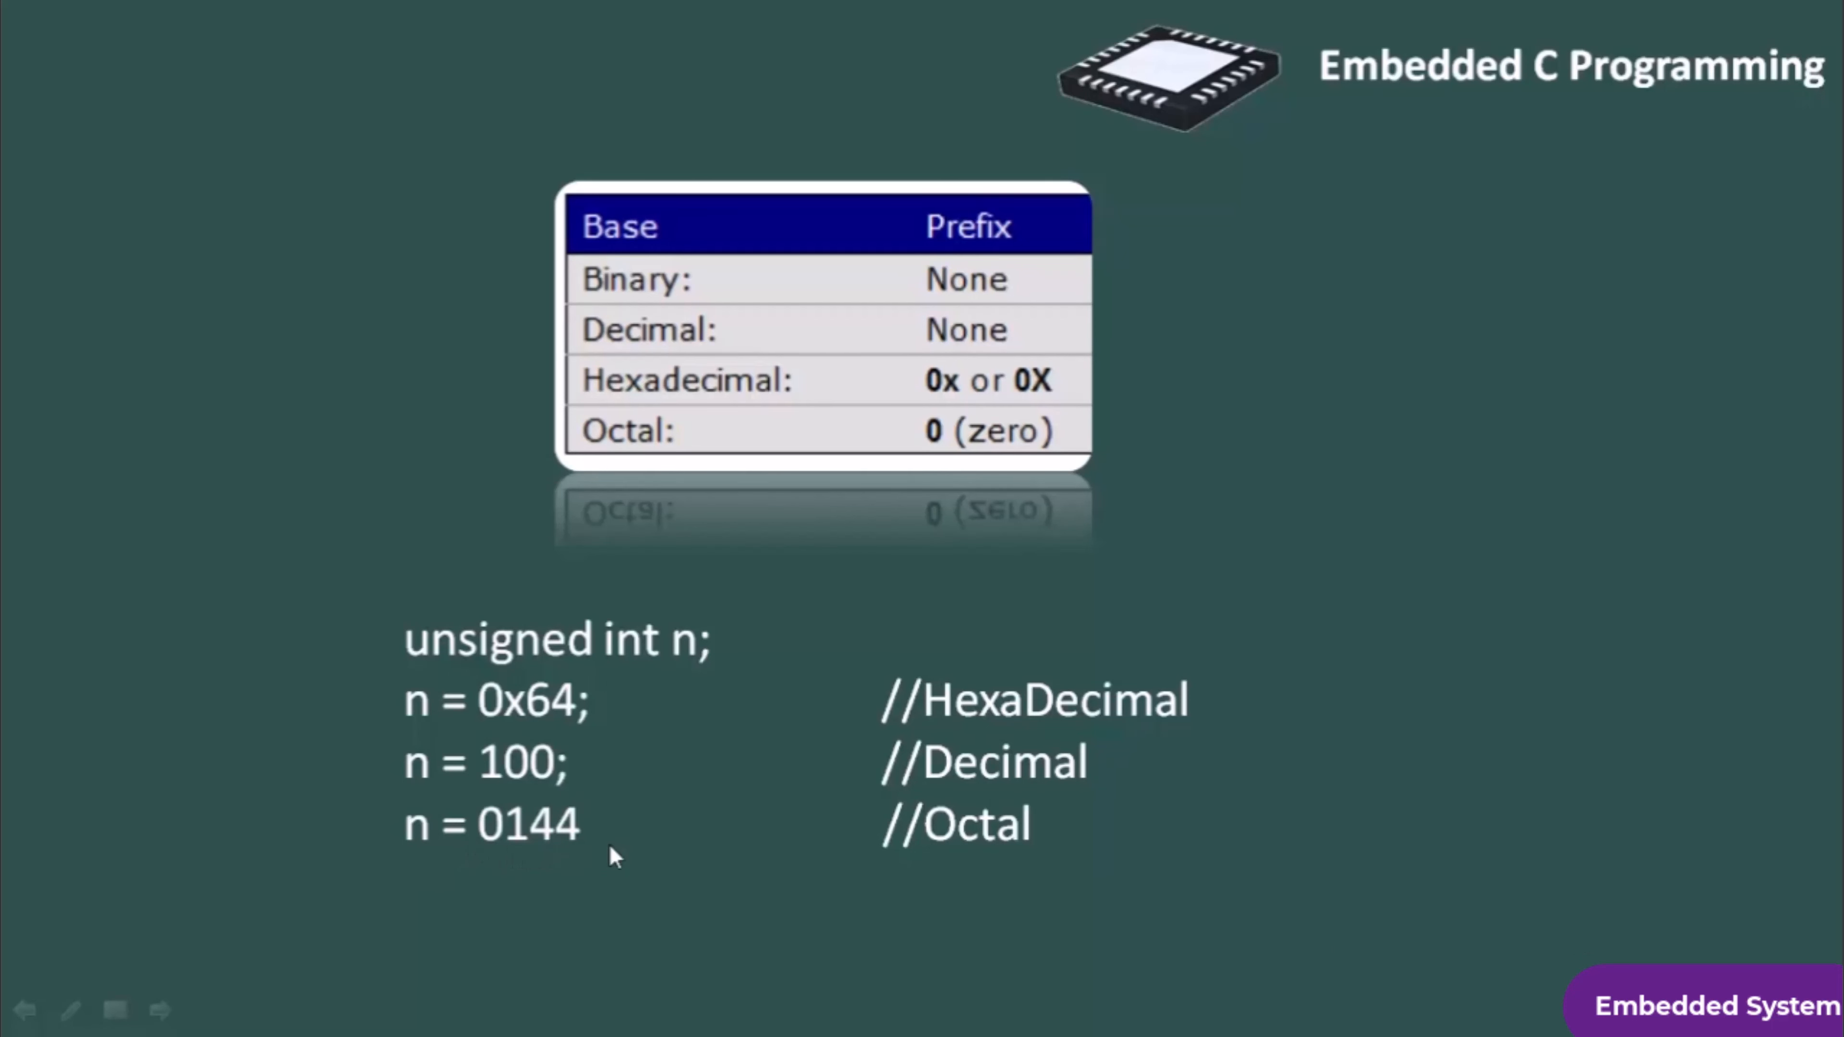
mouse_move(964, 823)
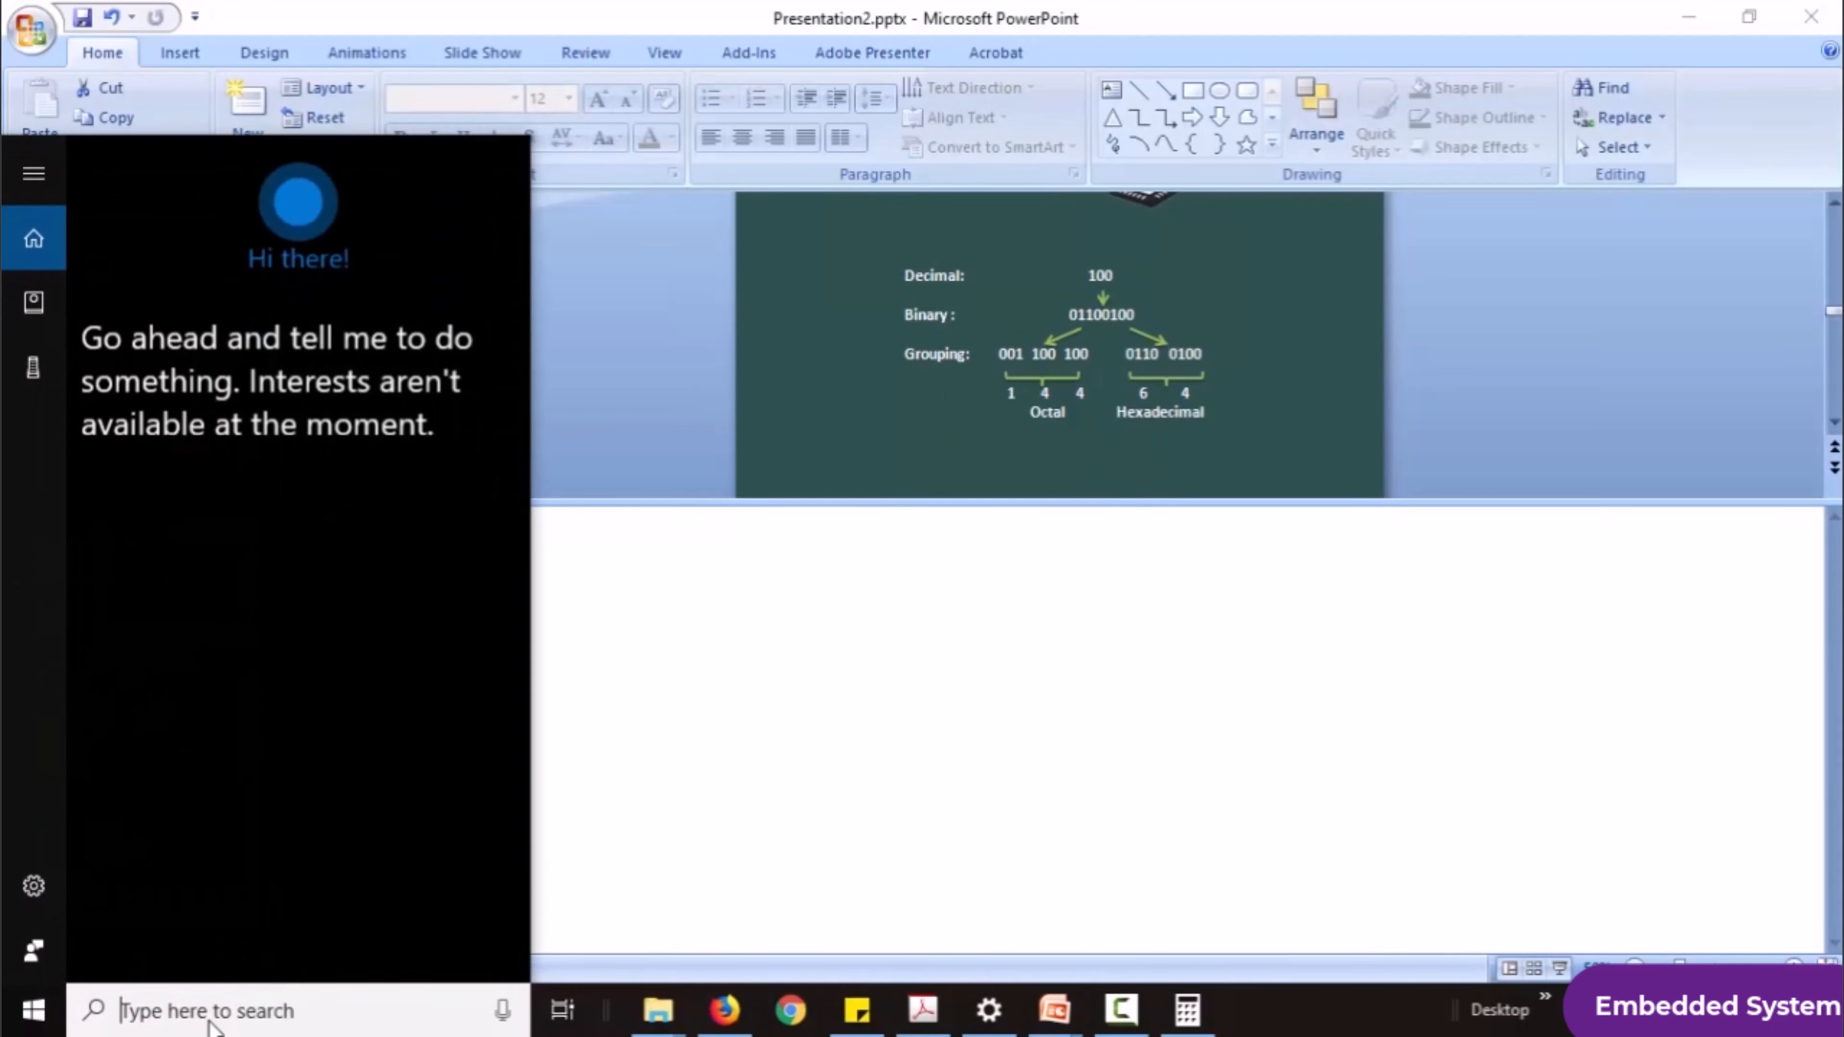
text(calculator)
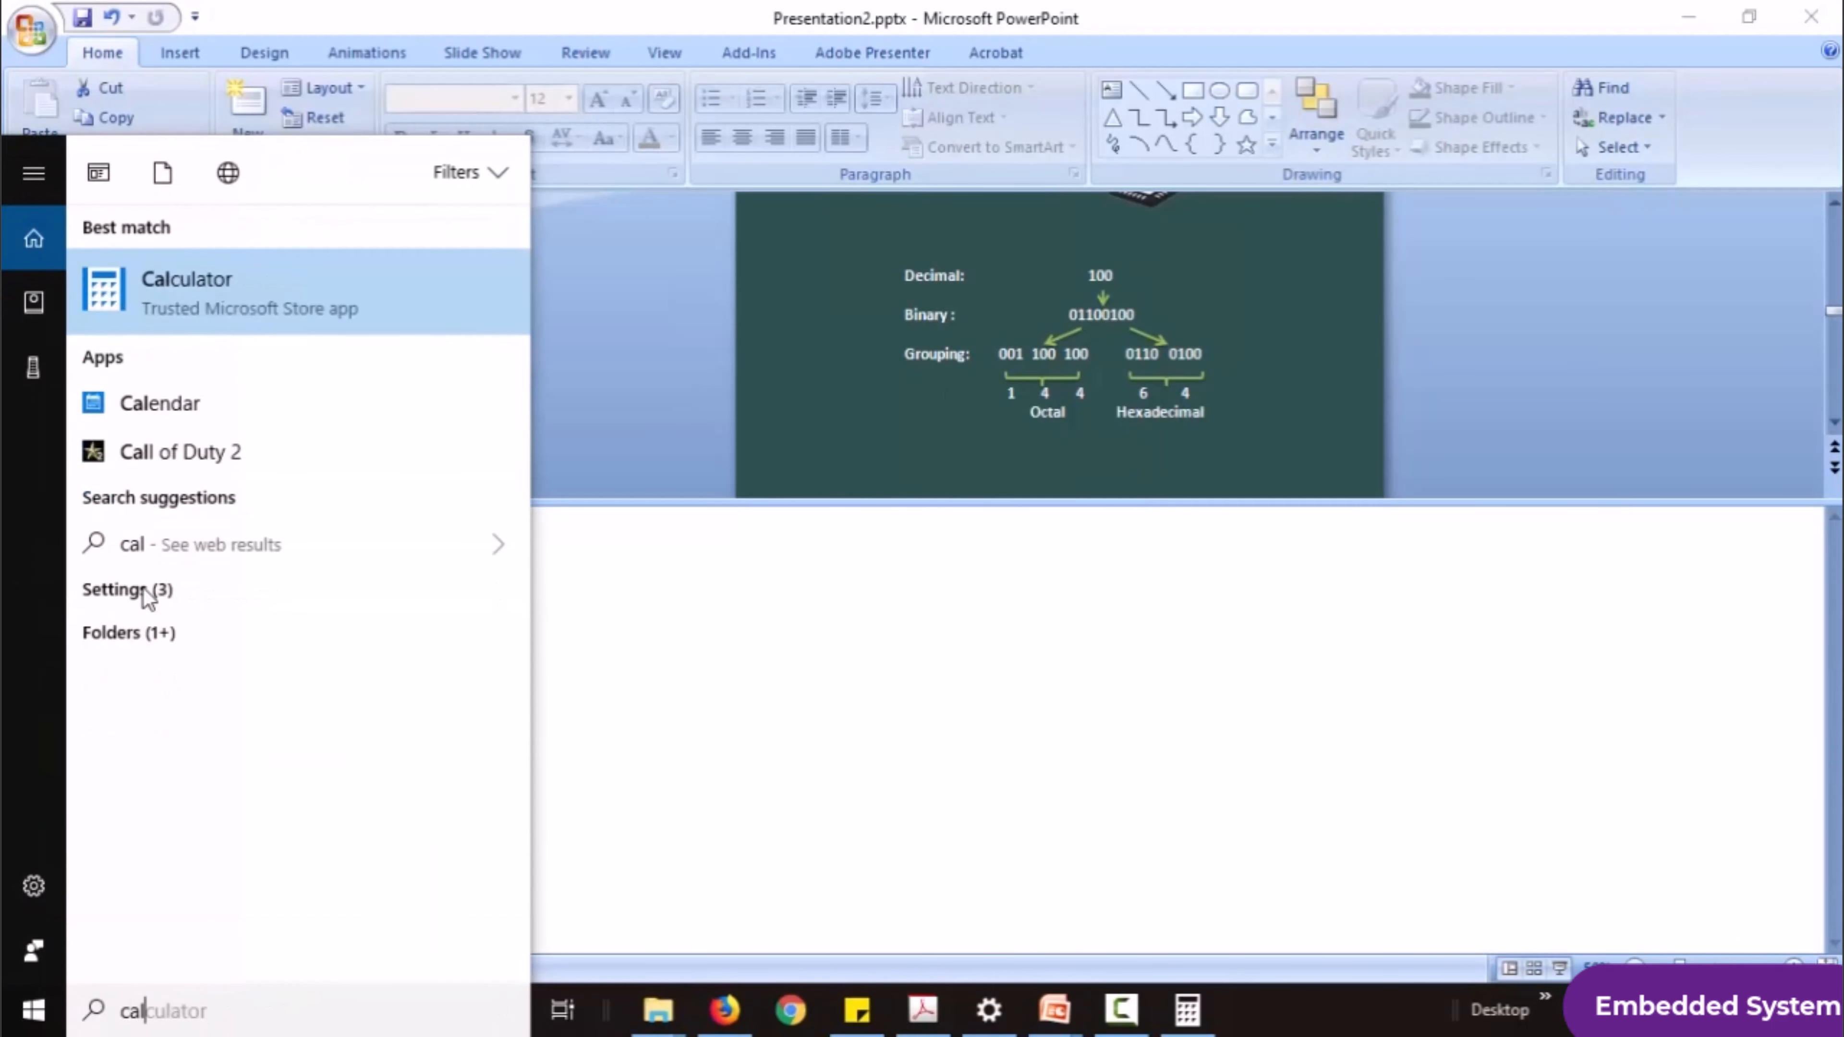
click(186, 290)
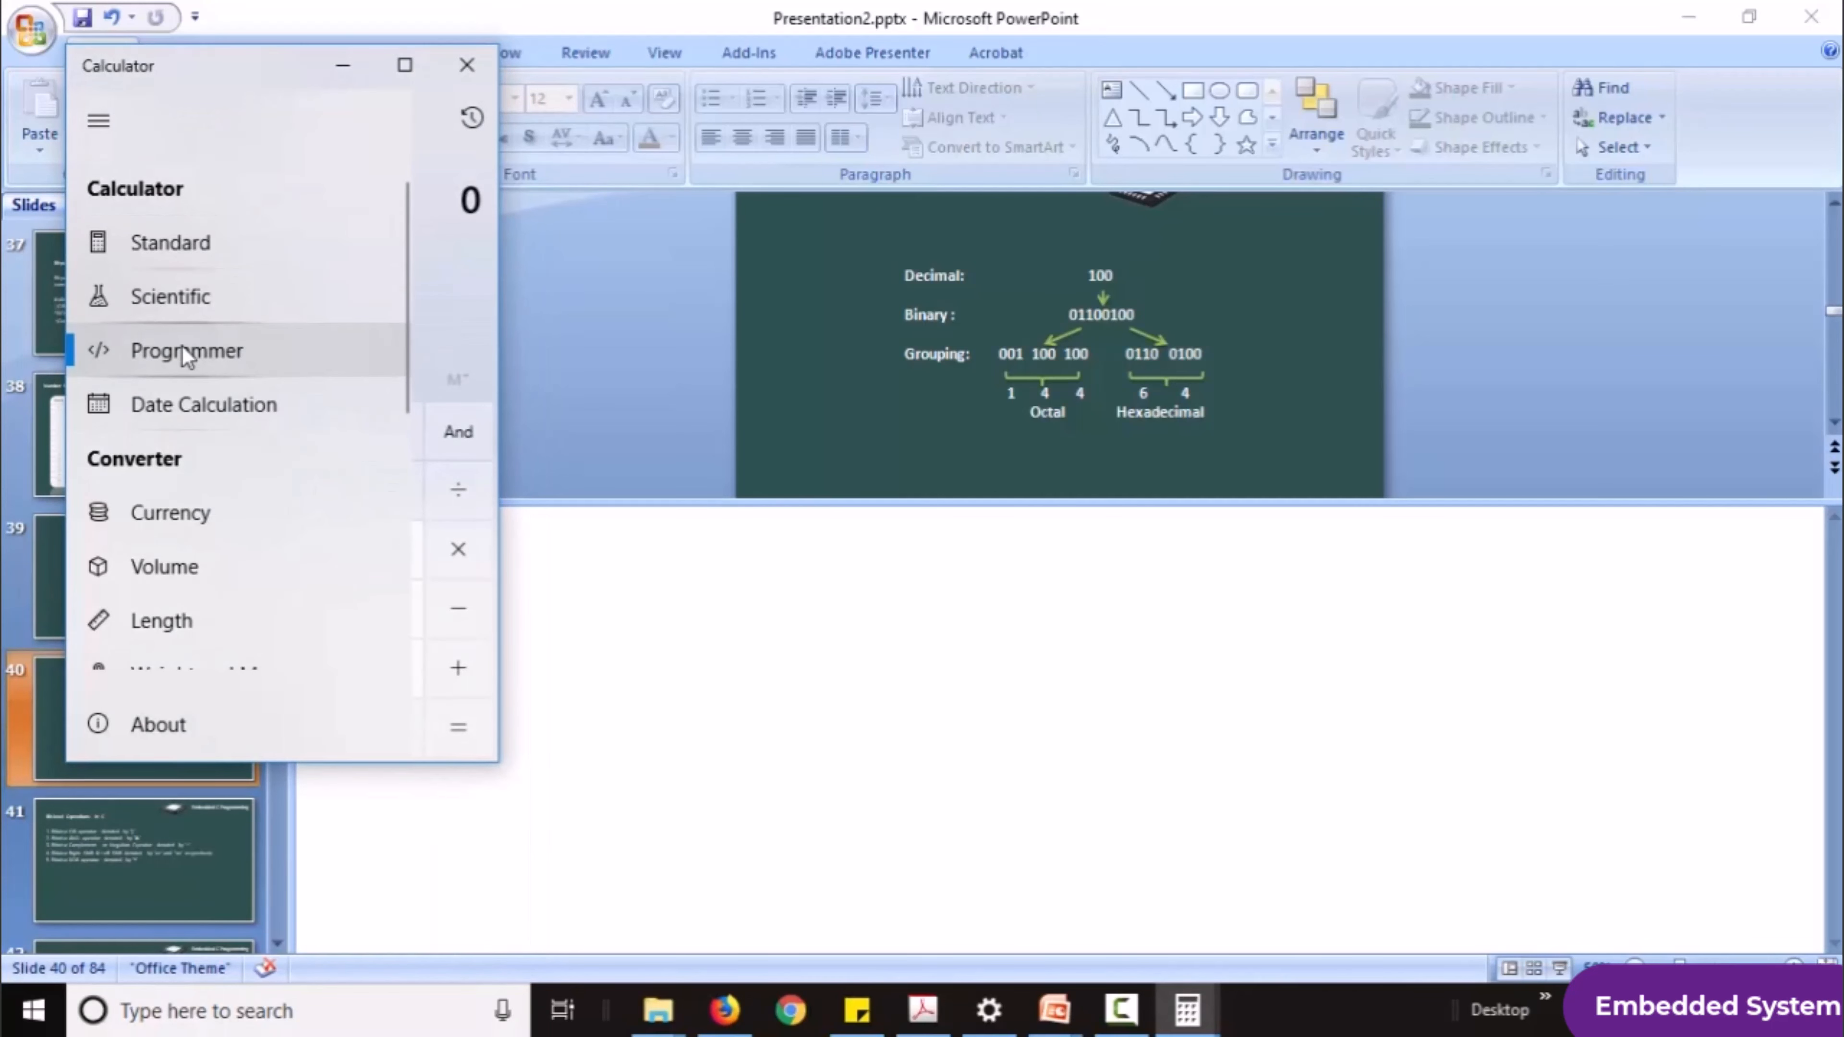
mouse_move(461, 301)
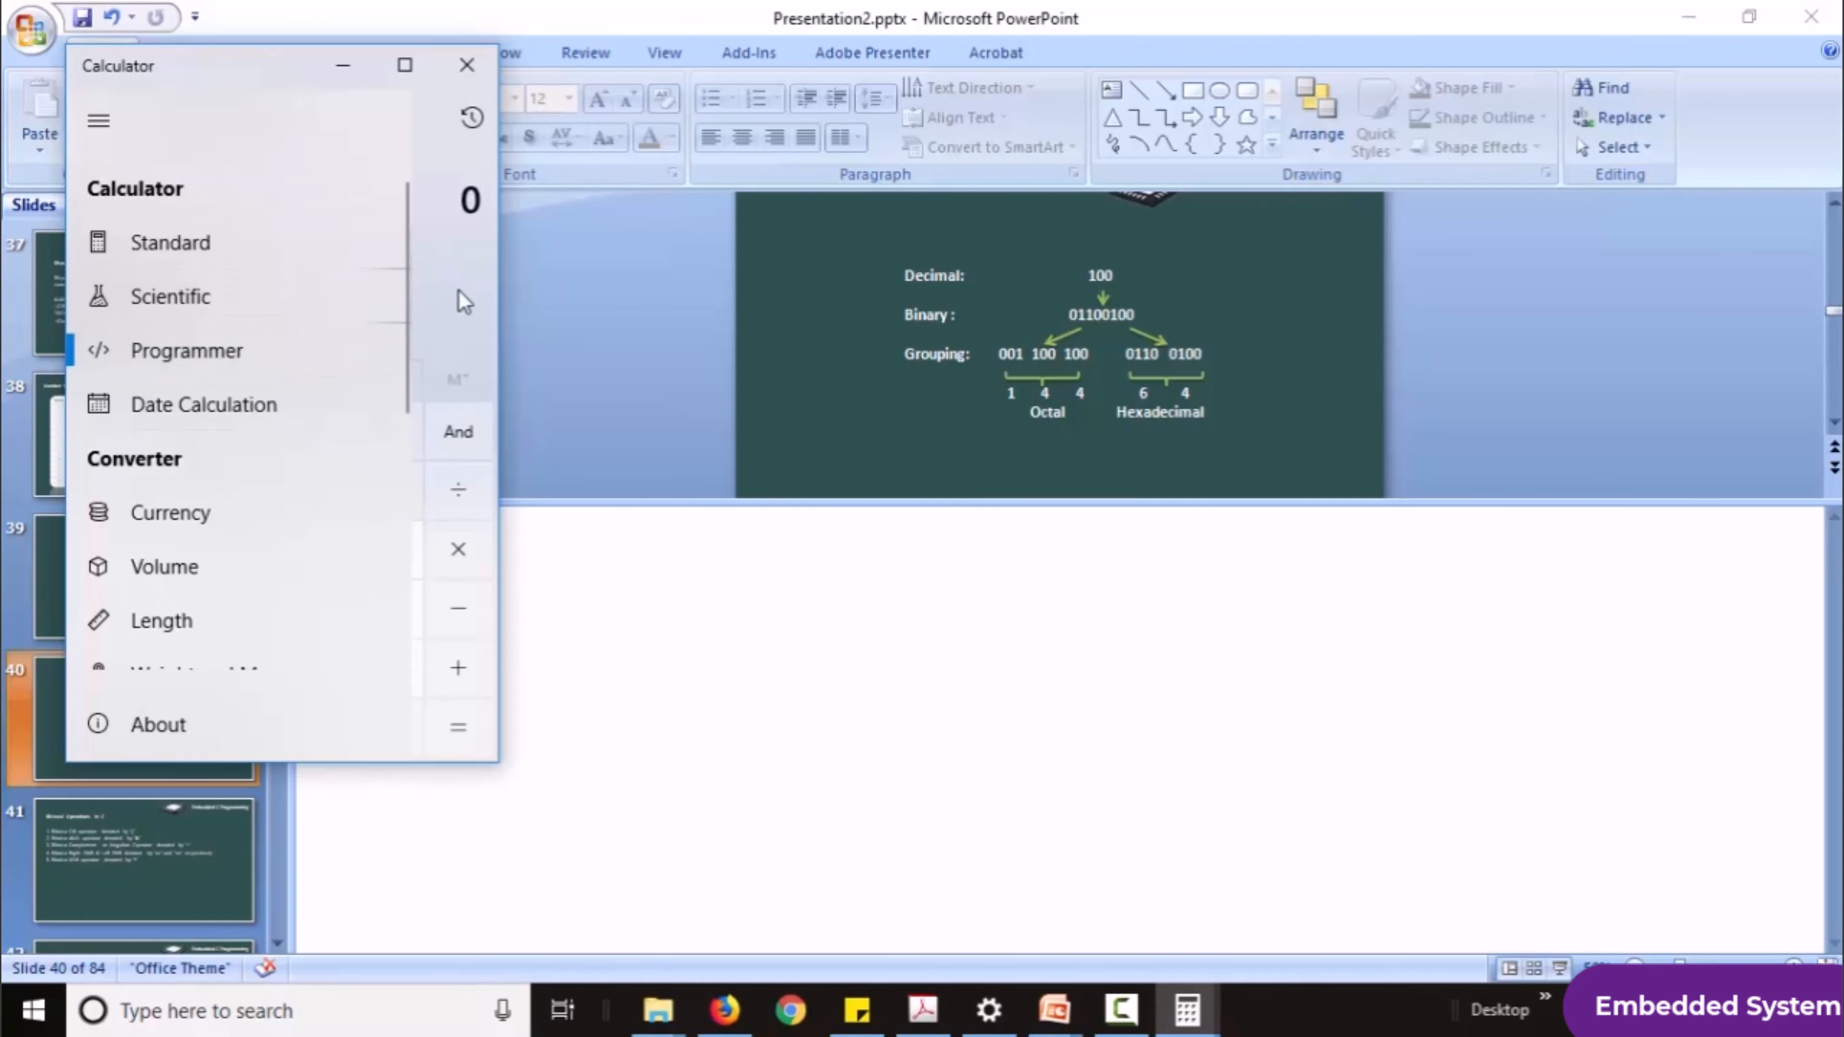
click(185, 351)
text(100)
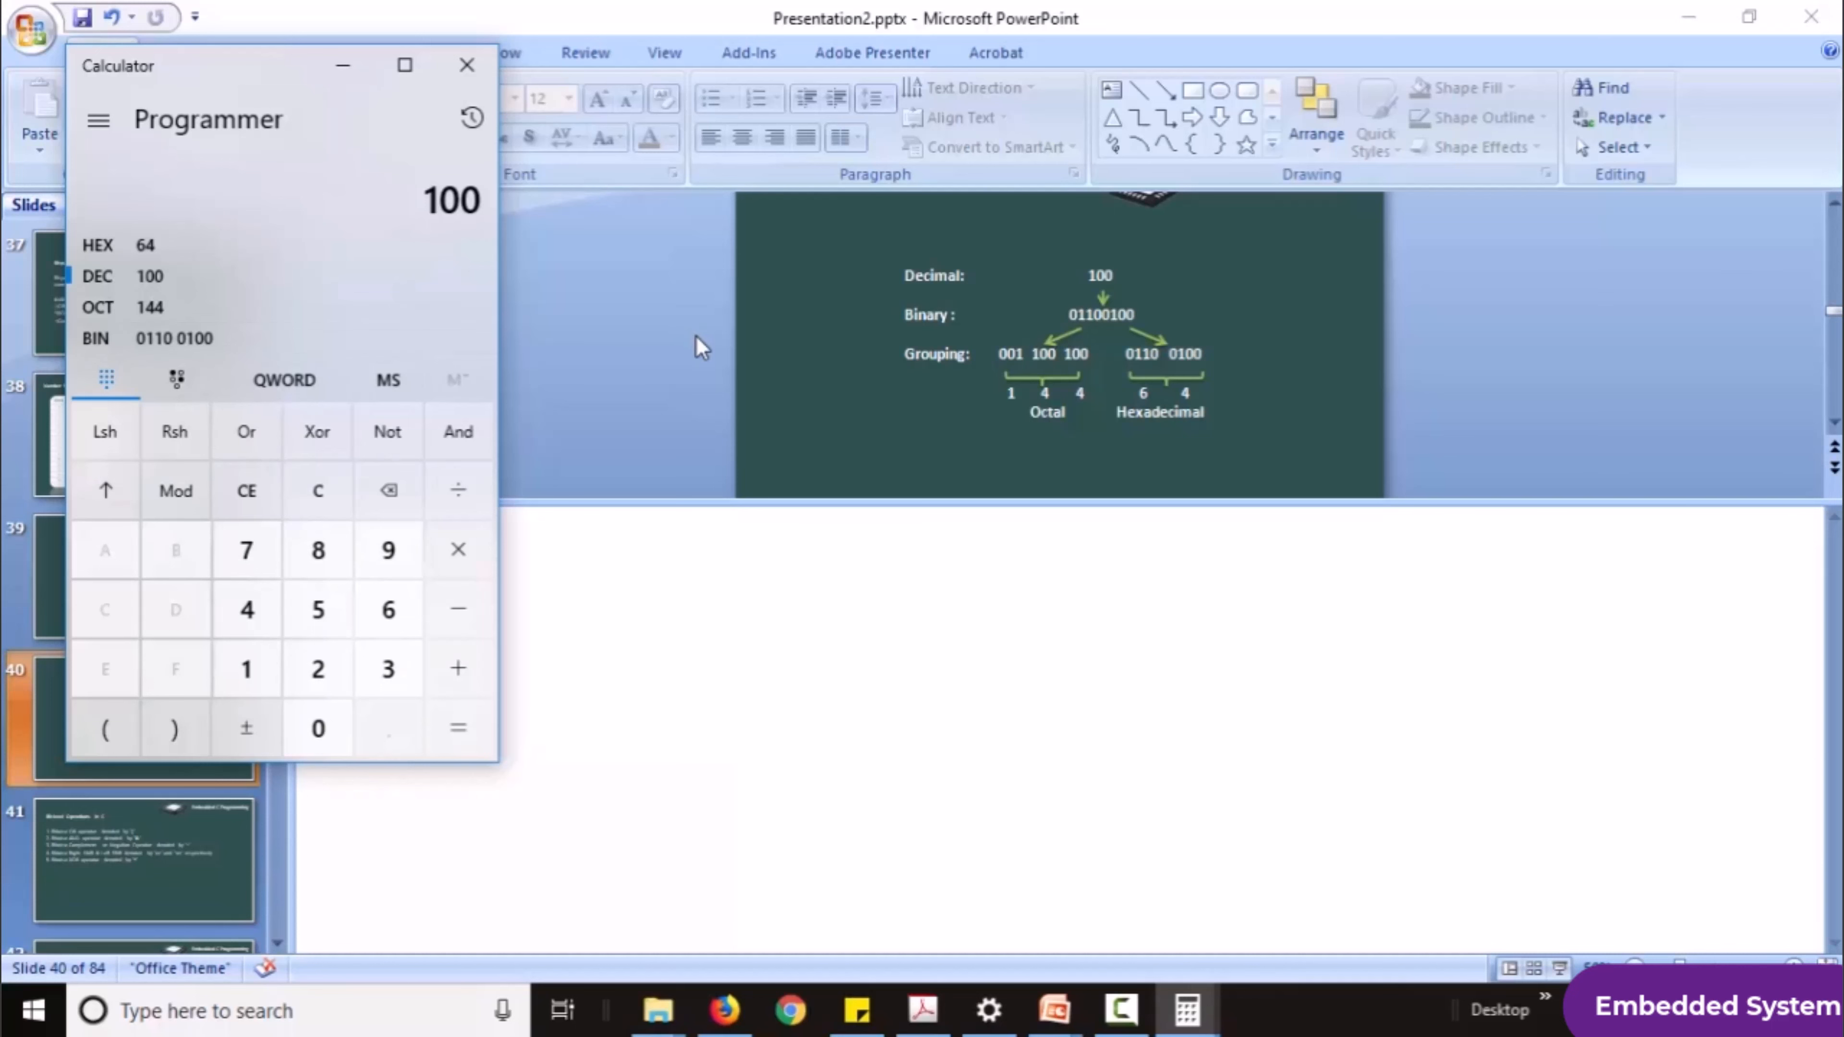
click(467, 64)
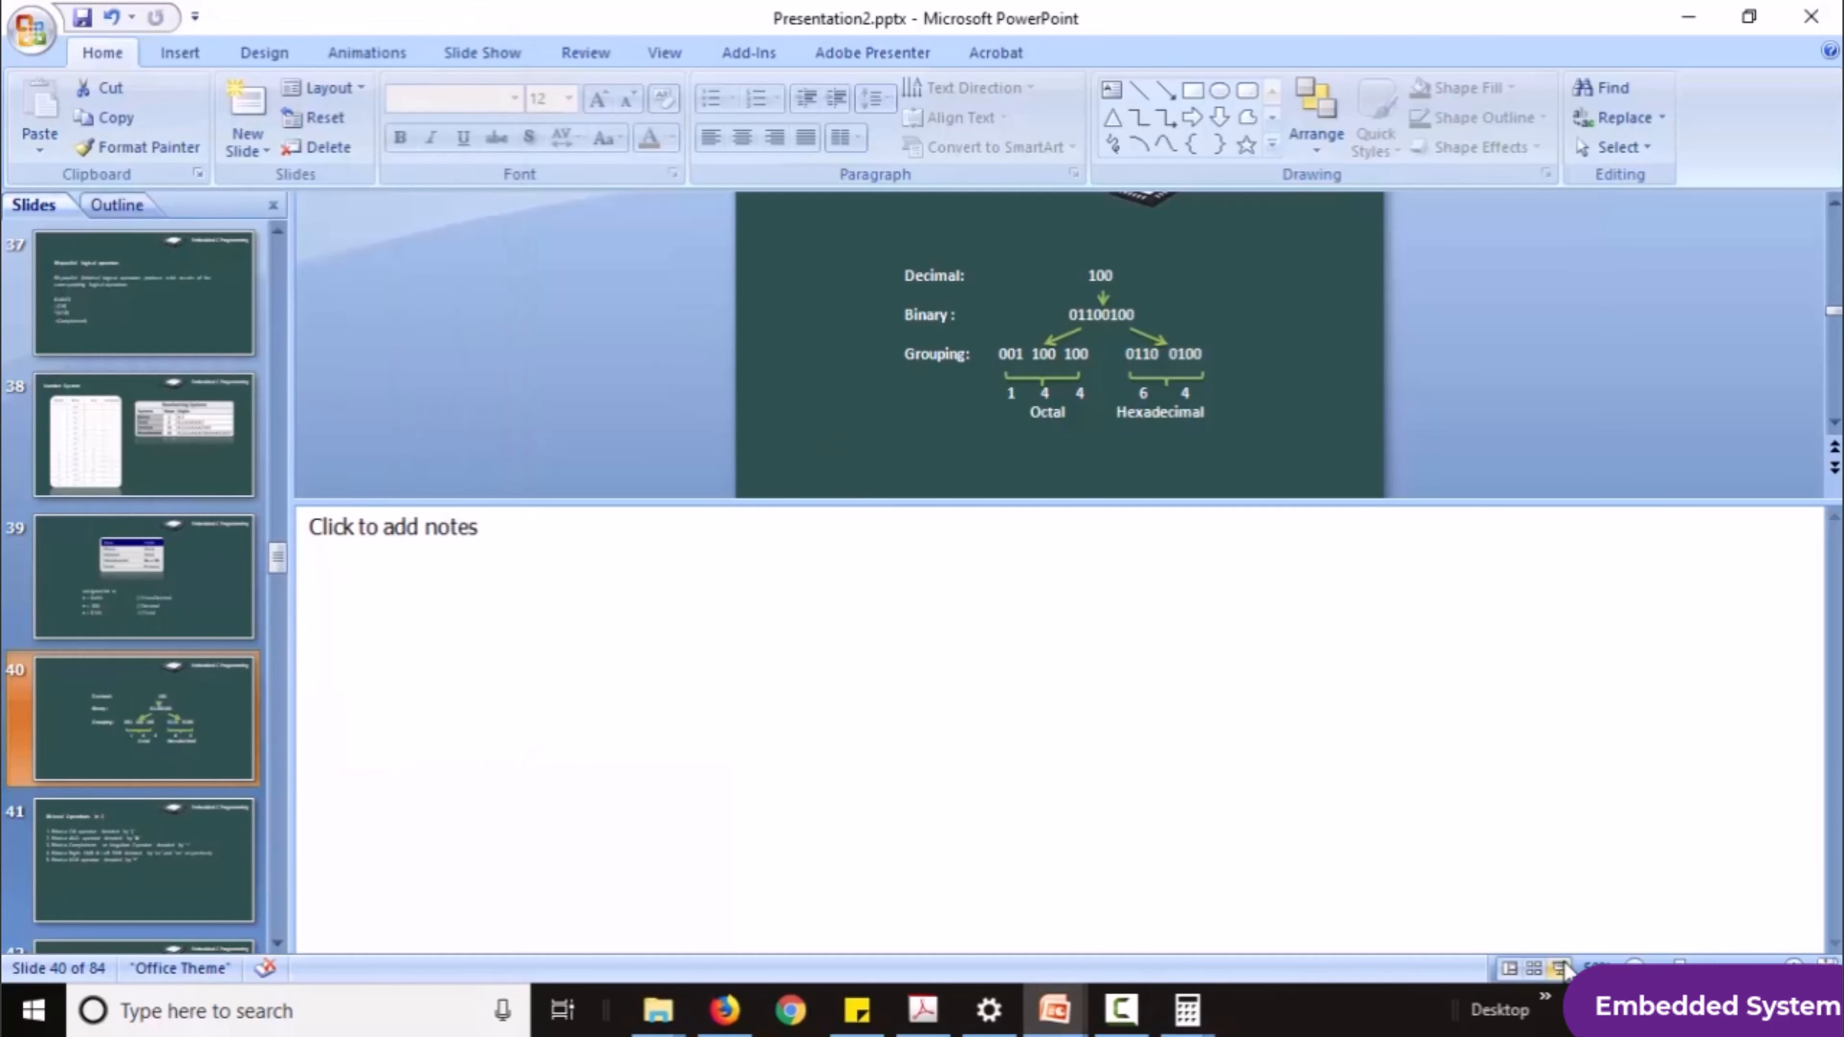
click(1566, 968)
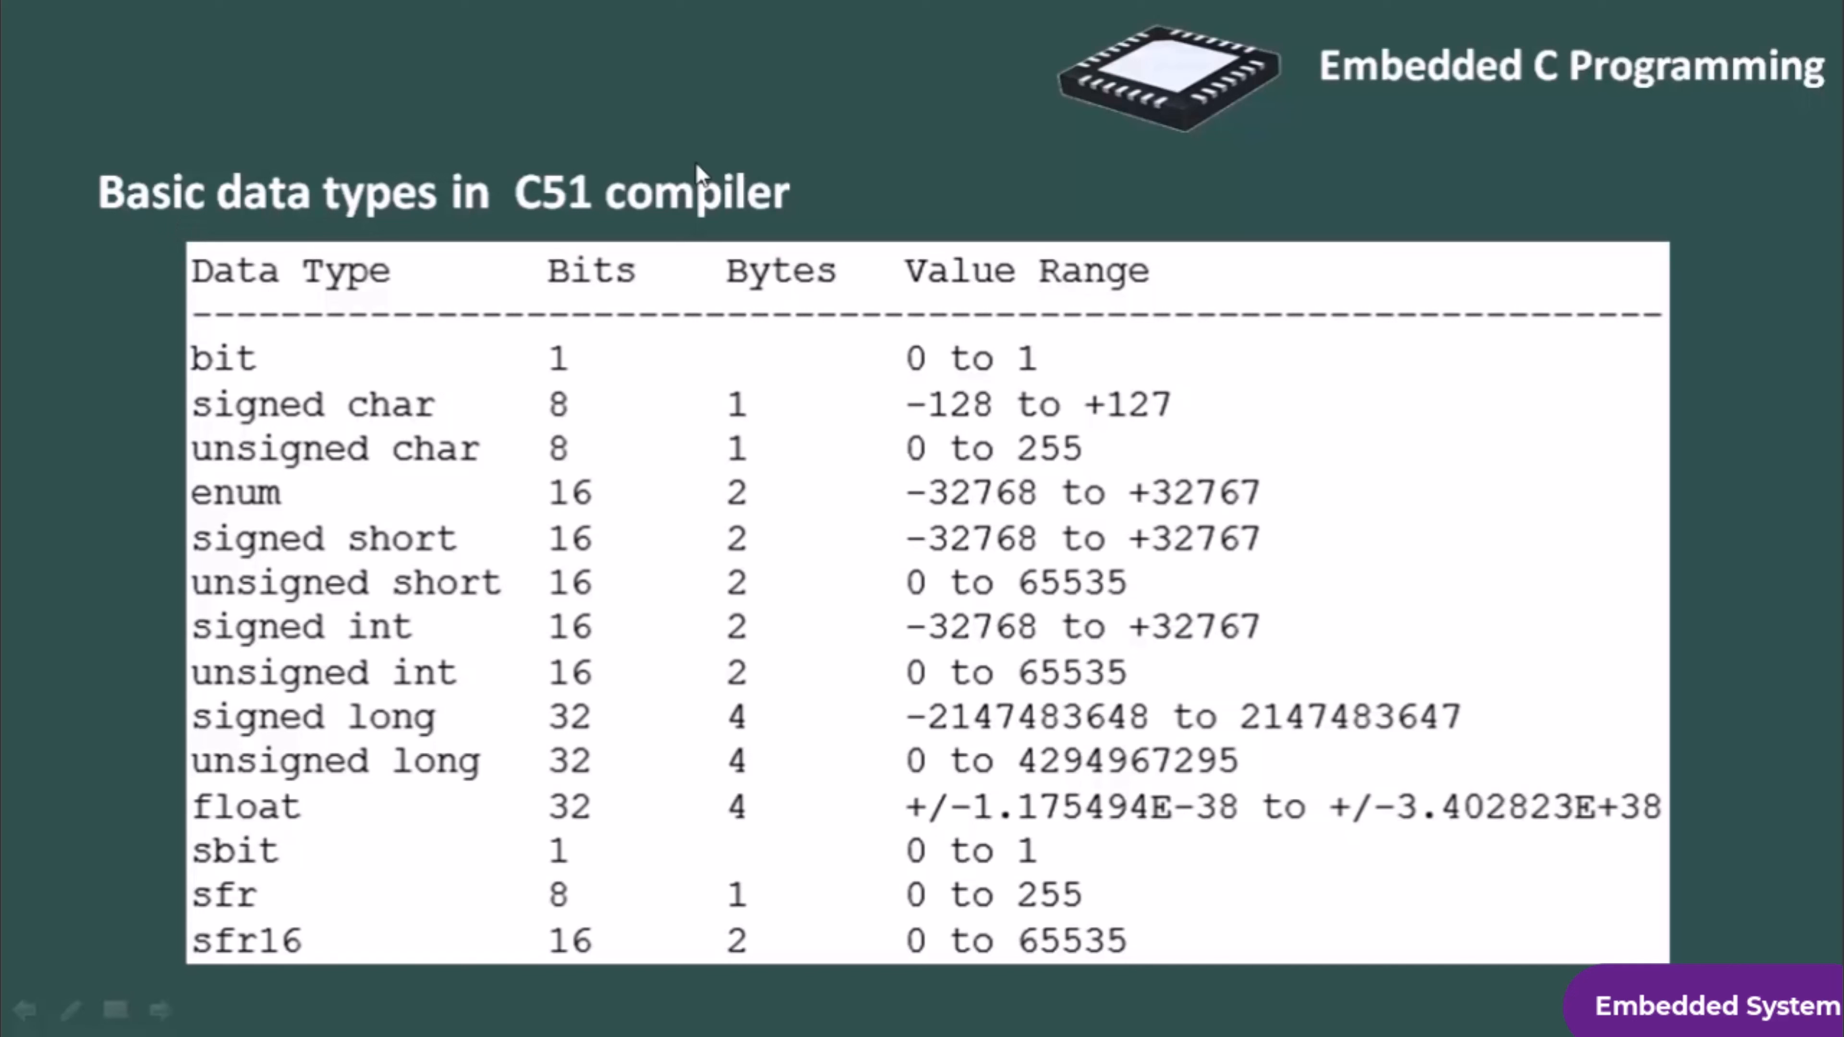
mouse_move(1050, 785)
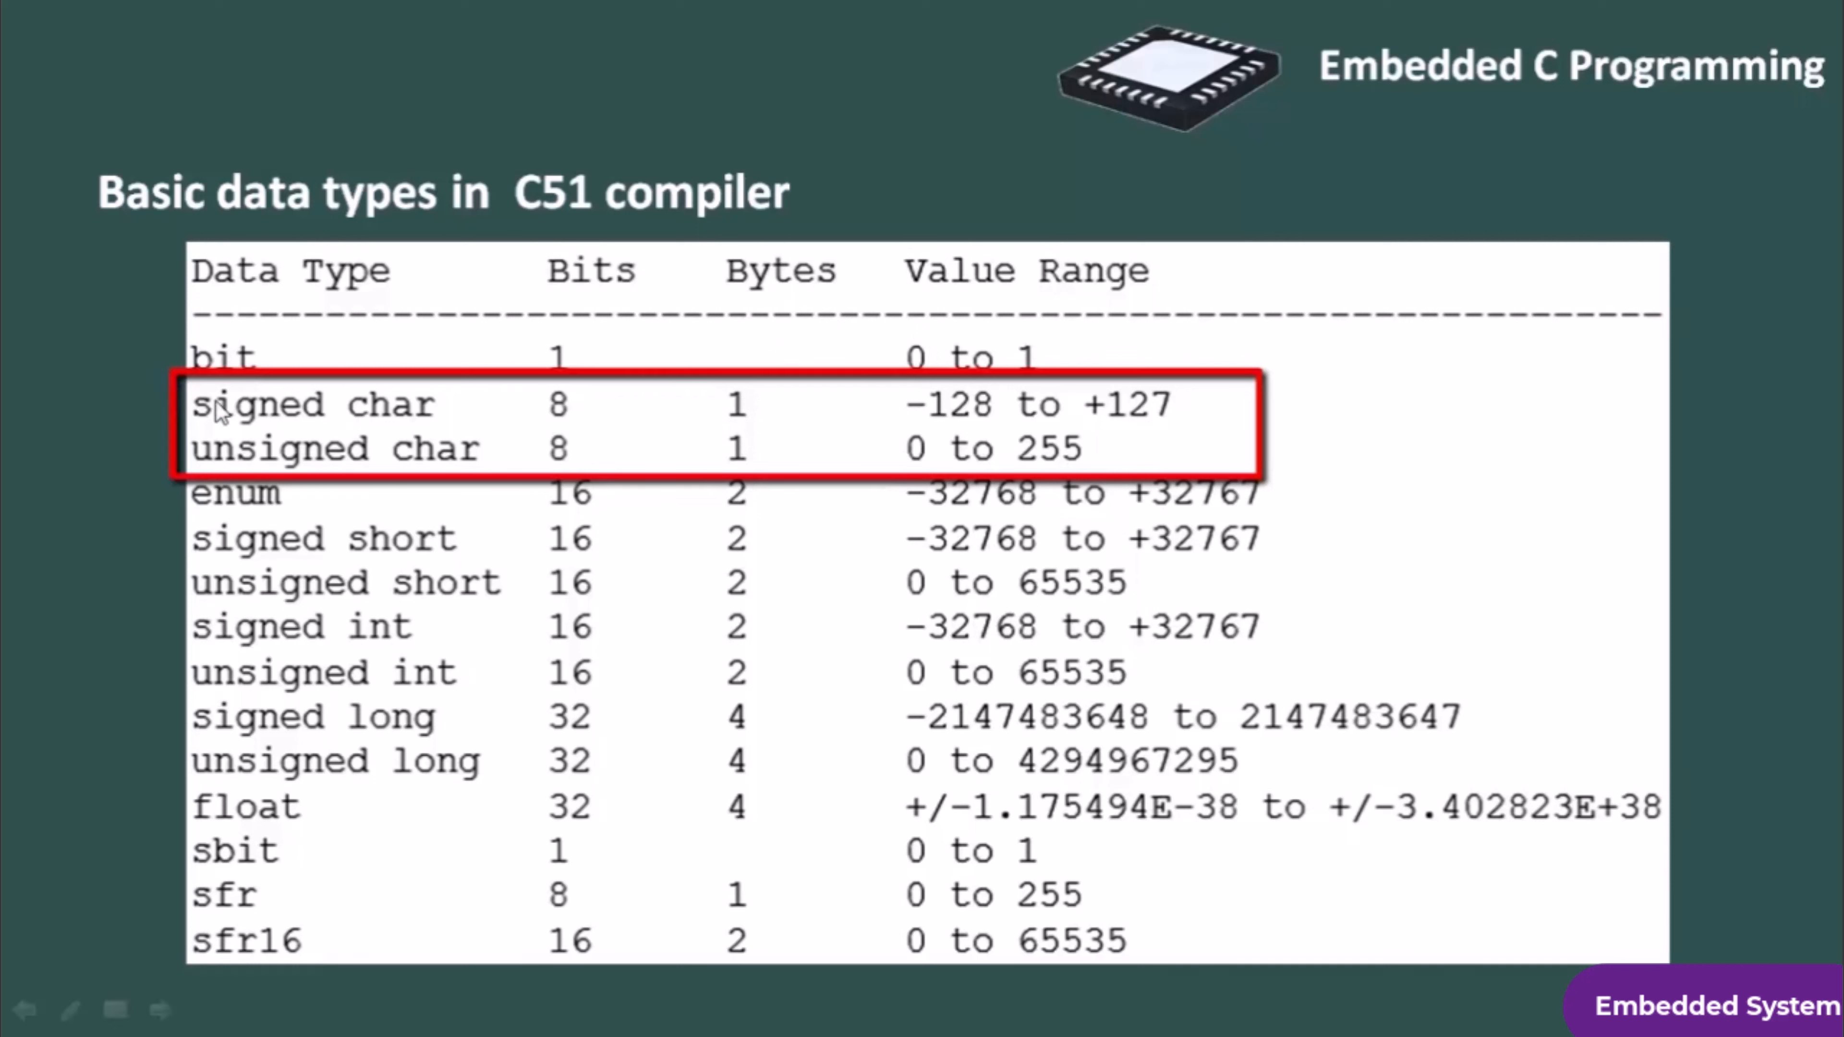
mouse_move(251, 467)
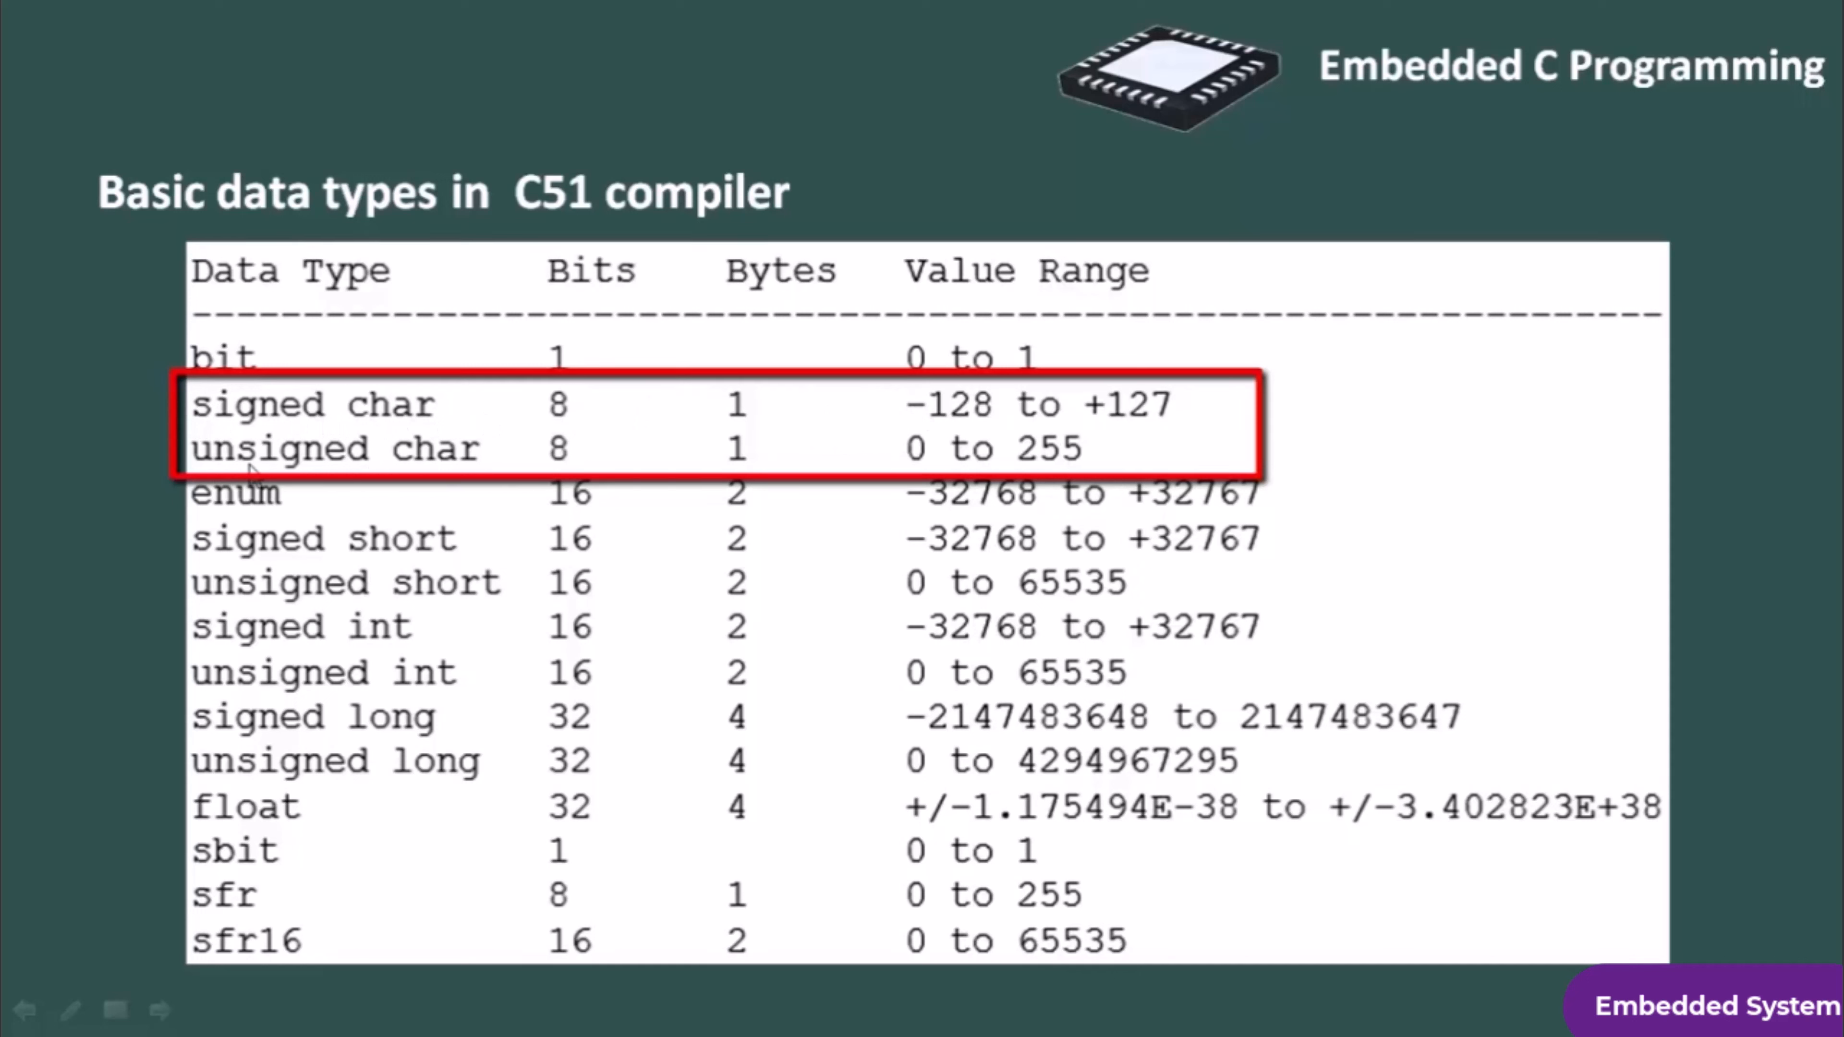
mouse_move(931, 465)
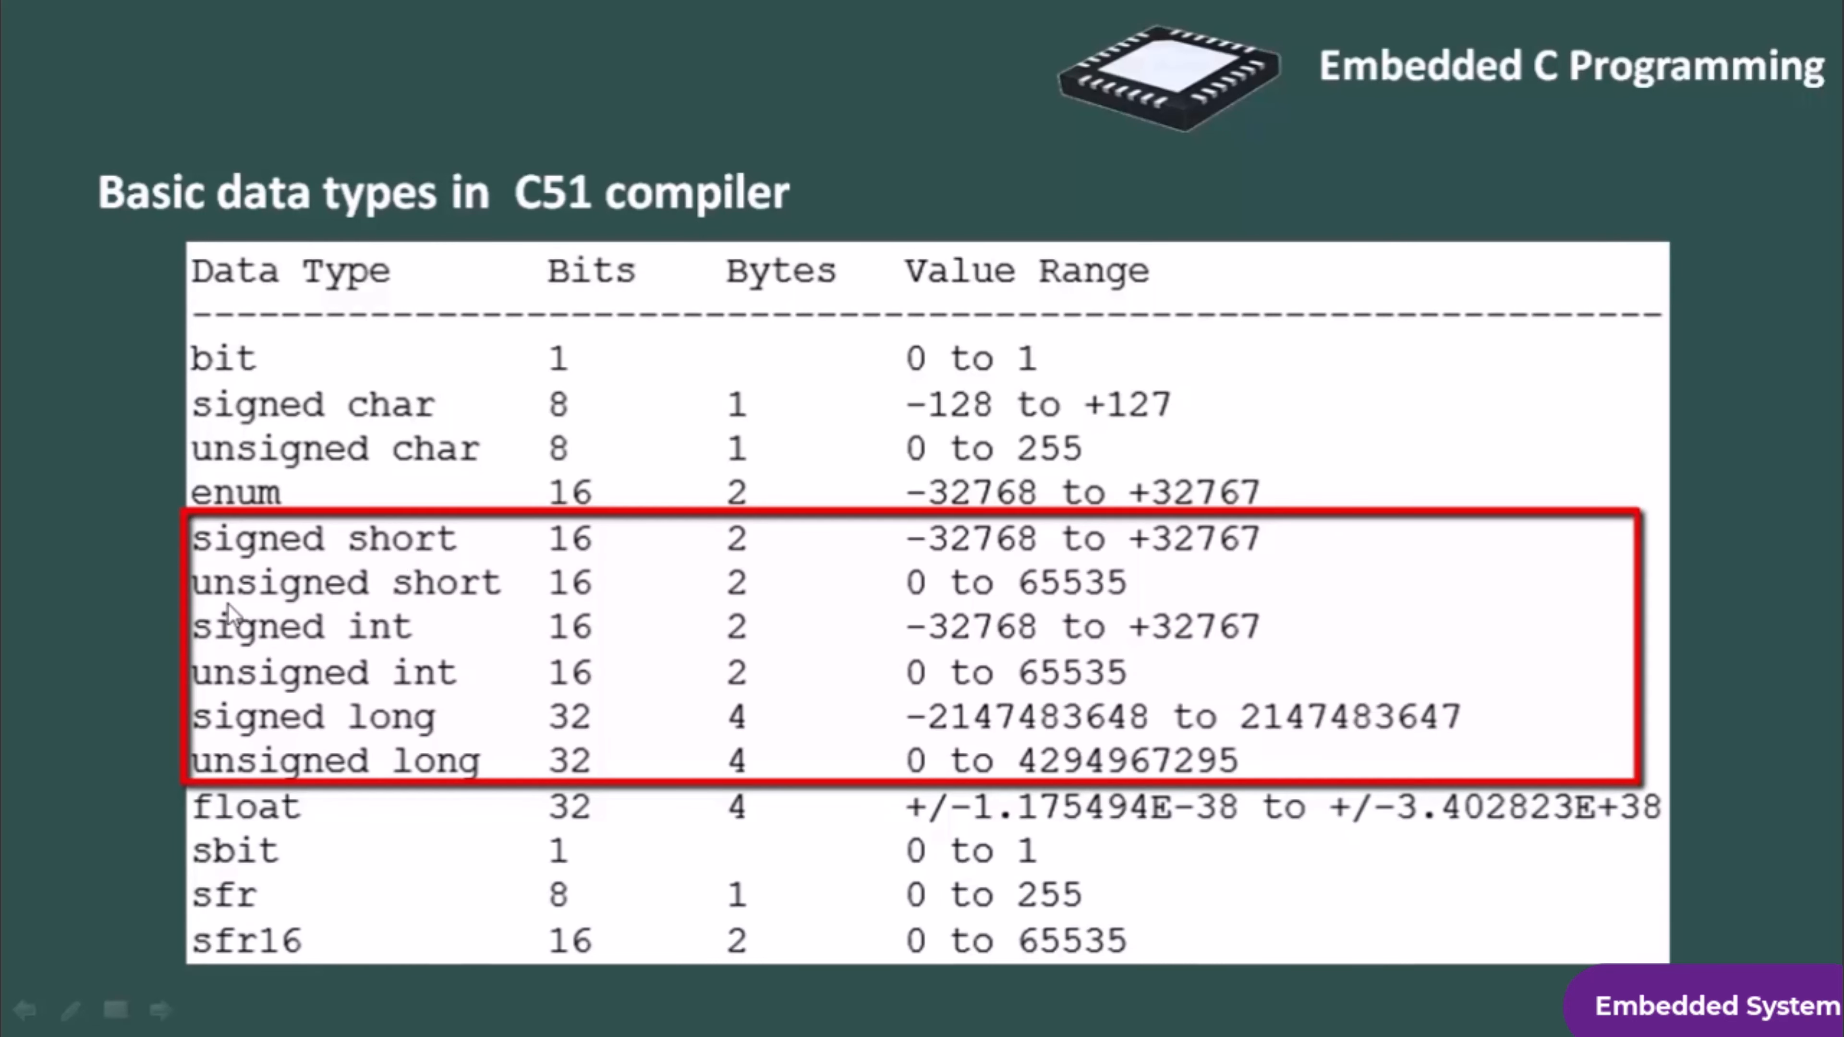
mouse_move(235, 787)
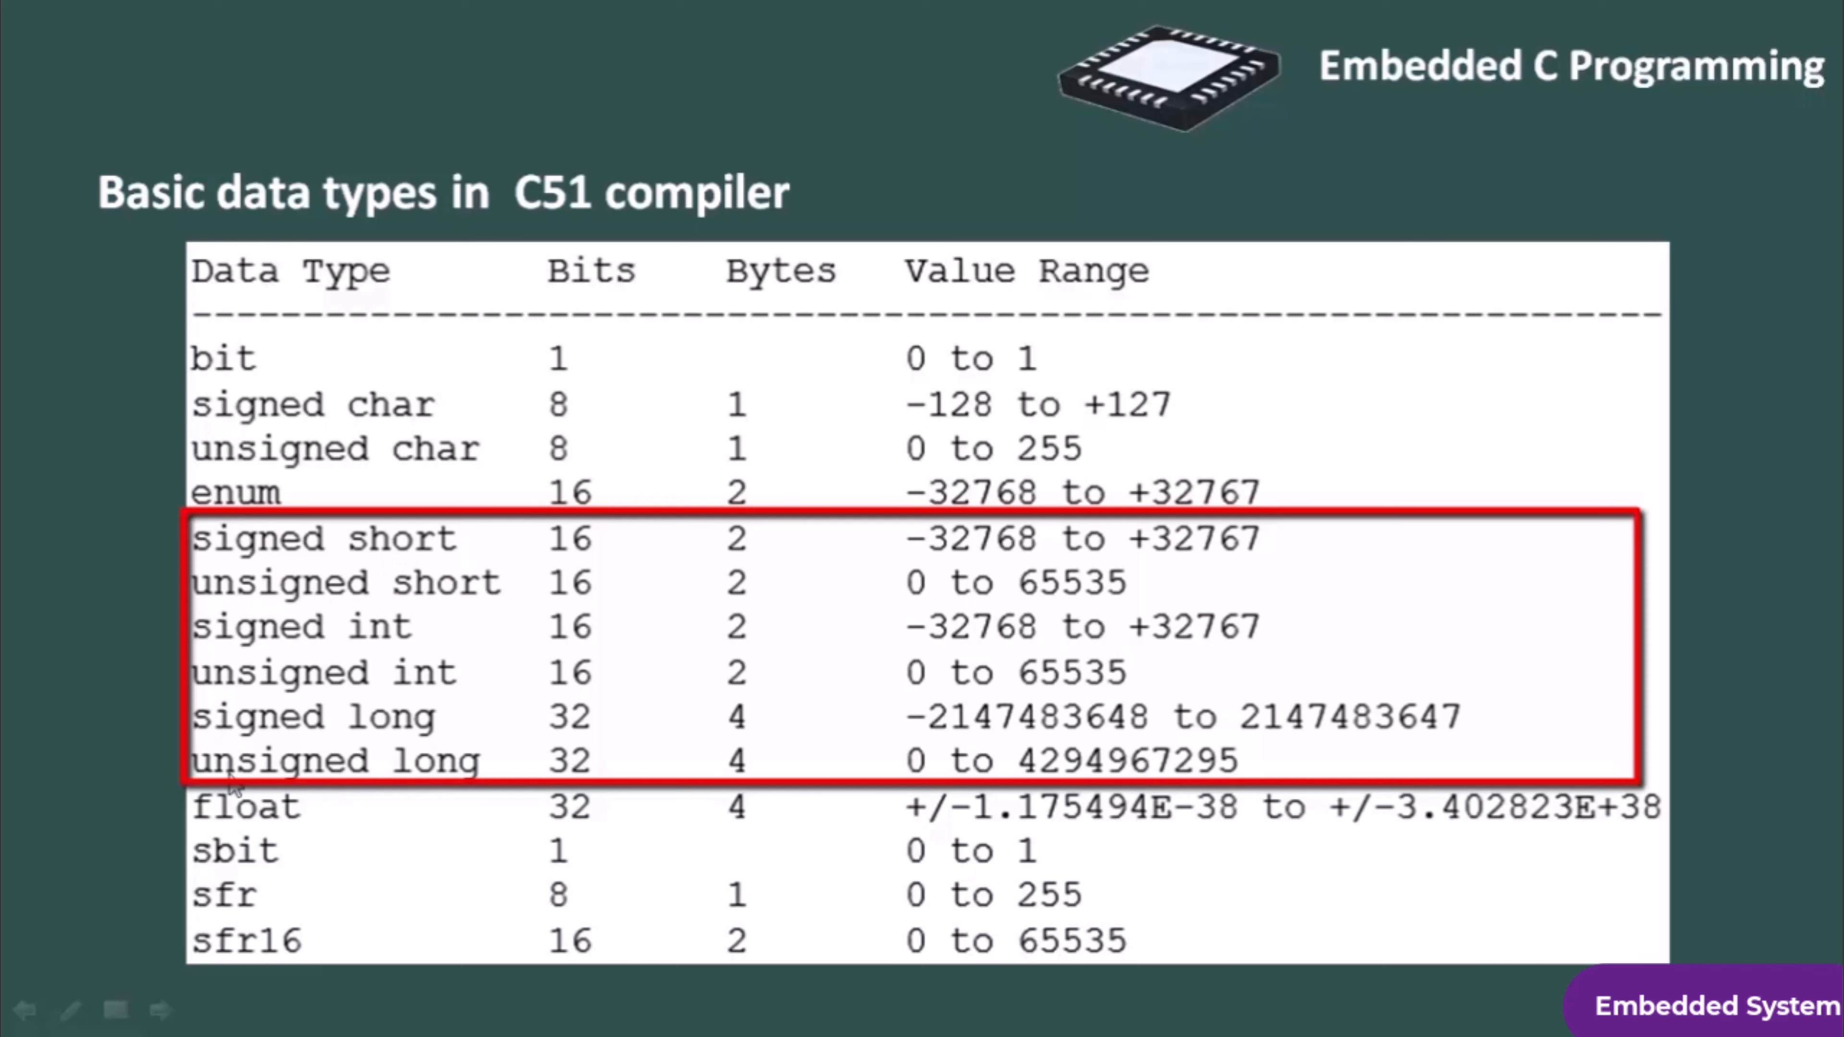
mouse_move(371, 665)
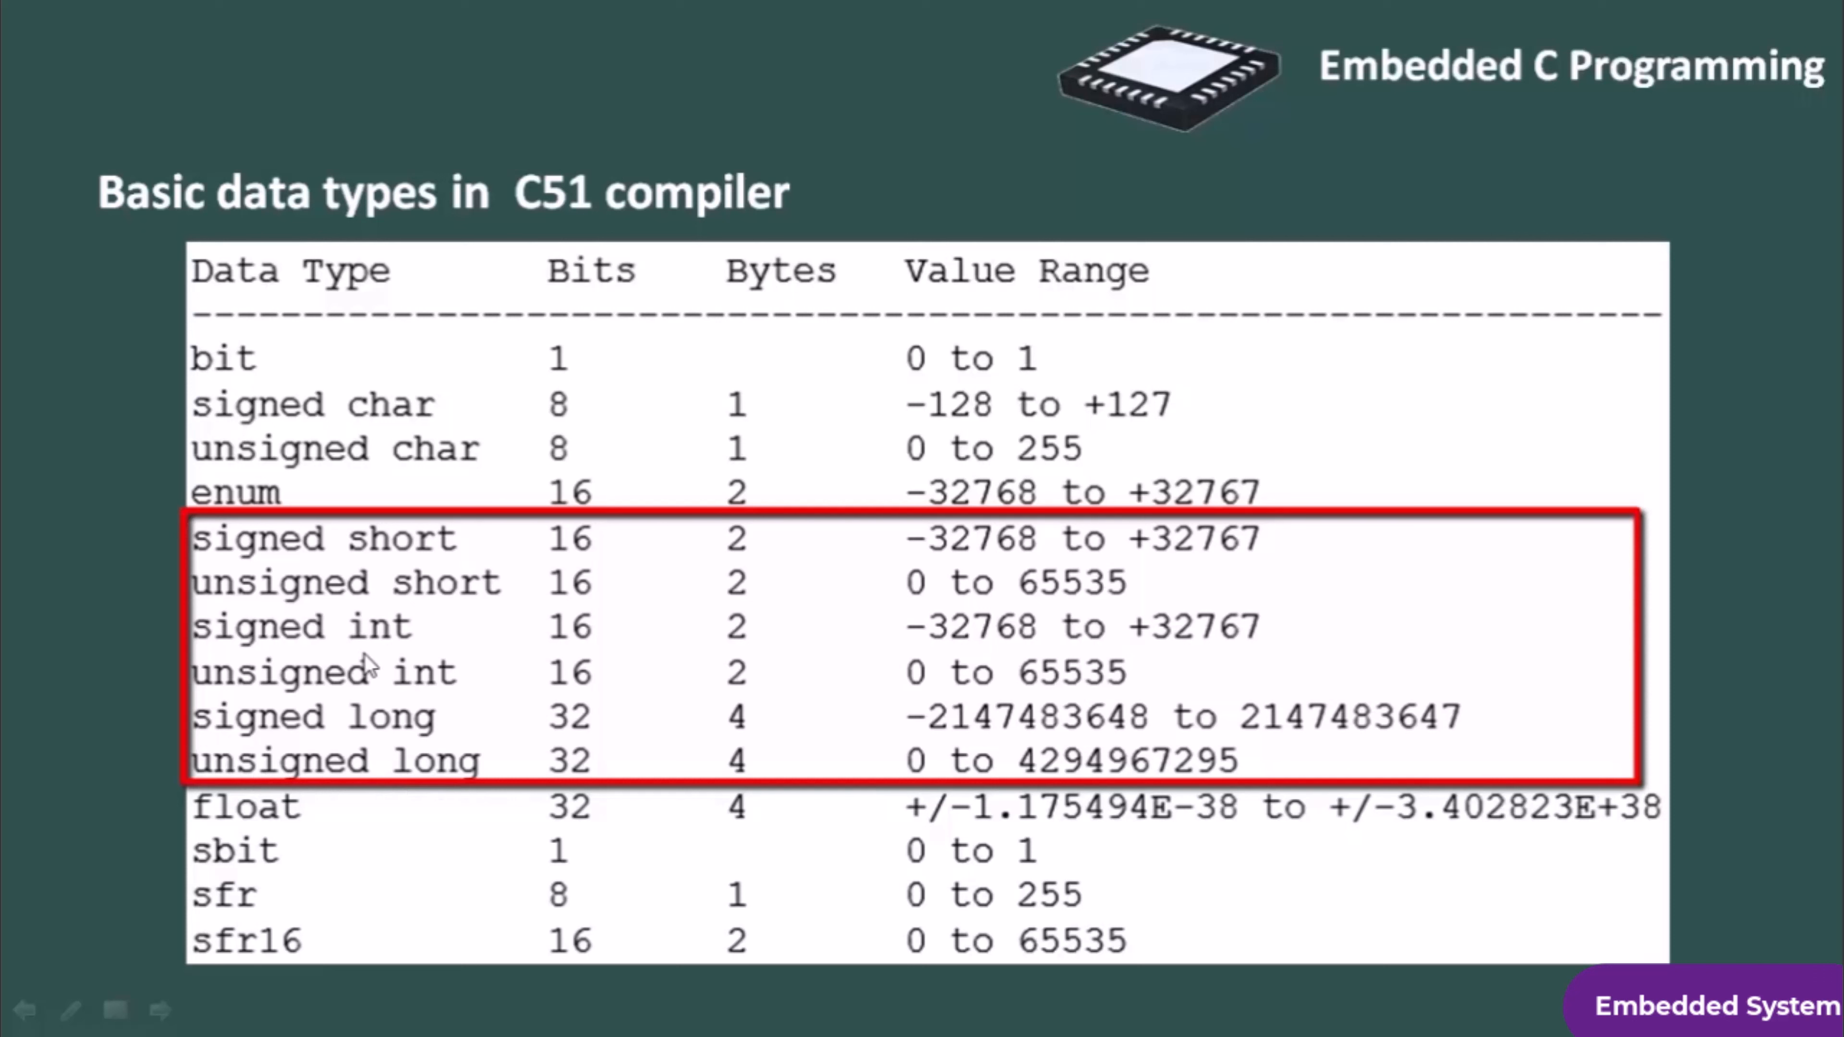
mouse_move(424, 693)
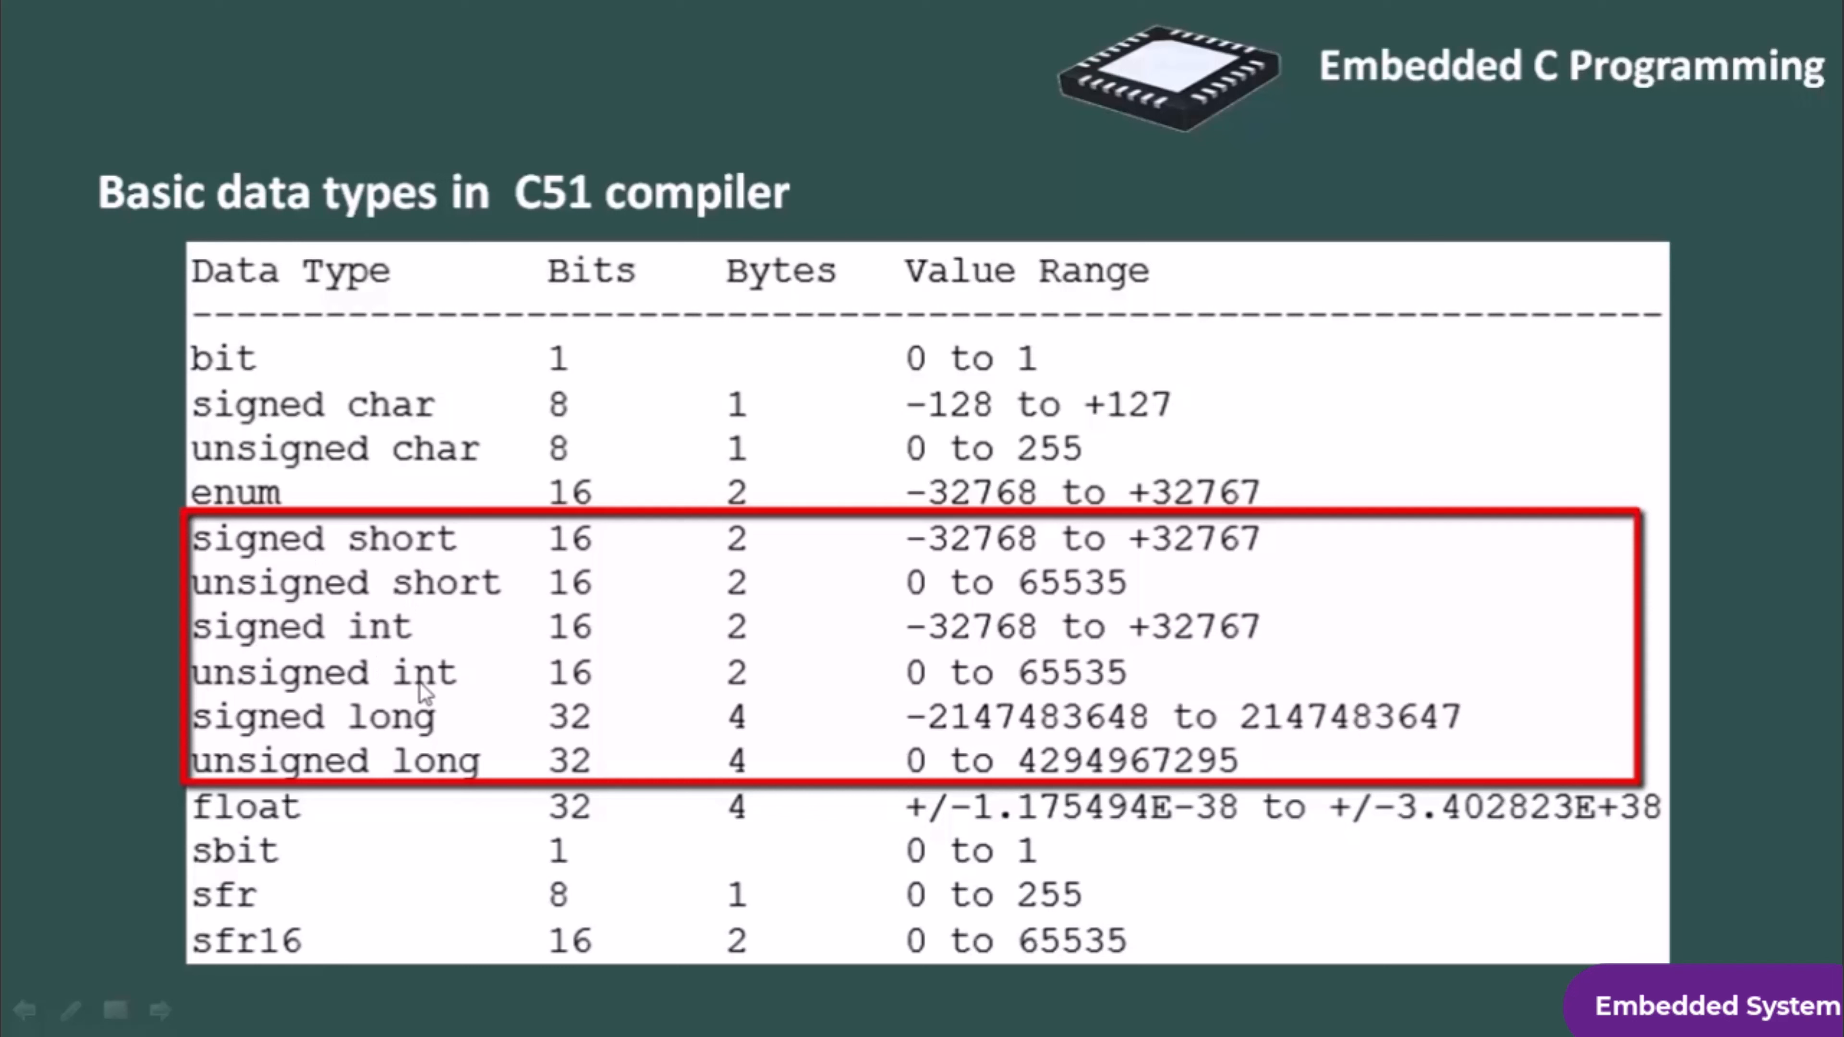
mouse_move(918, 697)
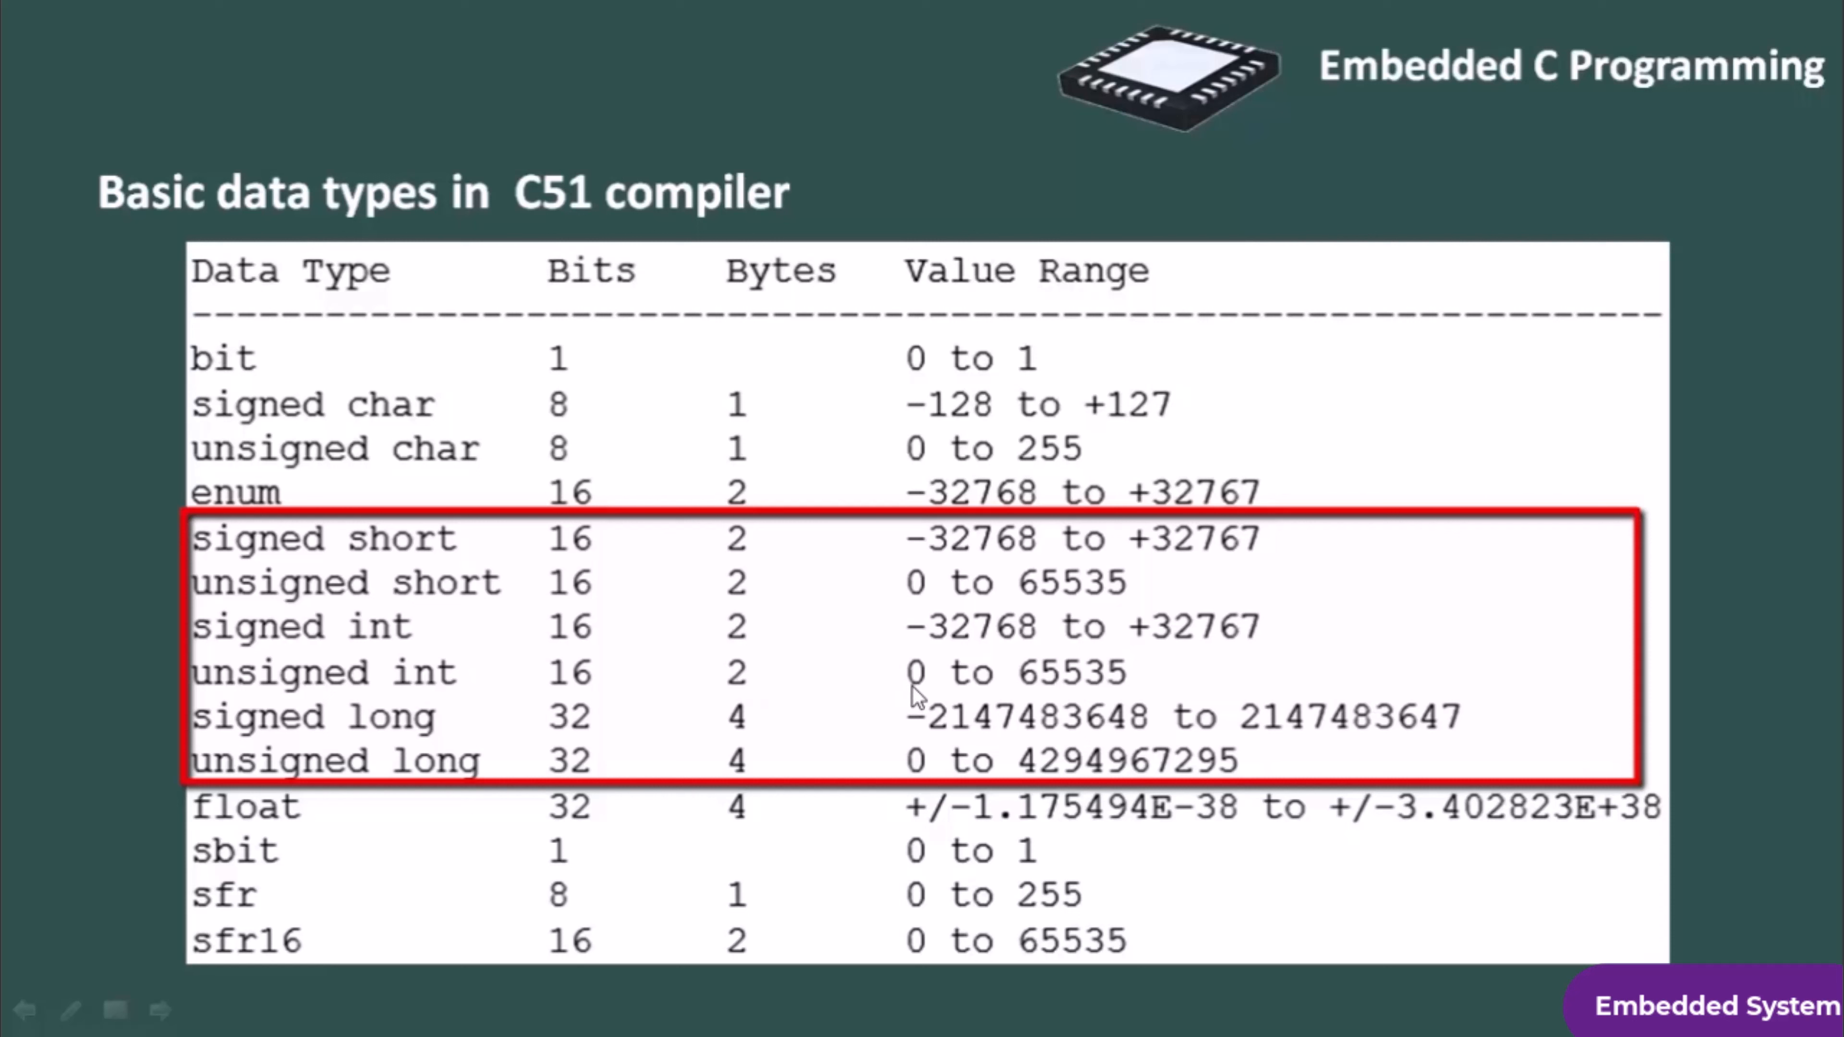
mouse_move(1126, 694)
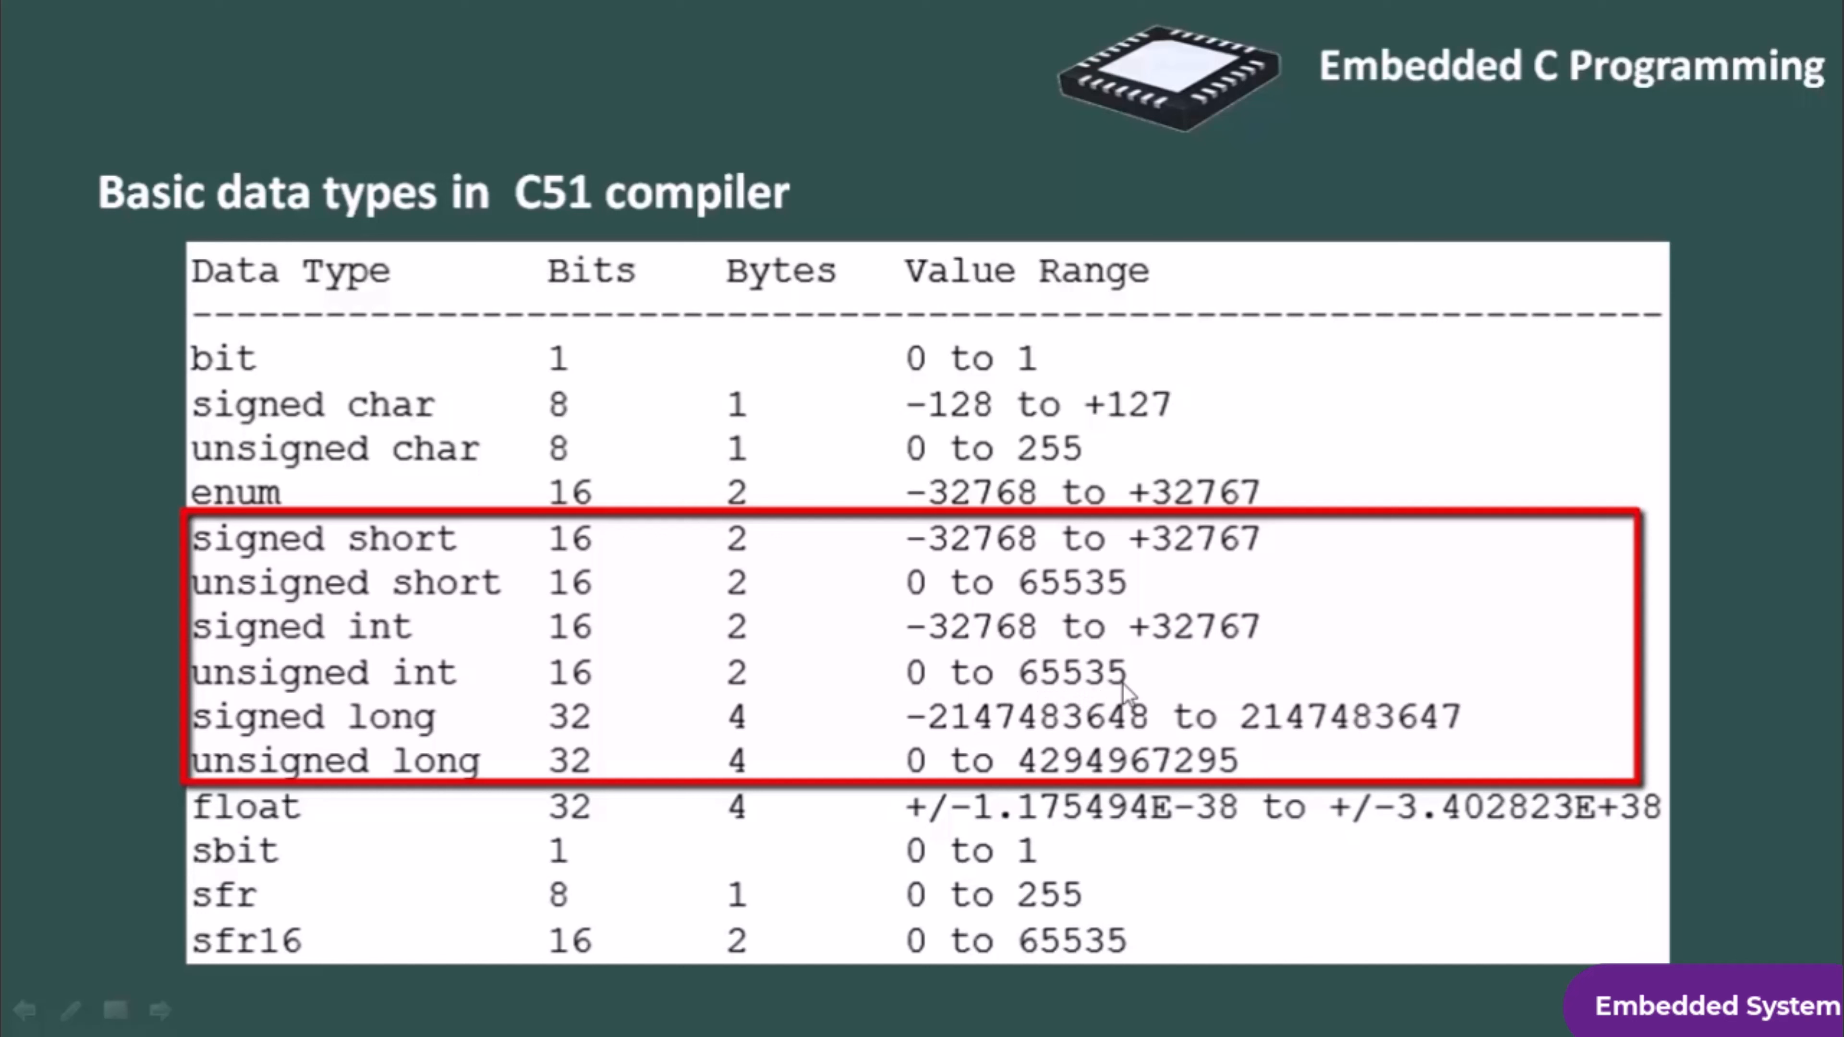